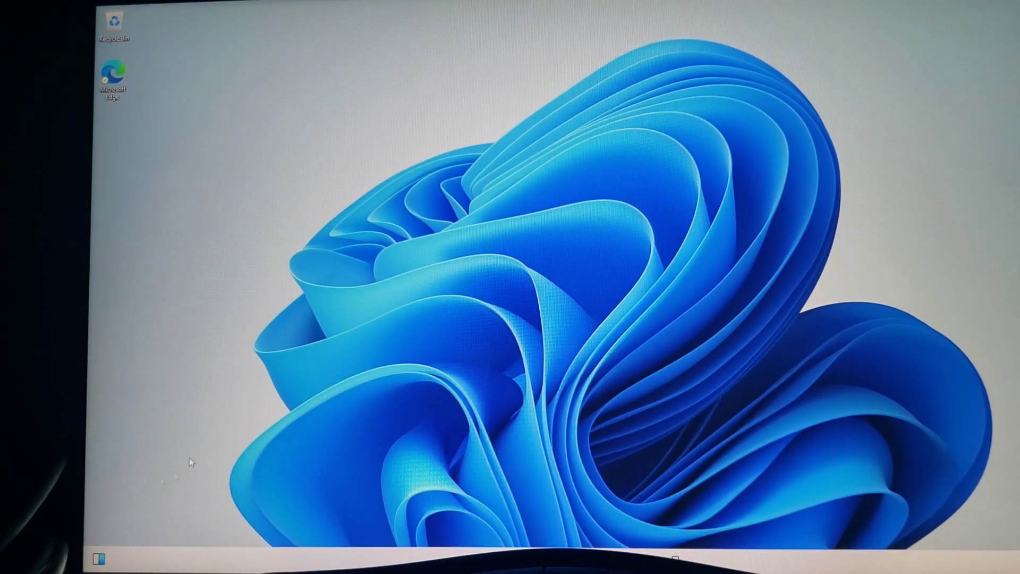
mouse_move(487, 310)
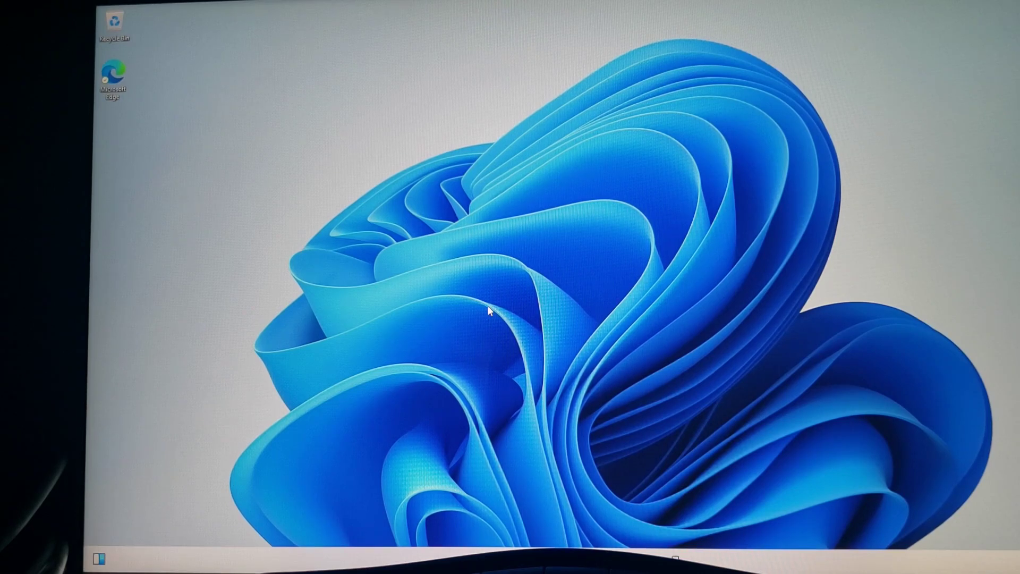
mouse_move(415, 136)
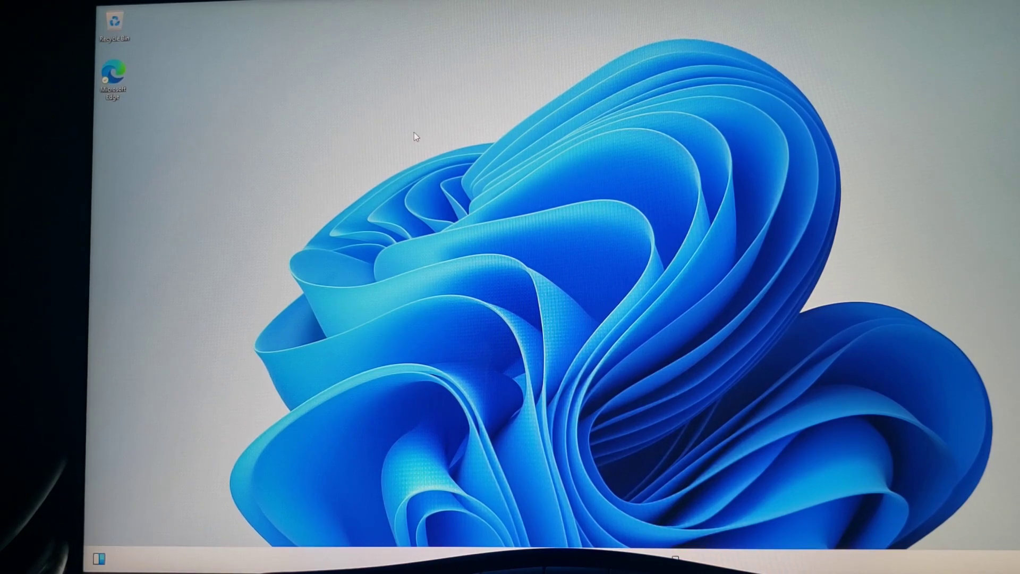
mouse_move(313, 333)
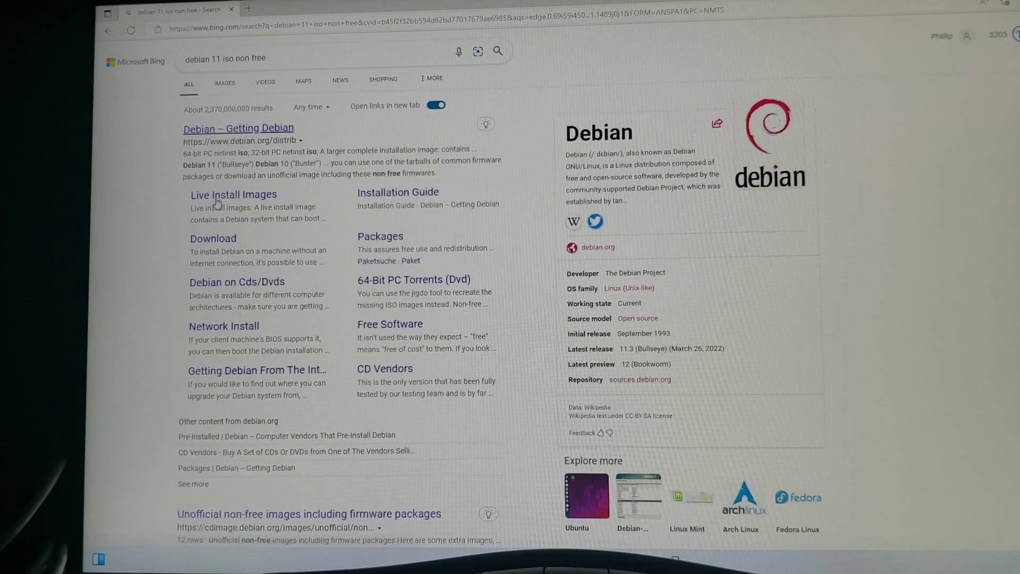
Step: Navigate from Live Install Images through the non-free link into the amd64 iso-hybrid folder
left_click(233, 195)
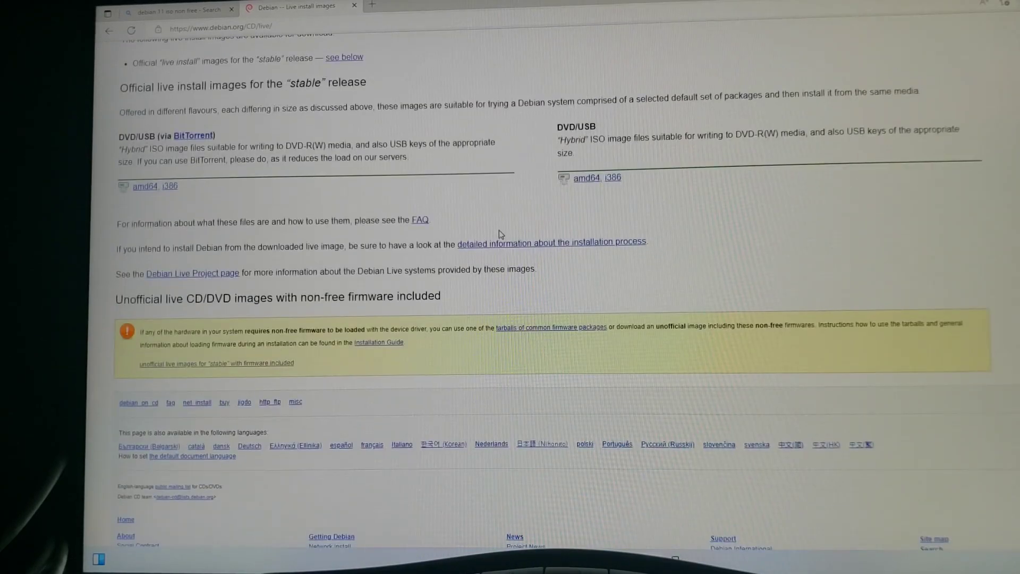
scroll("down", 3)
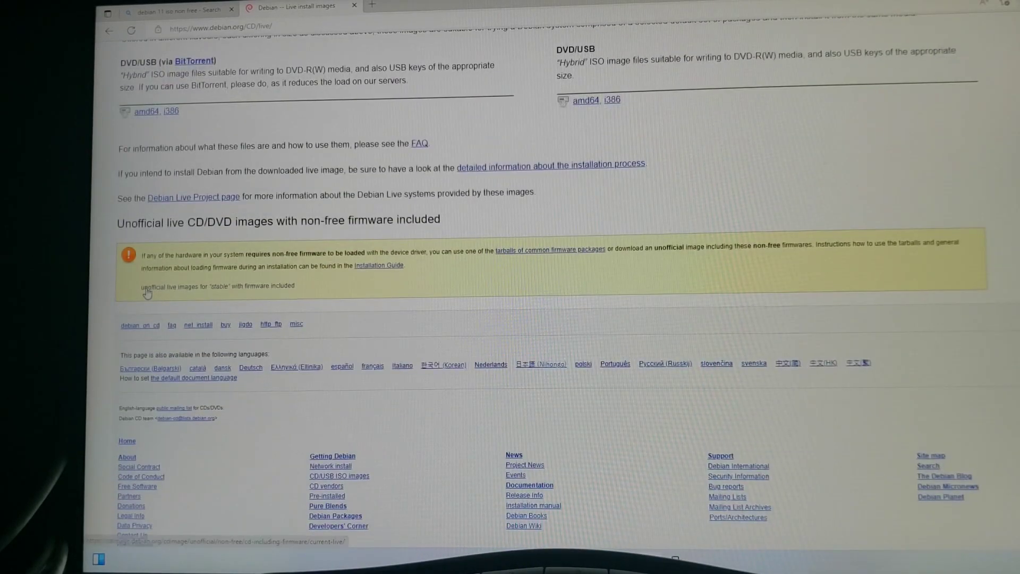
mouse_move(230, 290)
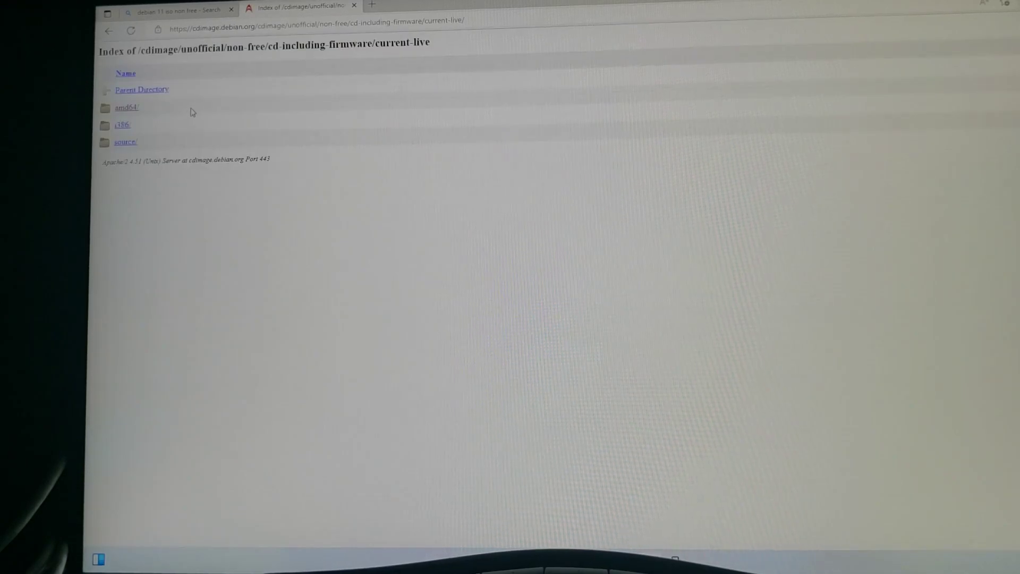
left_click(121, 107)
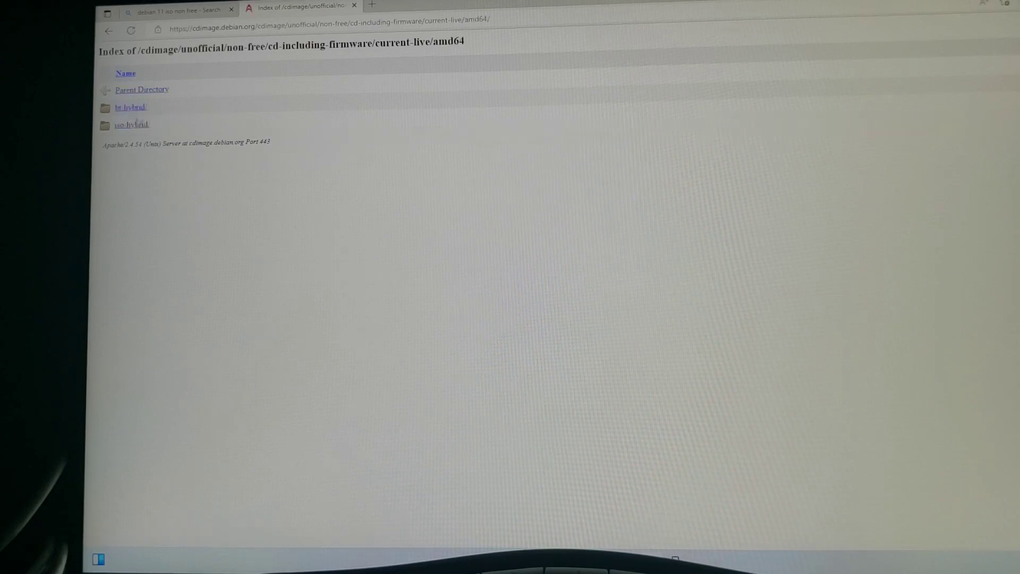
left_click(132, 125)
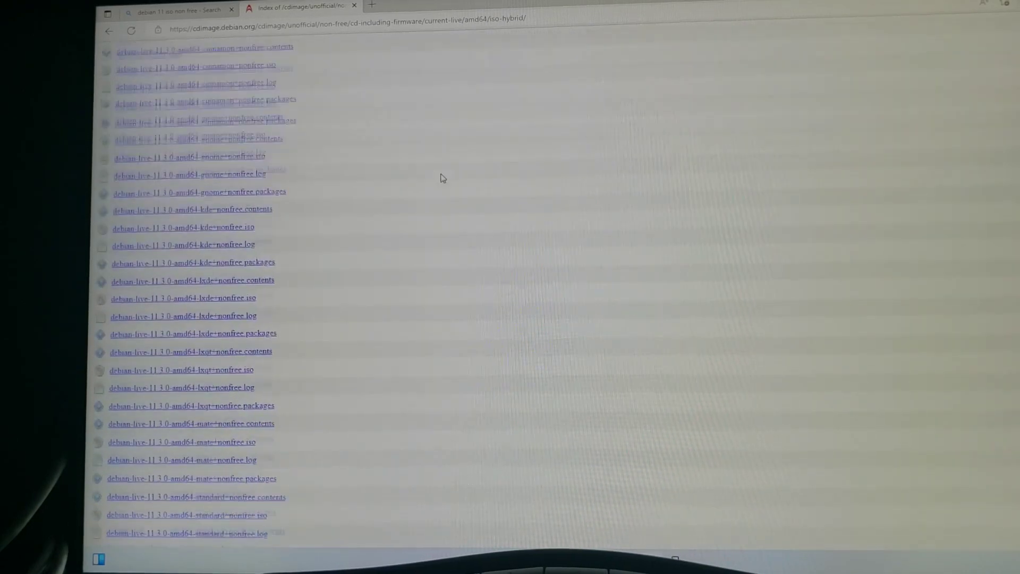
Step: Scroll the iso-hybrid listing to find the Debian 11.3 live ISO images
scroll("up", 3)
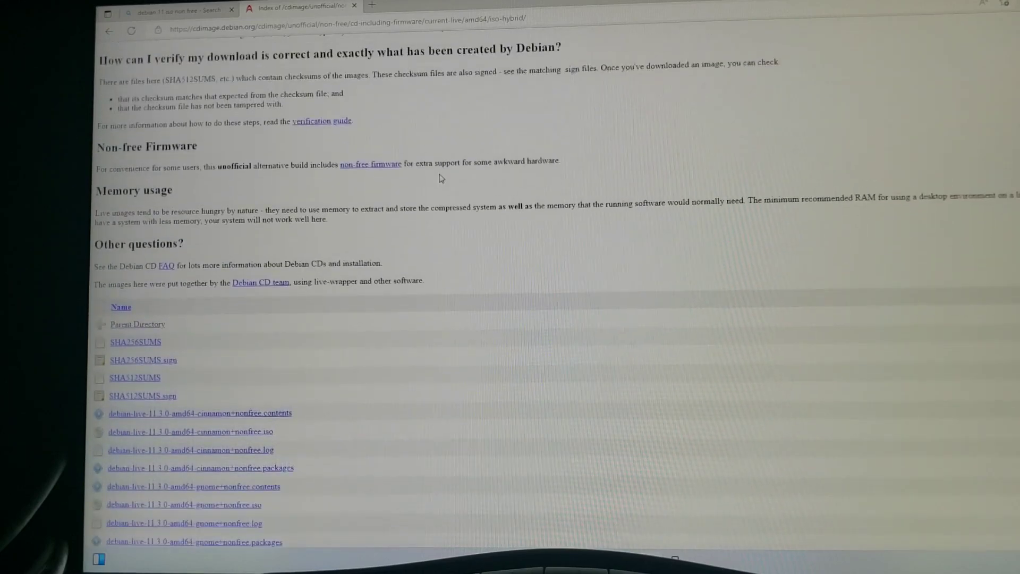
scroll("down", 3)
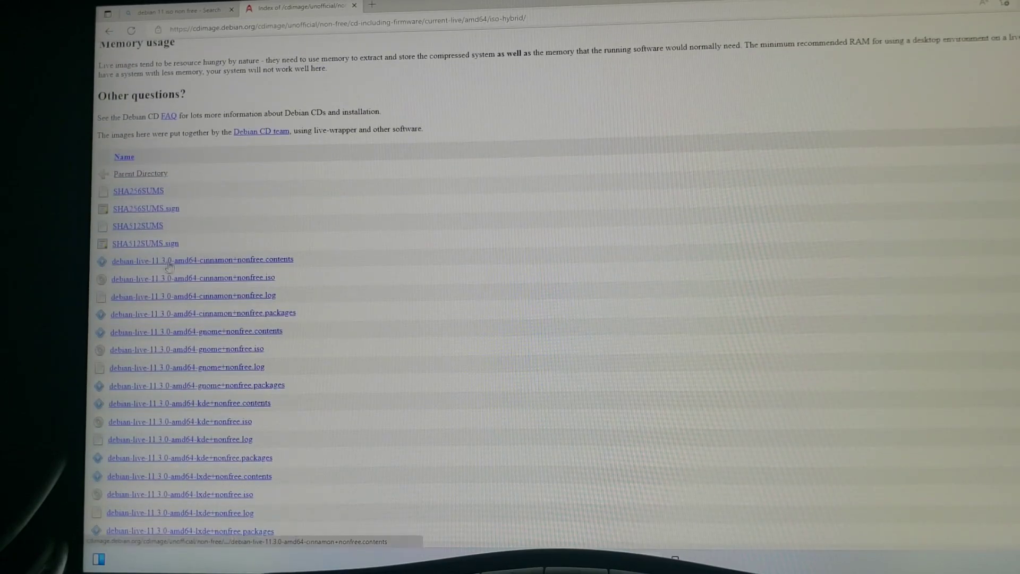
scroll("down", 3)
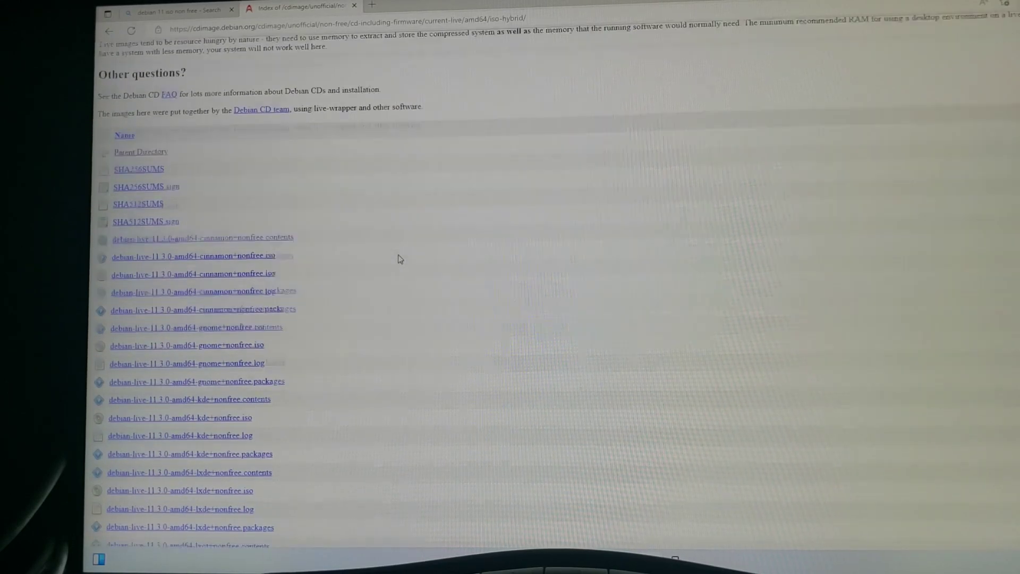
scroll("down", 3)
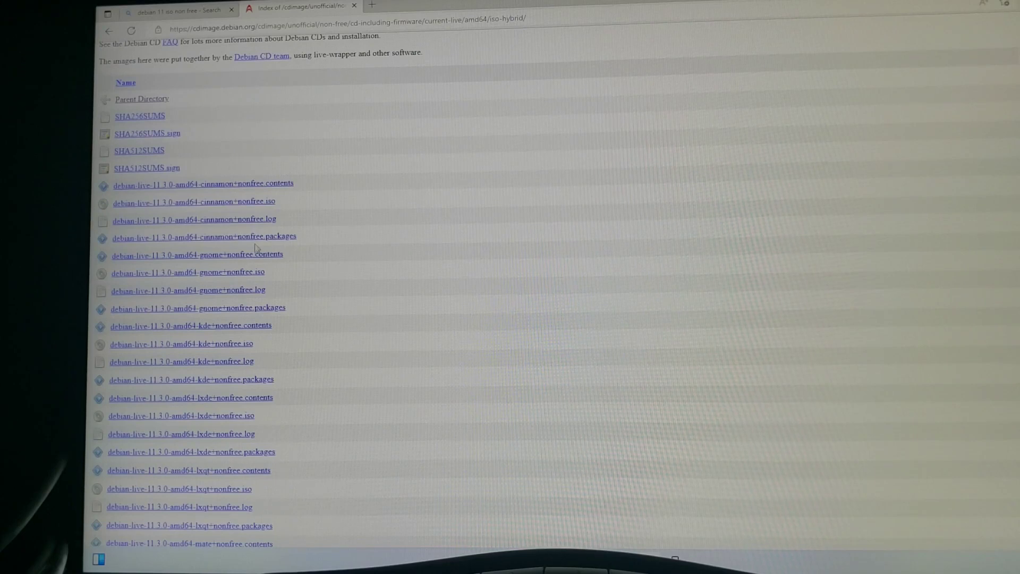
scroll("down", 3)
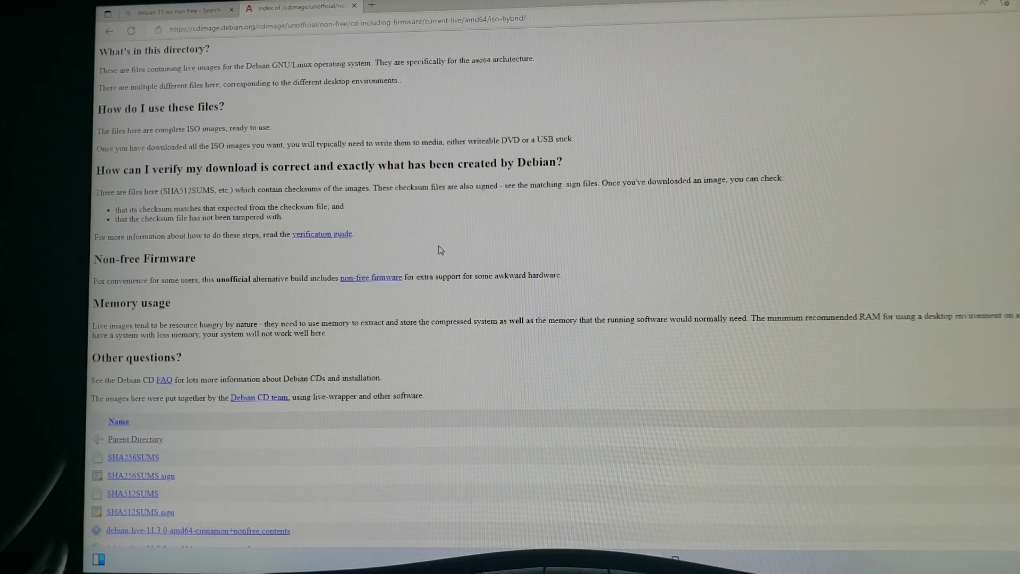
mouse_move(601, 235)
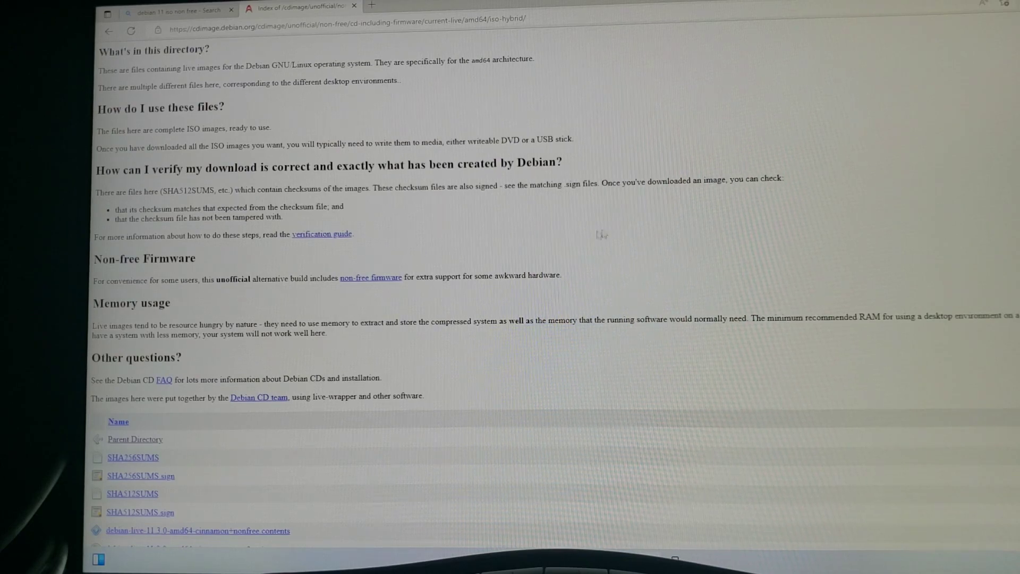
scroll("down", 3)
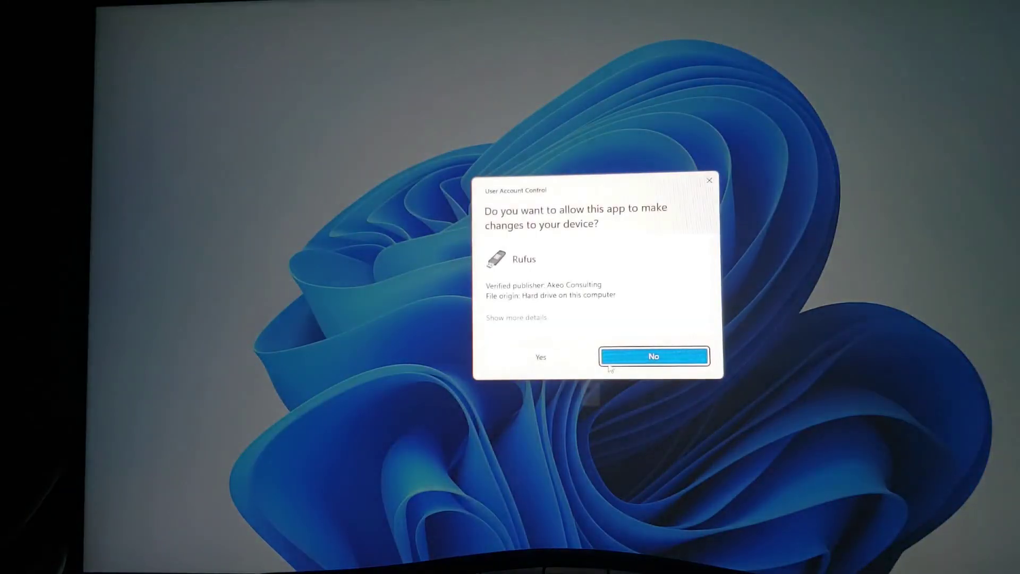
Step: Allow Rufus to run and select the debian-live 11.3 Cinnamon ISO from Downloads as boot image
left_click(541, 357)
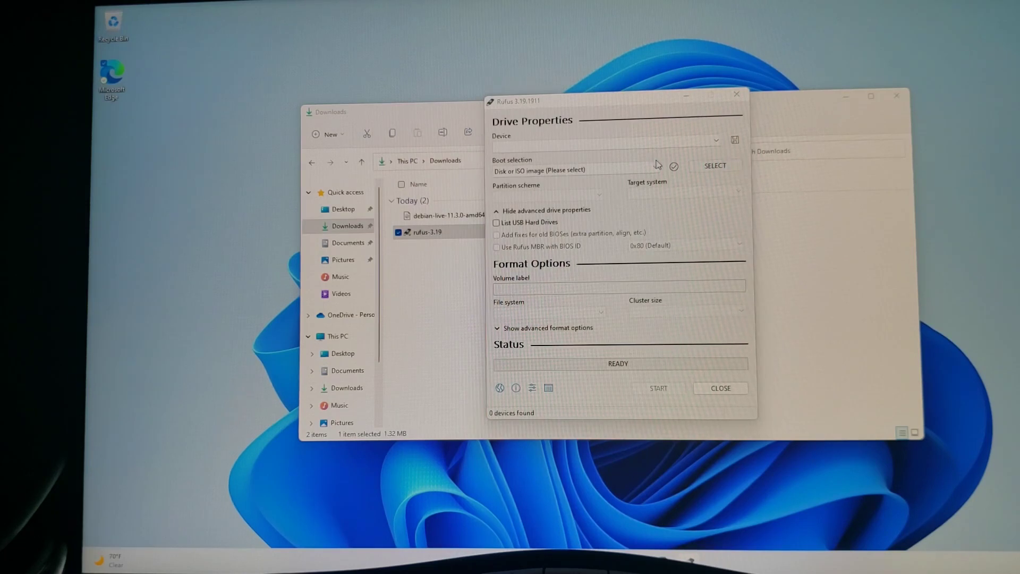
left_click(715, 165)
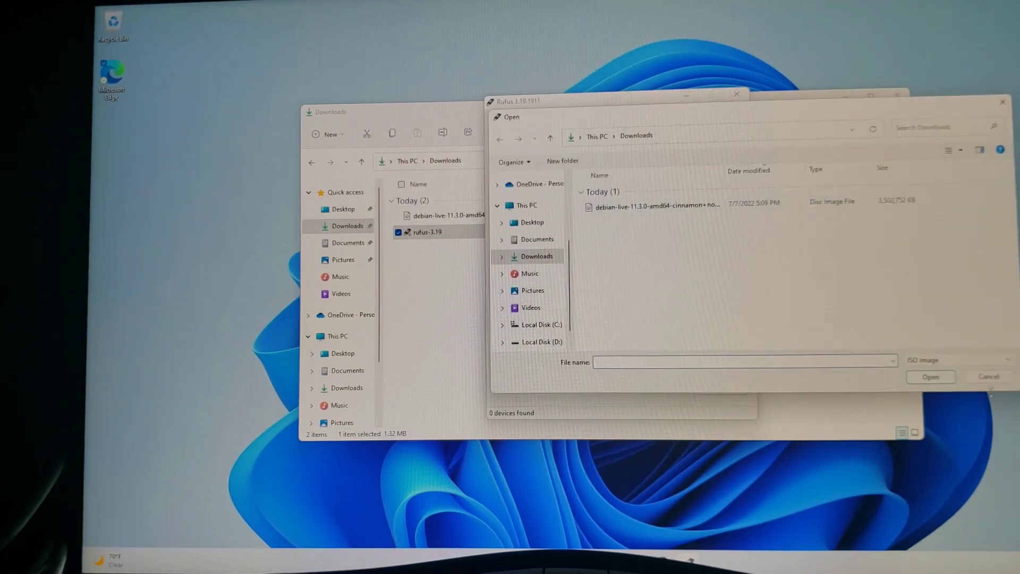
left_click(989, 376)
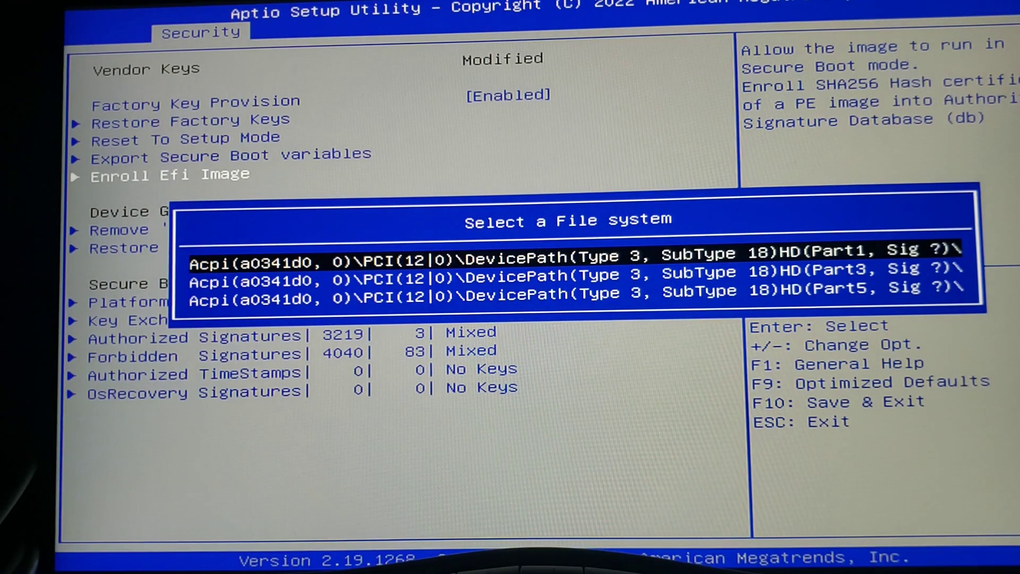
Step: Dismiss the file system chooser and move to the Boot configuration settings
key("Down")
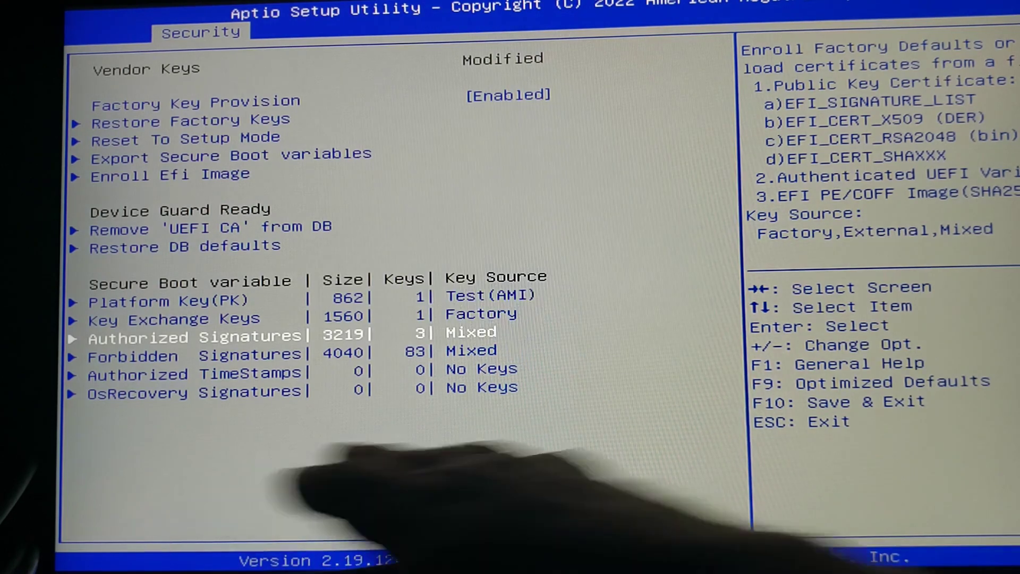
key("Up")
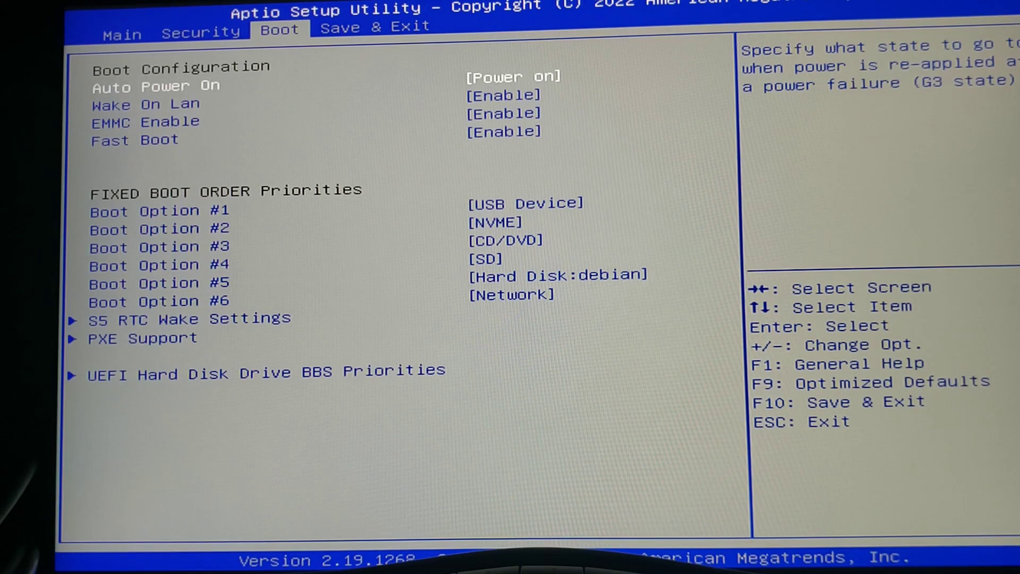
Step: Review the boot priority entries with USB Device first and the Debian disk fifth
key("Down")
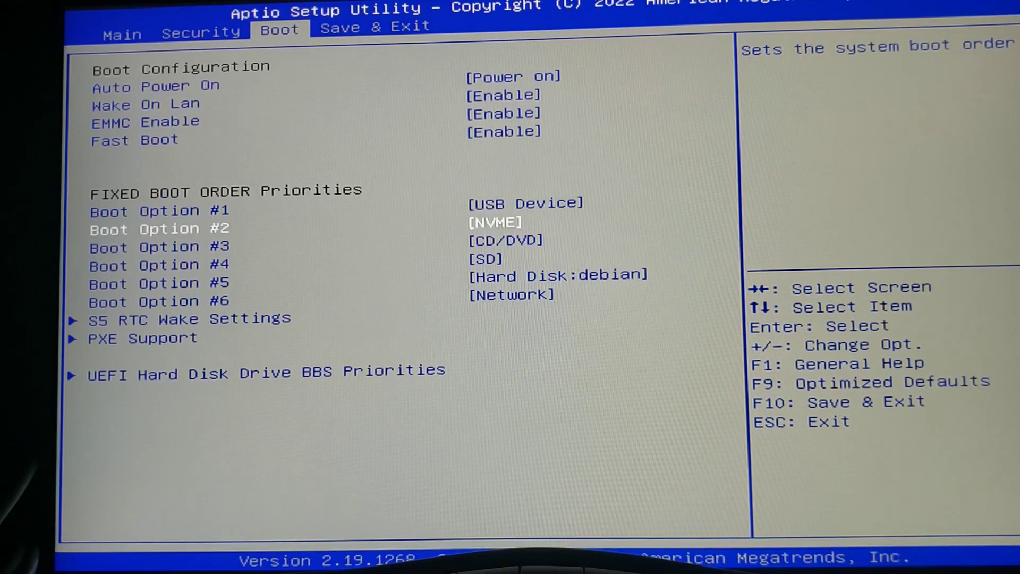
key("Up")
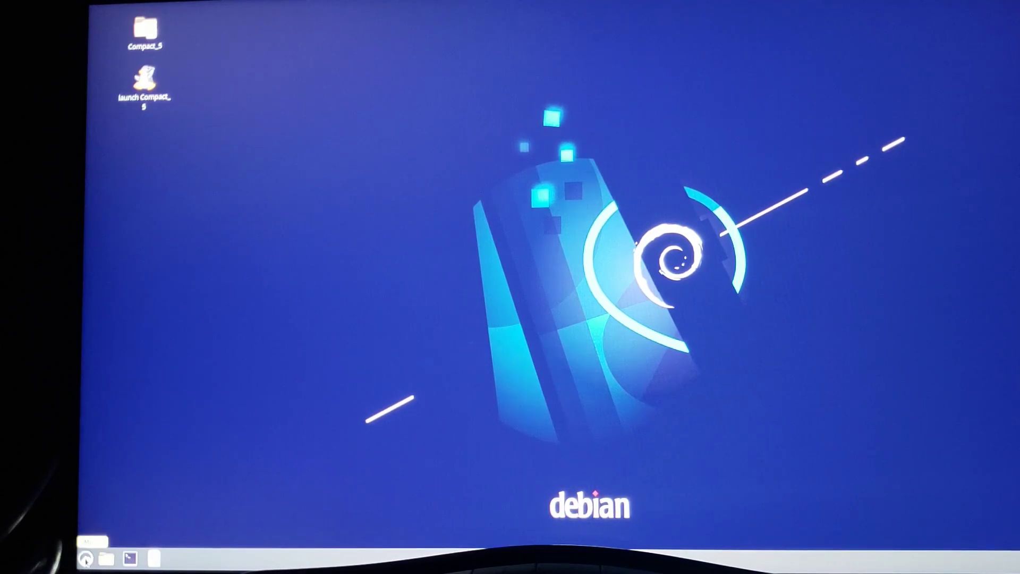
Step: Open and then close a terminal window from the taskbar
left_click(85, 559)
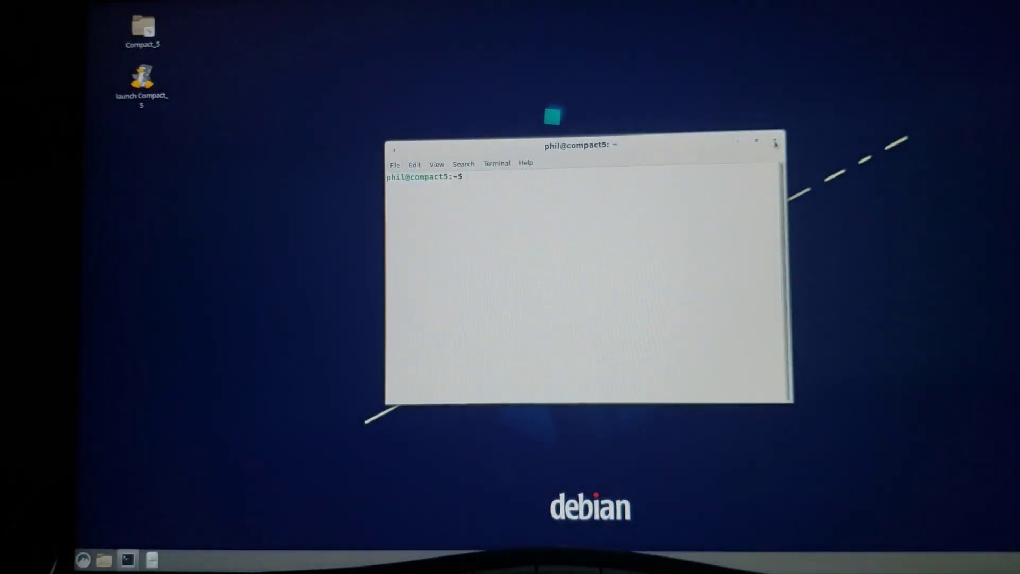
left_click(84, 558)
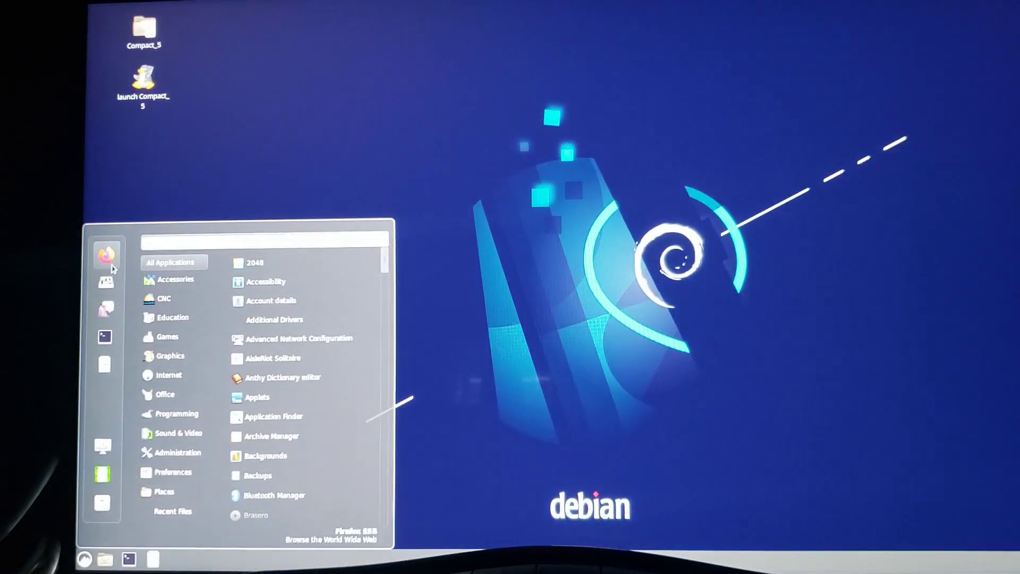
mouse_move(104, 259)
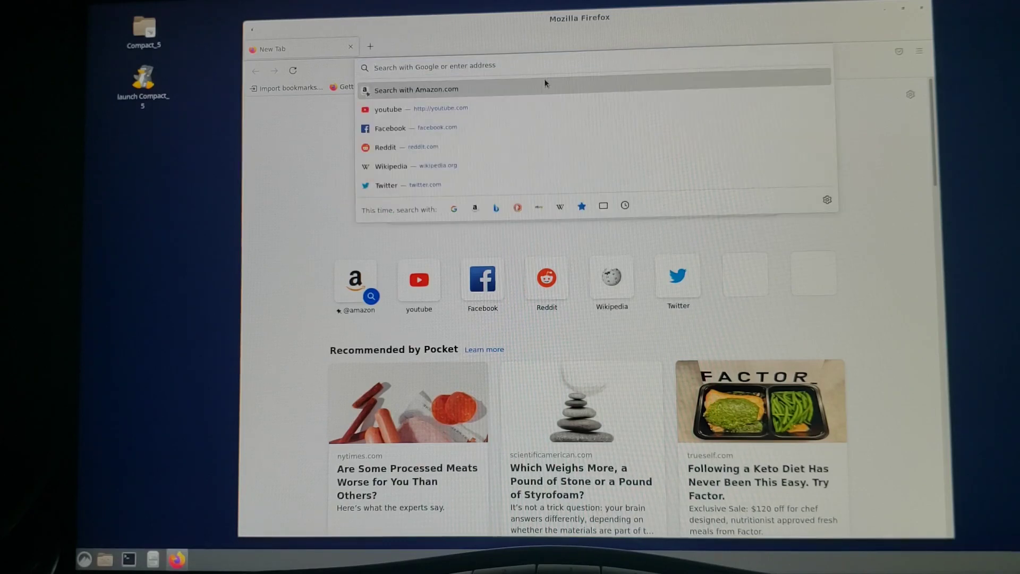
Step: Search 'qtpyvcp bullseye' and open the QtPyVCP Debian 11 Bullseye install guide
type("q")
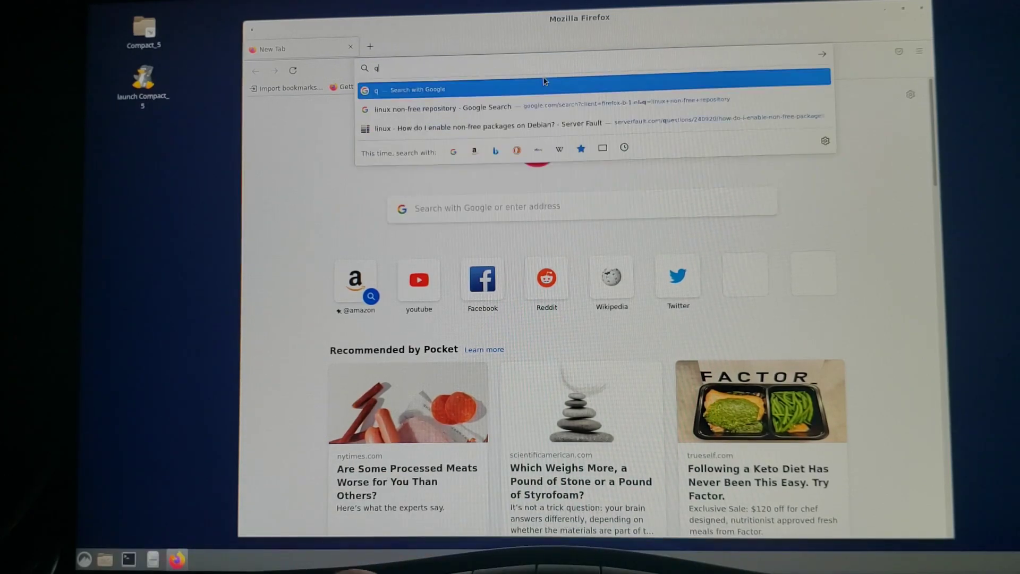
type("tpyvcp")
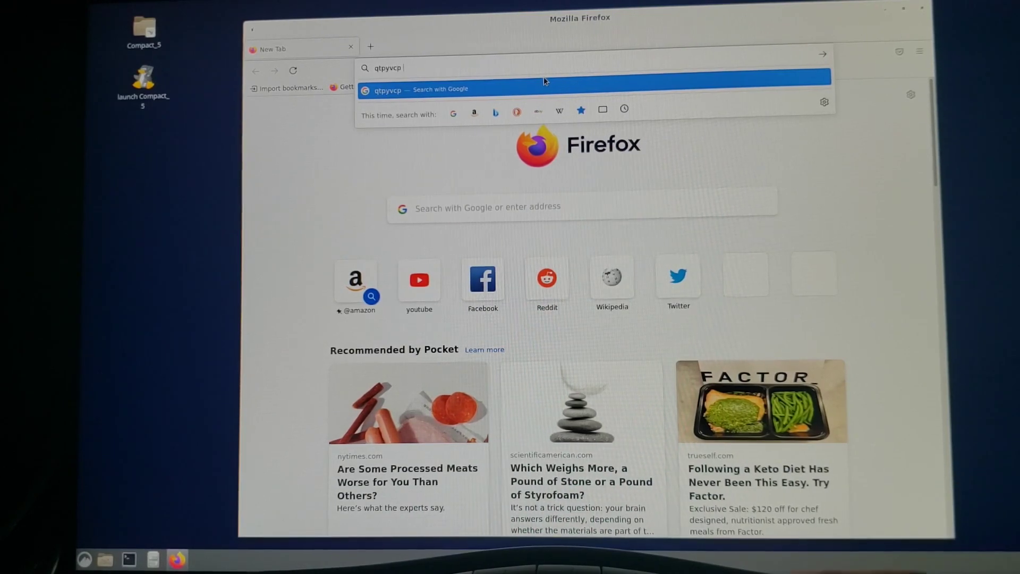
type("bullseye")
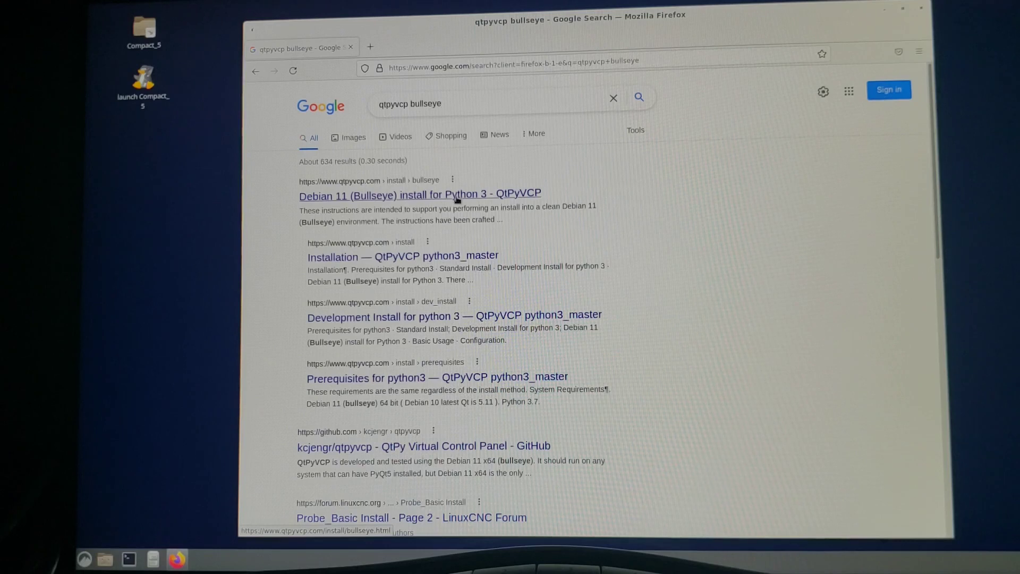
left_click(420, 194)
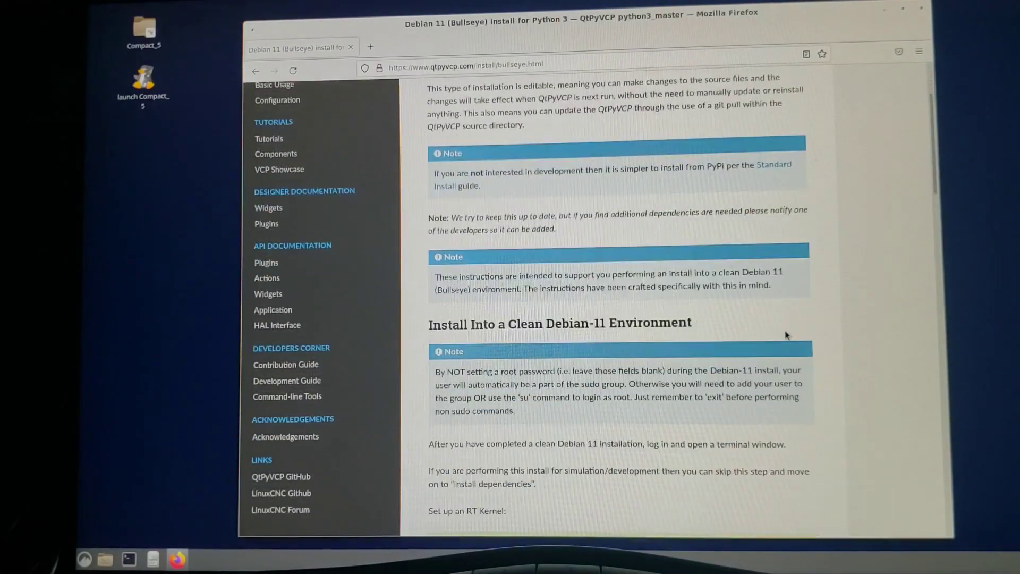
Step: Scroll the guide down to the 'Set up an RT Kernel' section
scroll("down", 3)
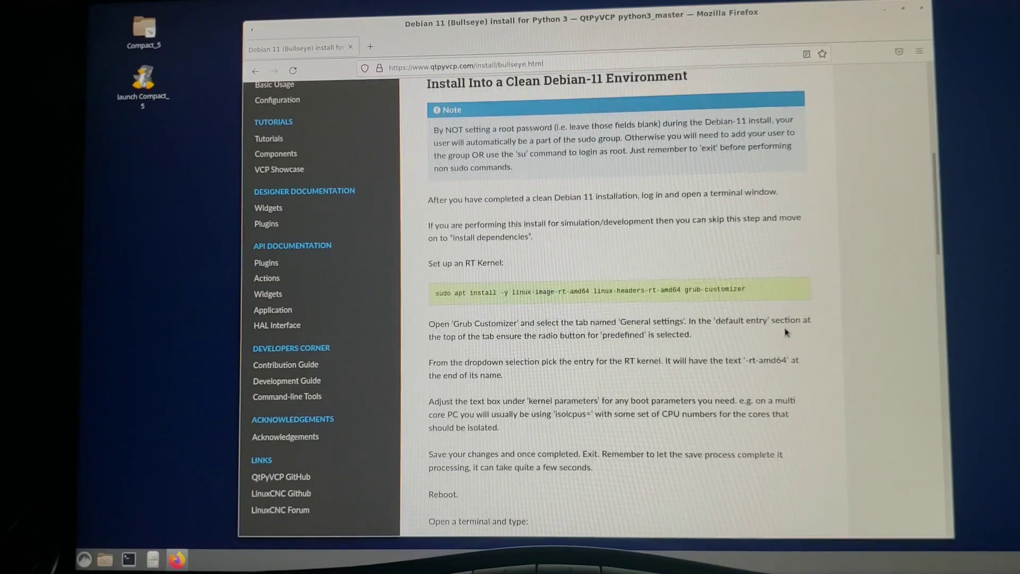
scroll("down", 3)
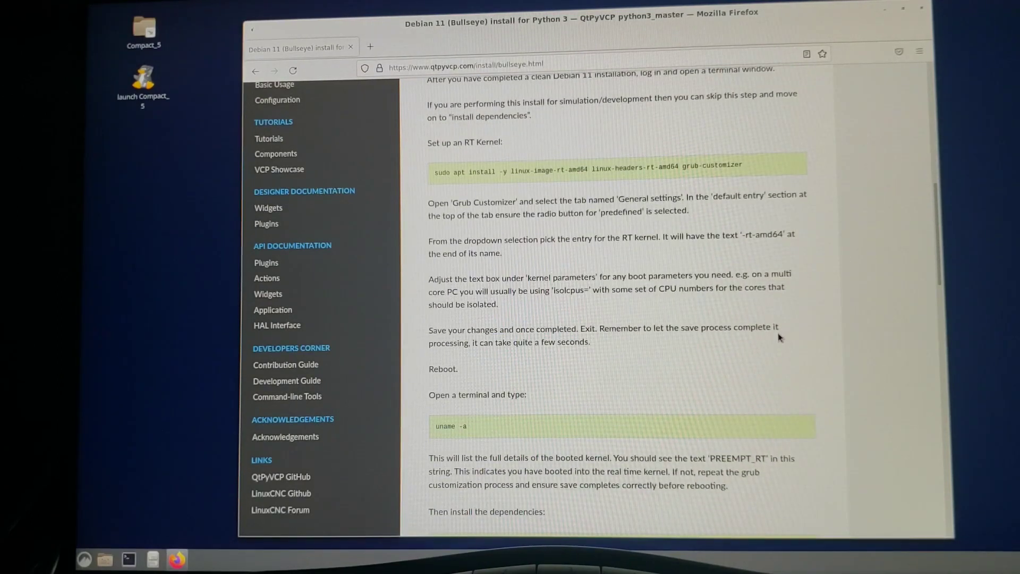
mouse_move(733, 170)
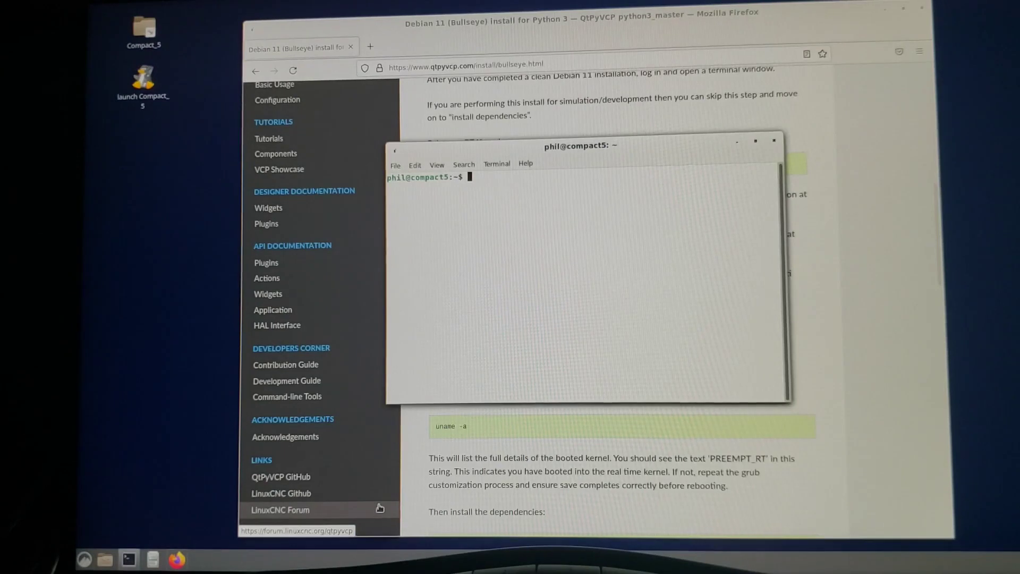
type("sudo apt-get")
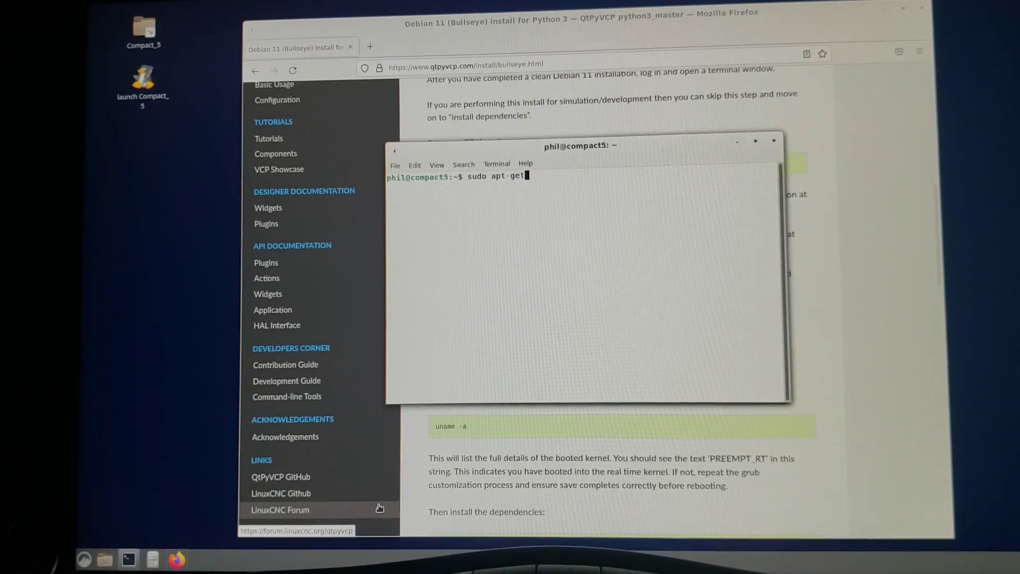
type("install grub")
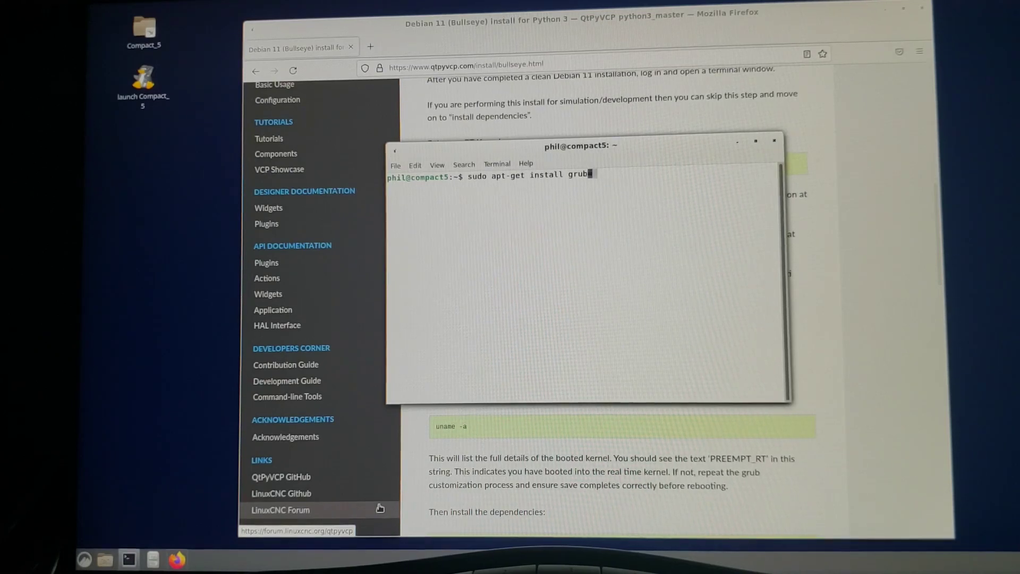
type("-customizer")
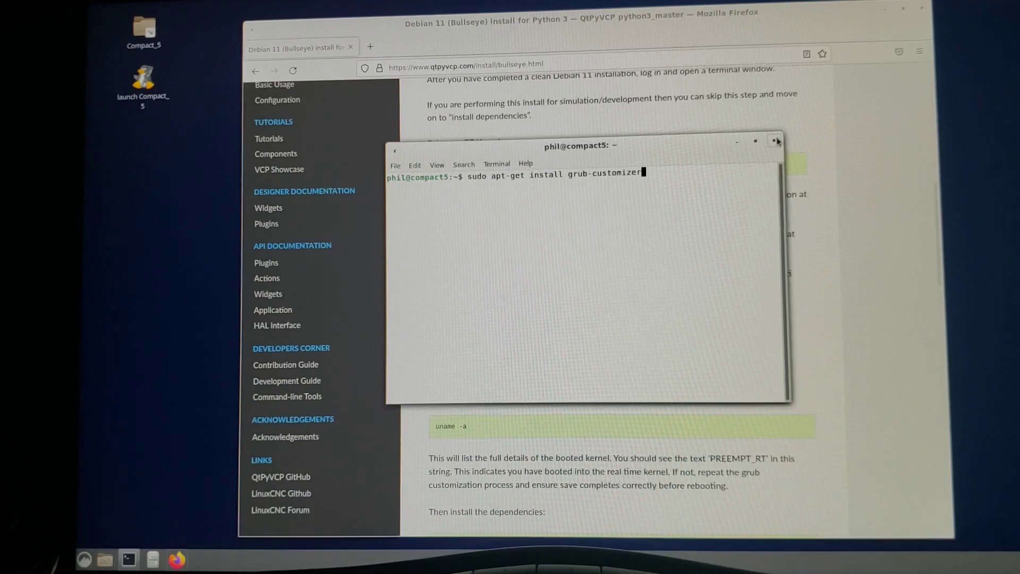
left_click(774, 142)
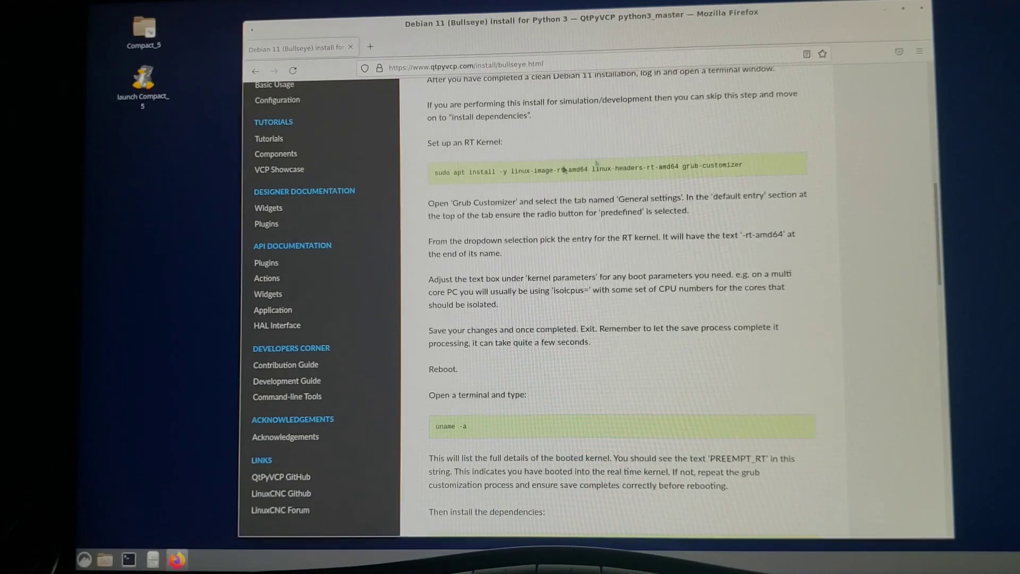
mouse_move(262, 445)
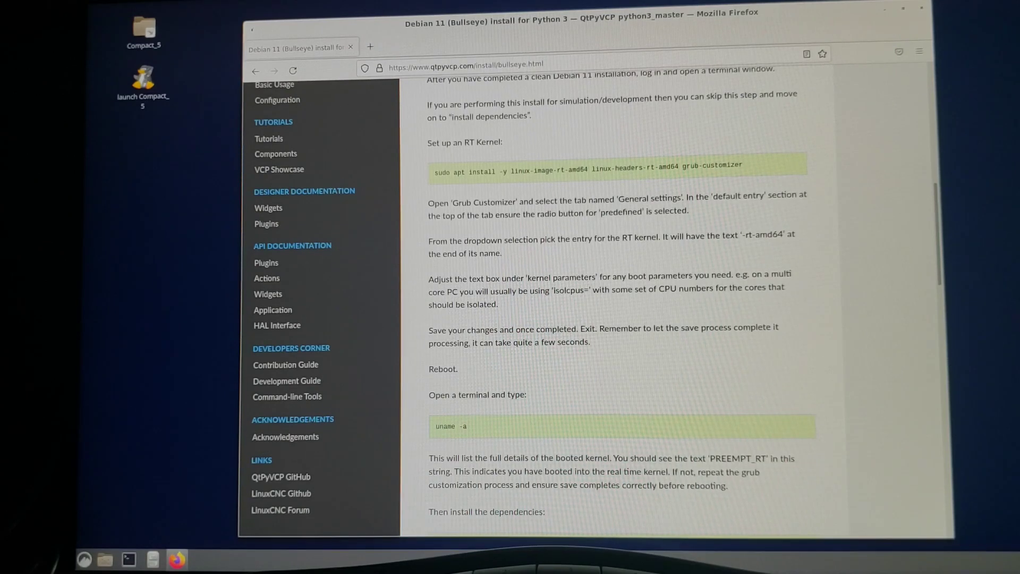
Step: Browse All Applications in the Cinnamon menu
left_click(84, 556)
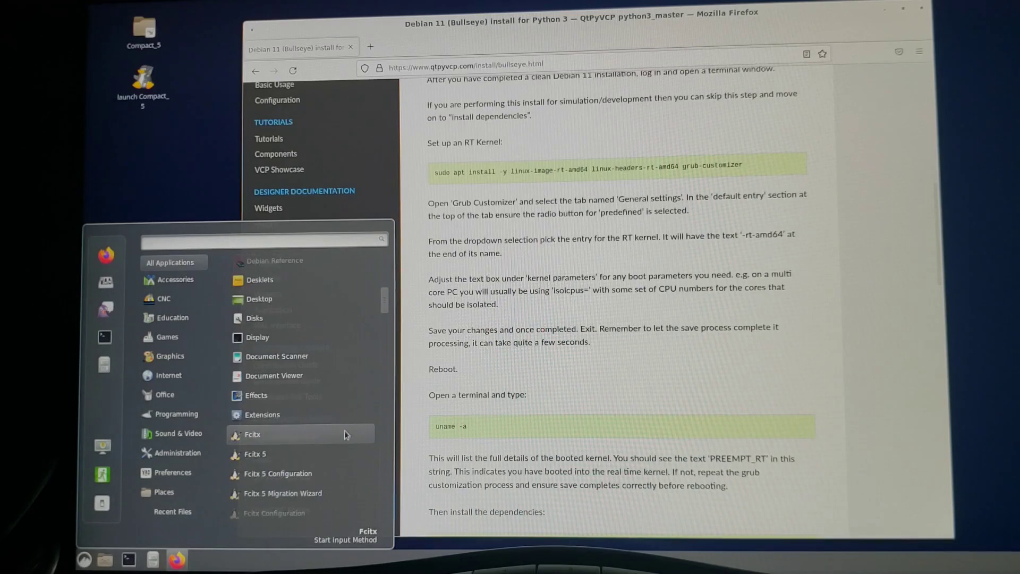
scroll("down", 3)
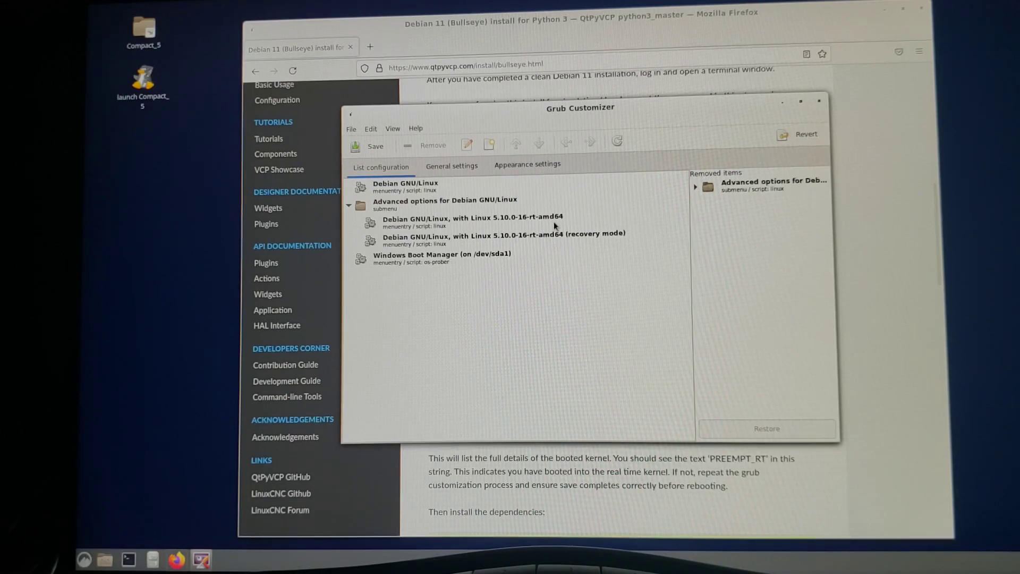
Step: Select the 'Debian GNU/Linux, with Linux 5.10.0-16-rt-amd64' entry under Advanced options
left_click(474, 220)
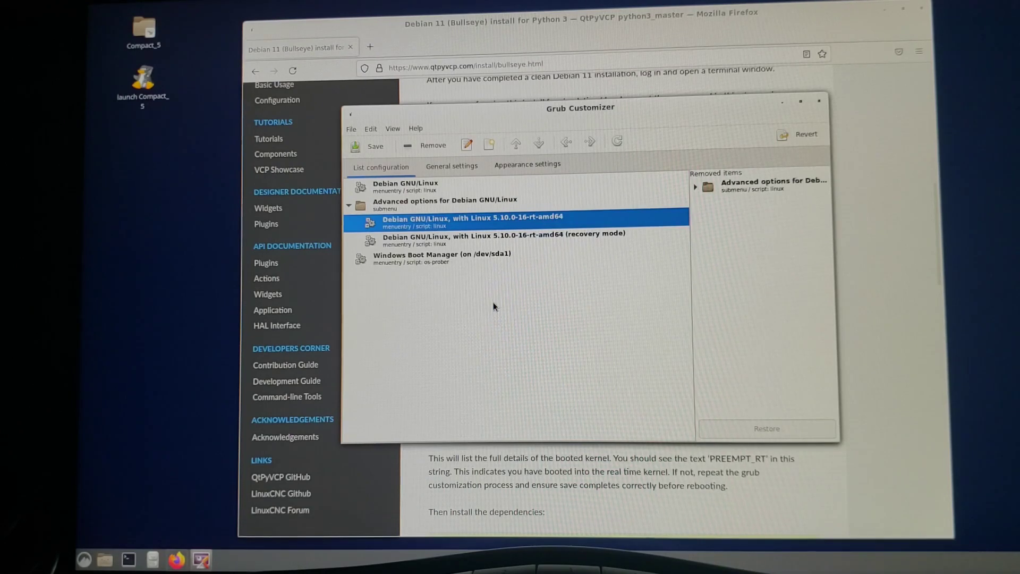
mouse_move(478, 299)
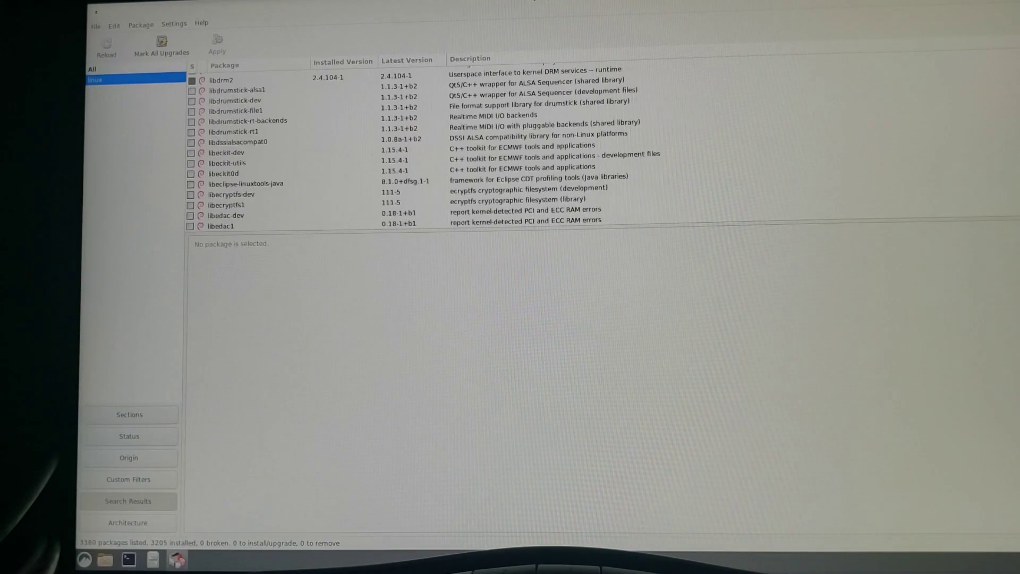
Step: Locate linux-image-5.10.0-16-rt-amd64 in the results and view its installed PREEMPT_RT details
scroll("down", 3)
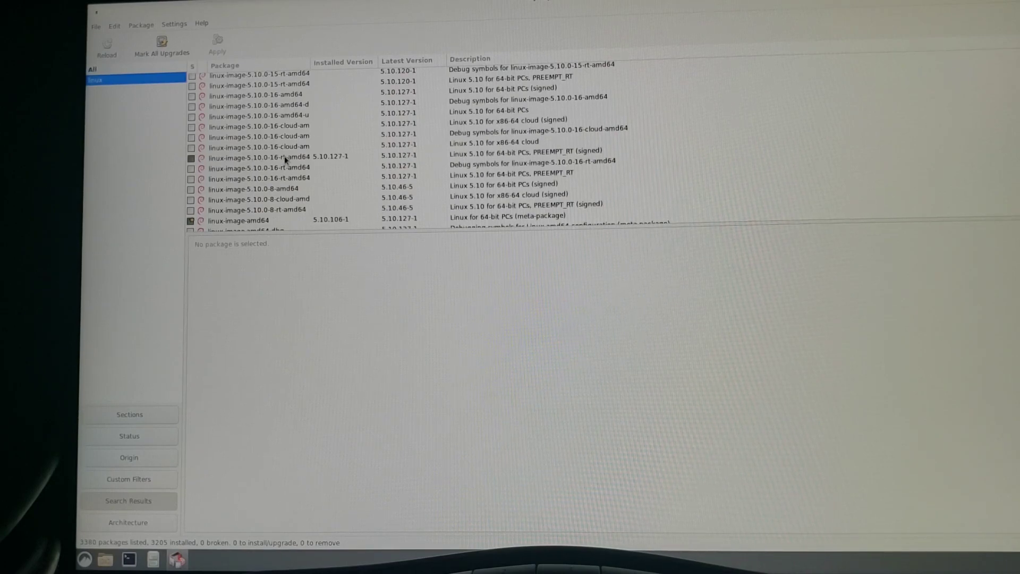
mouse_move(527, 186)
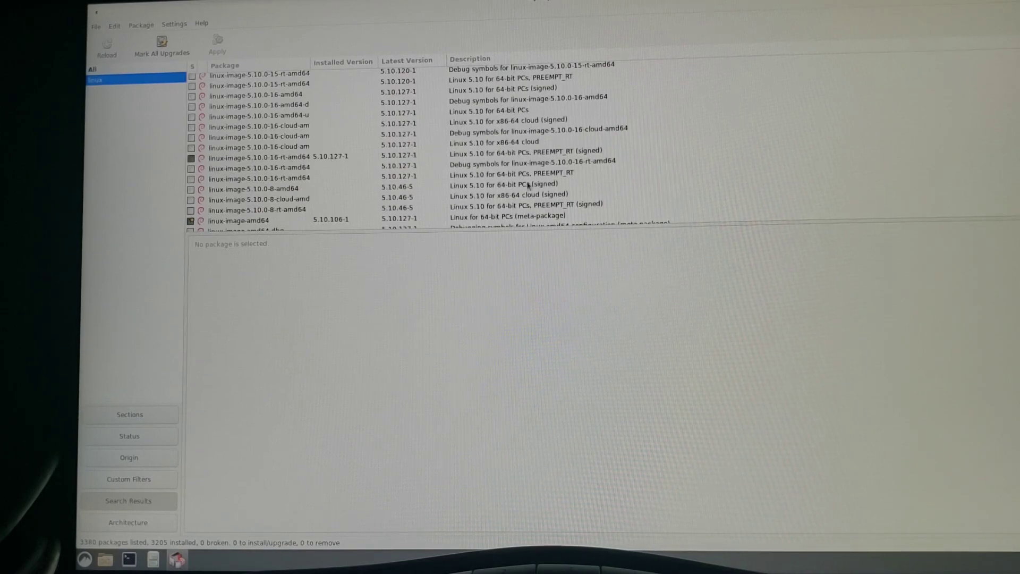
left_click(259, 156)
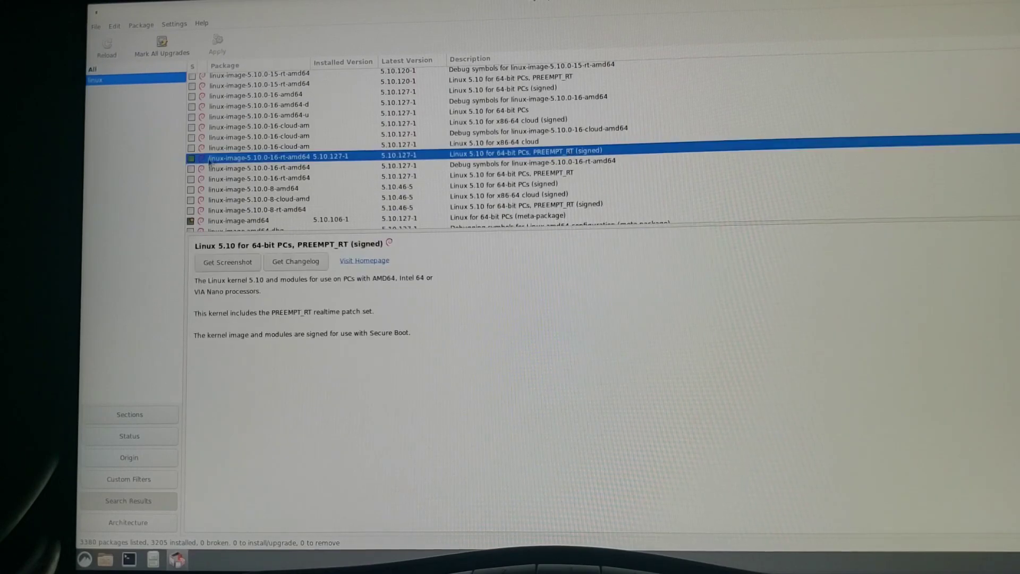
right_click(279, 156)
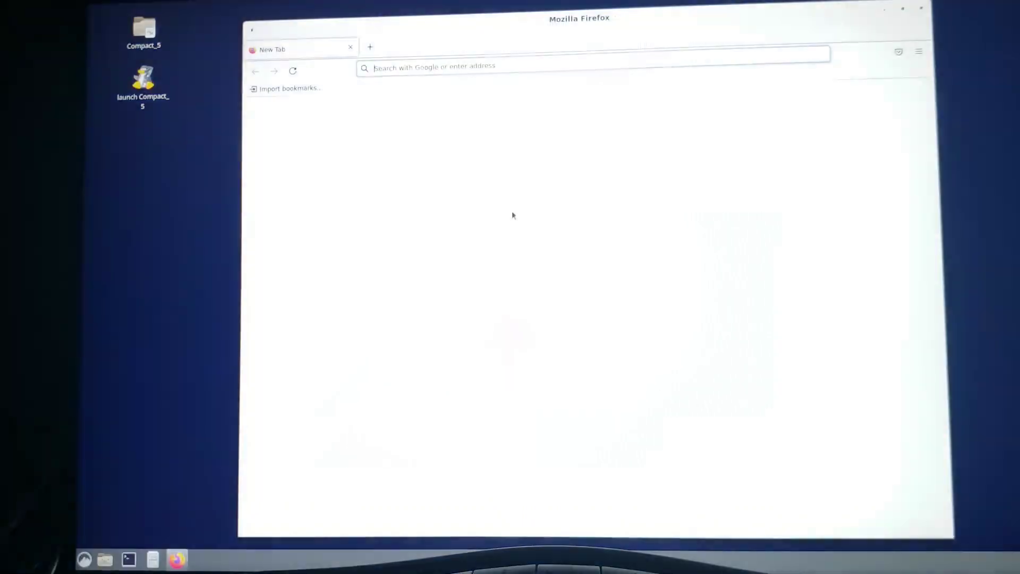
type("https://www.qtpyvcp.com/install/bullseye.html")
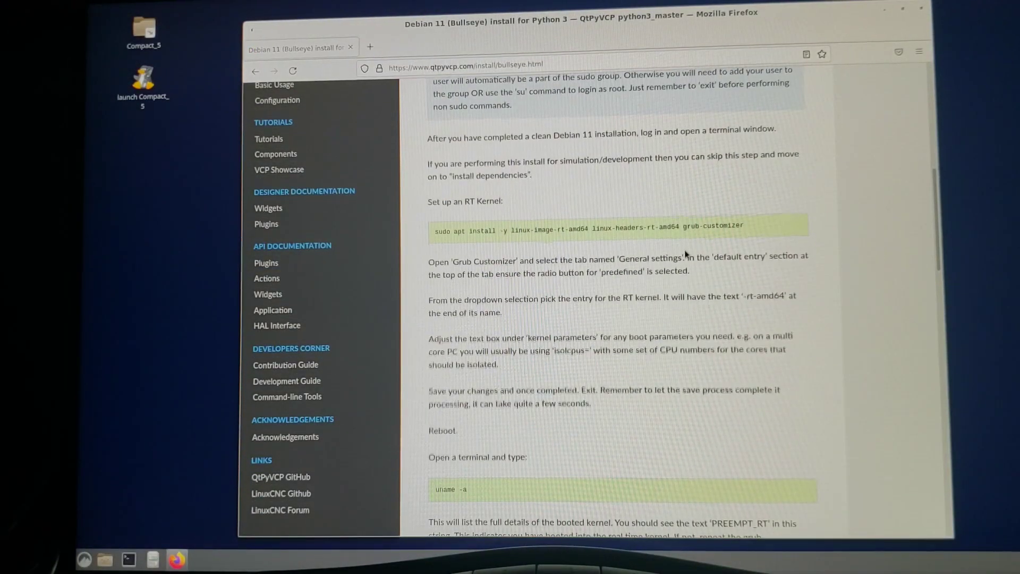
scroll("down", 3)
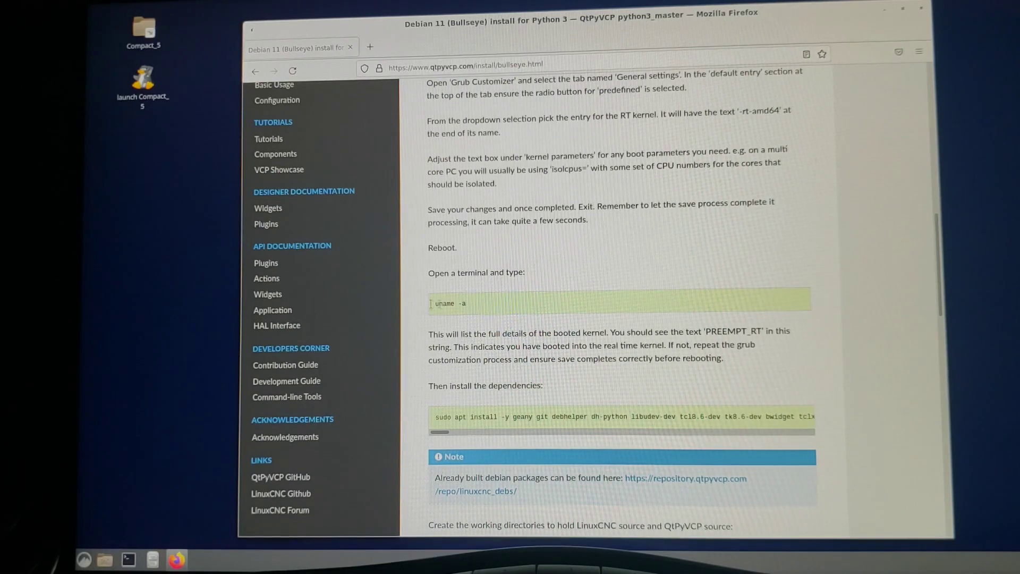
Step: Run uname -a in a terminal confirming kernel 5.10.0-16-rt-amd64 PREEMPT_RT, then close it
left_click(130, 556)
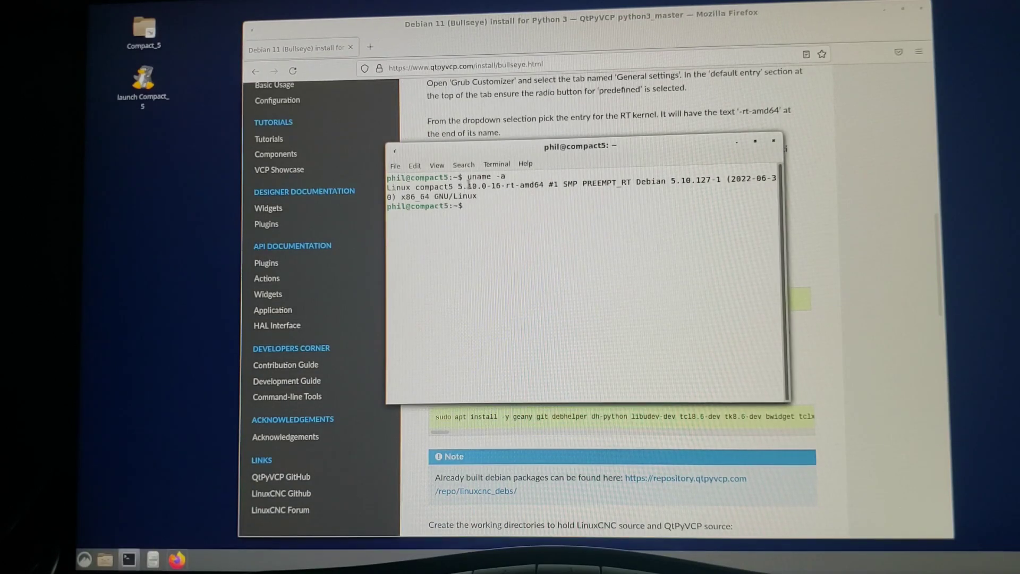
mouse_move(735, 155)
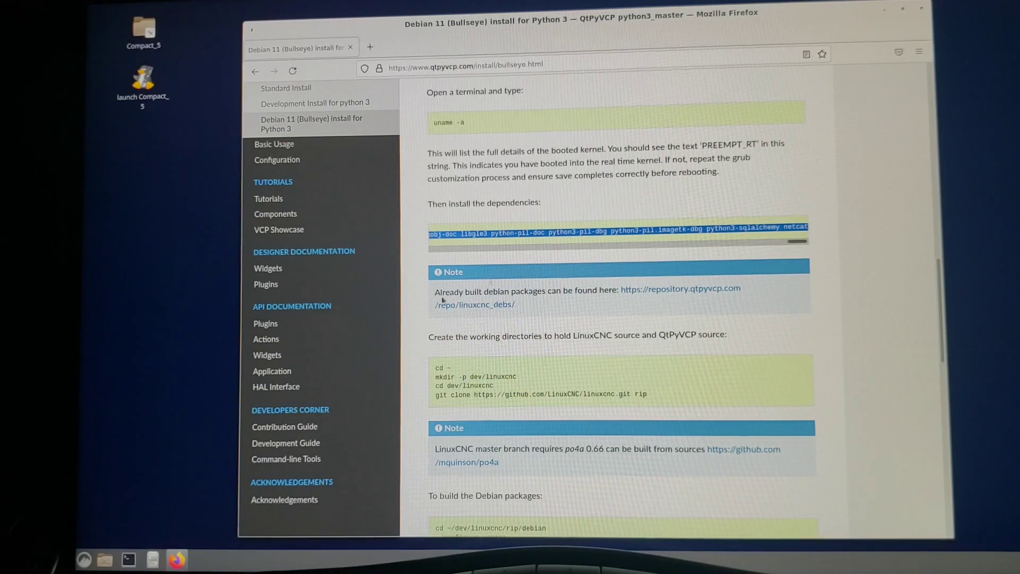
left_click(130, 558)
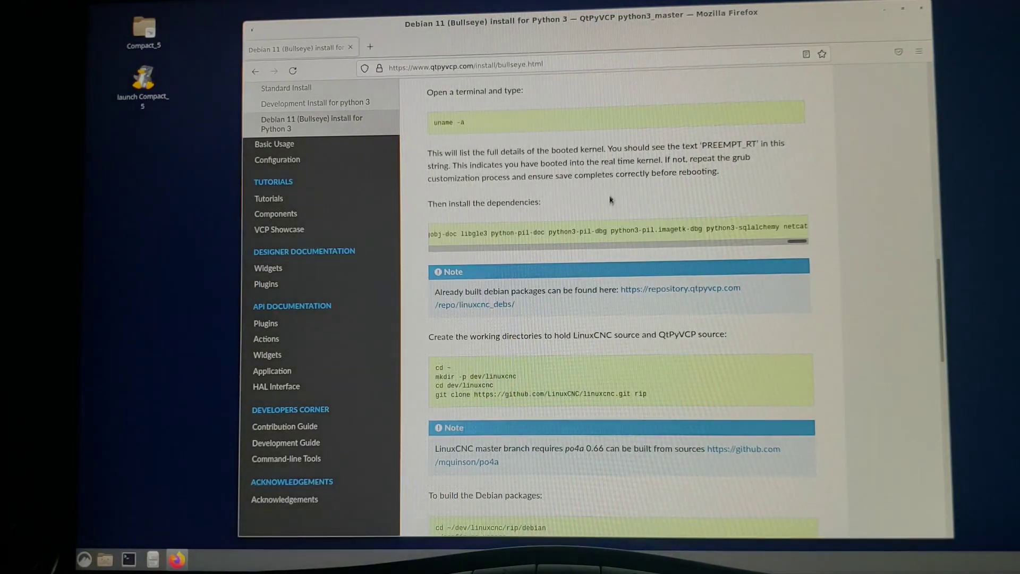
mouse_move(699, 295)
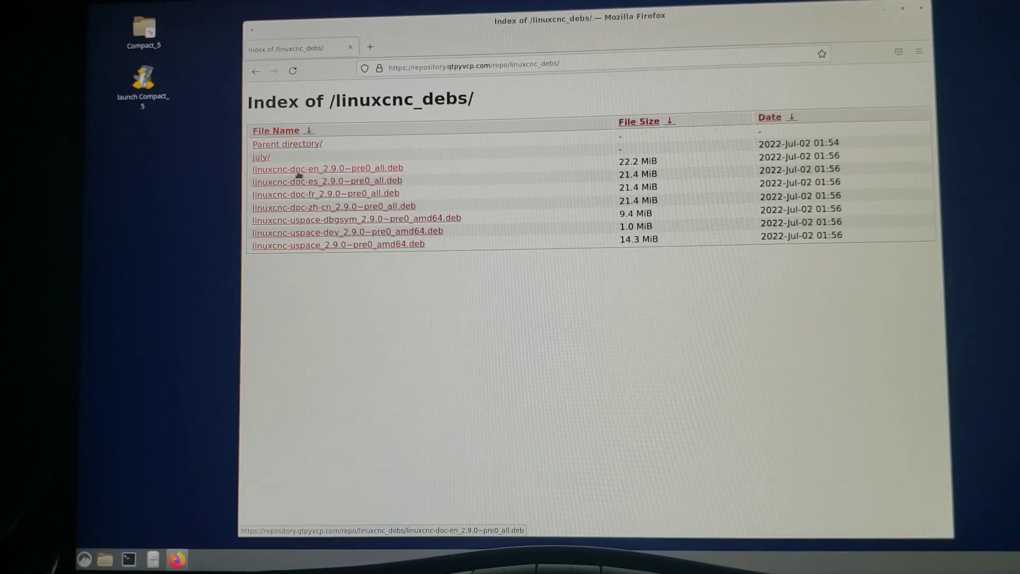
mouse_move(329, 171)
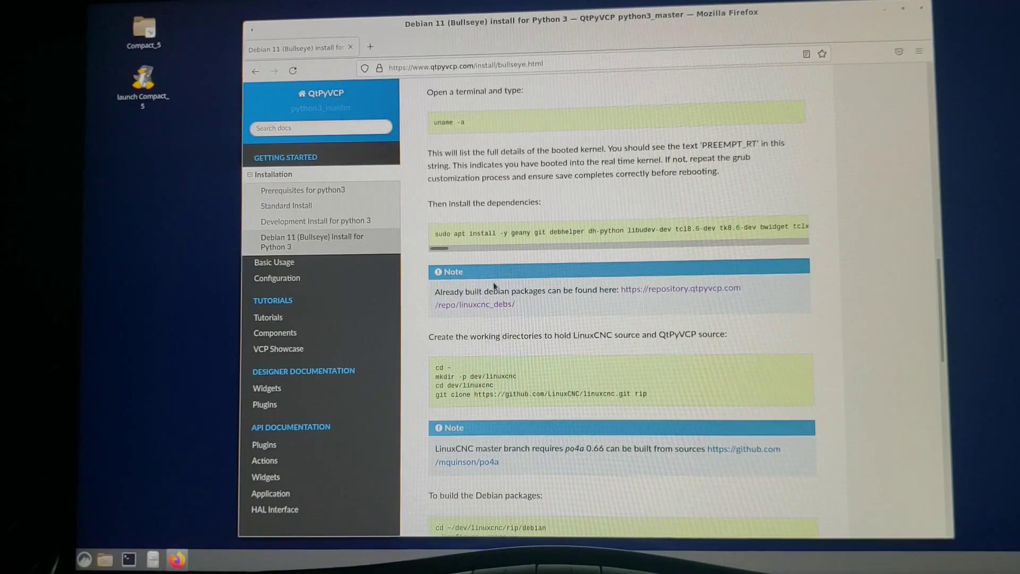
Step: Scroll the QtPyVCP Debian 11 guide to the po4a 0.66 requirement and the package build steps
scroll("down", 3)
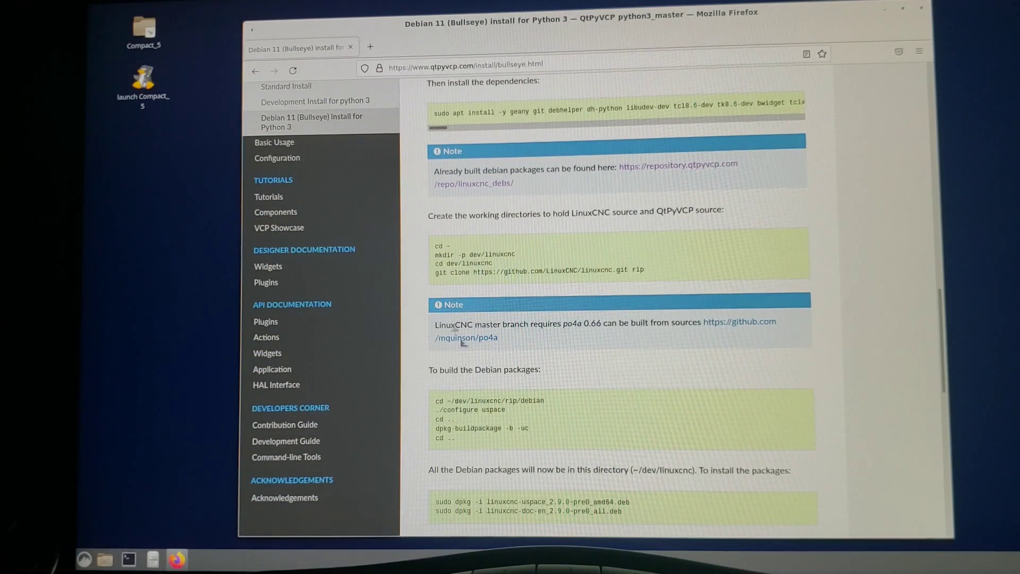
mouse_move(743, 334)
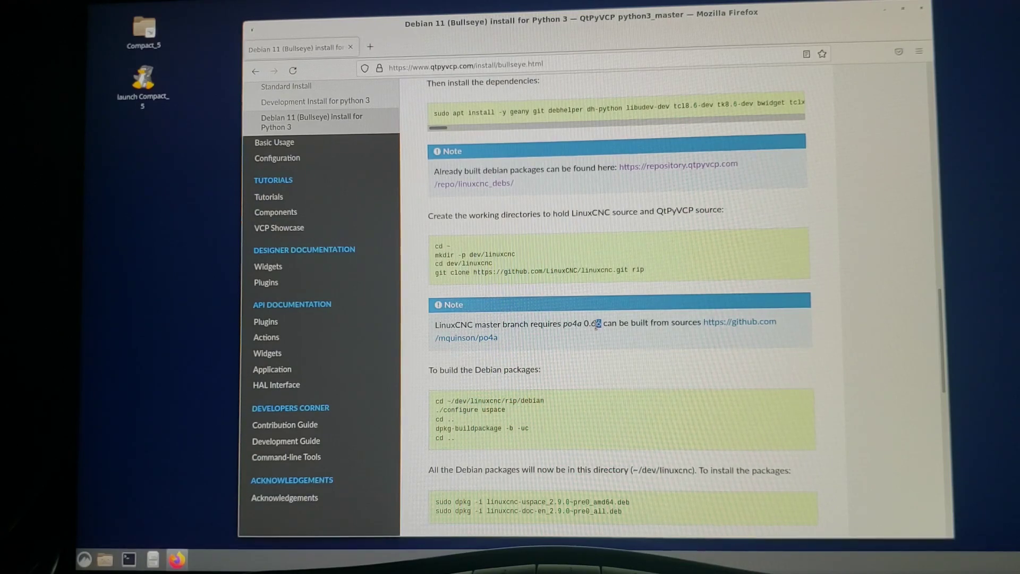
double_click(592, 323)
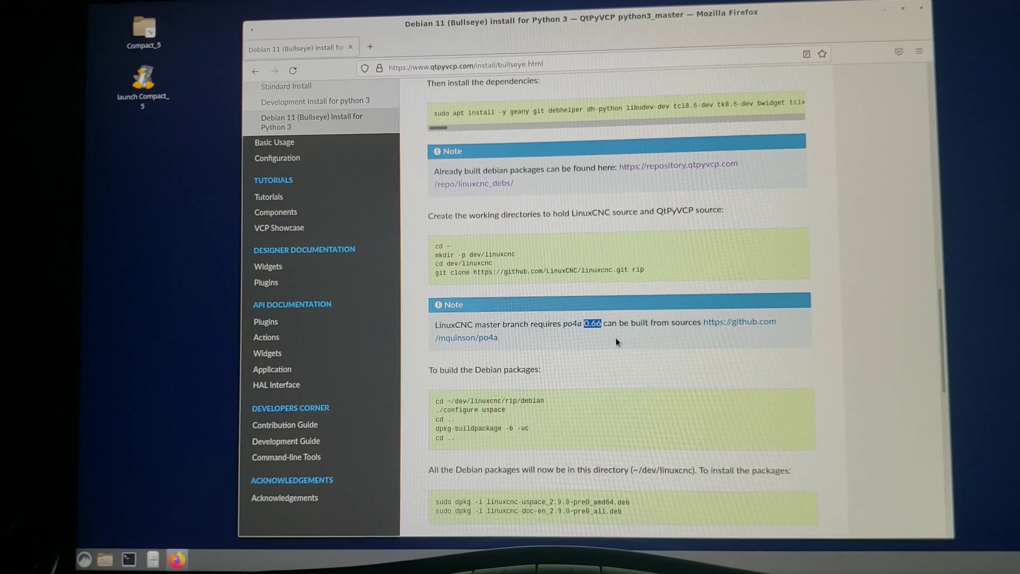
mouse_move(731, 322)
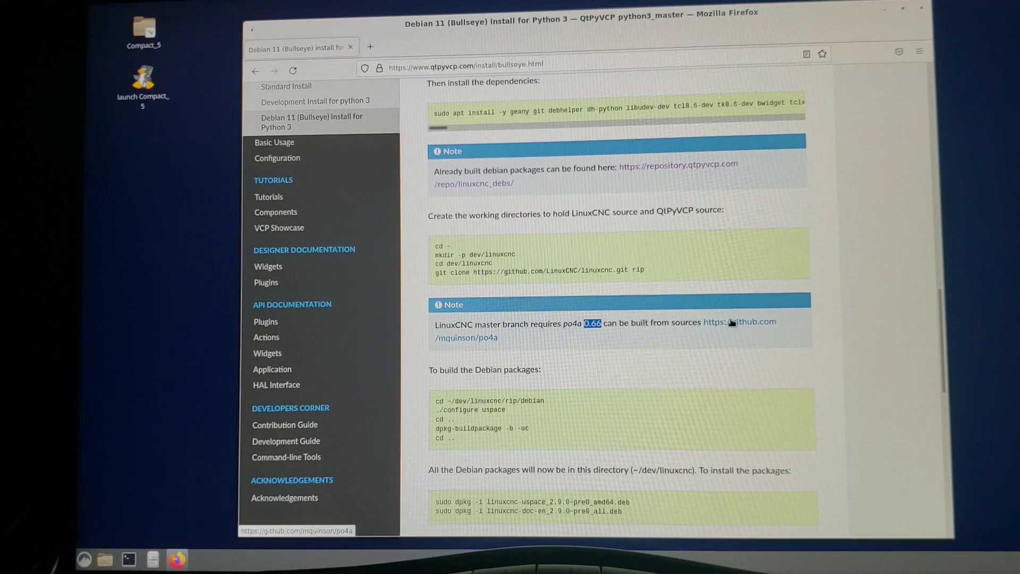
mouse_move(480, 484)
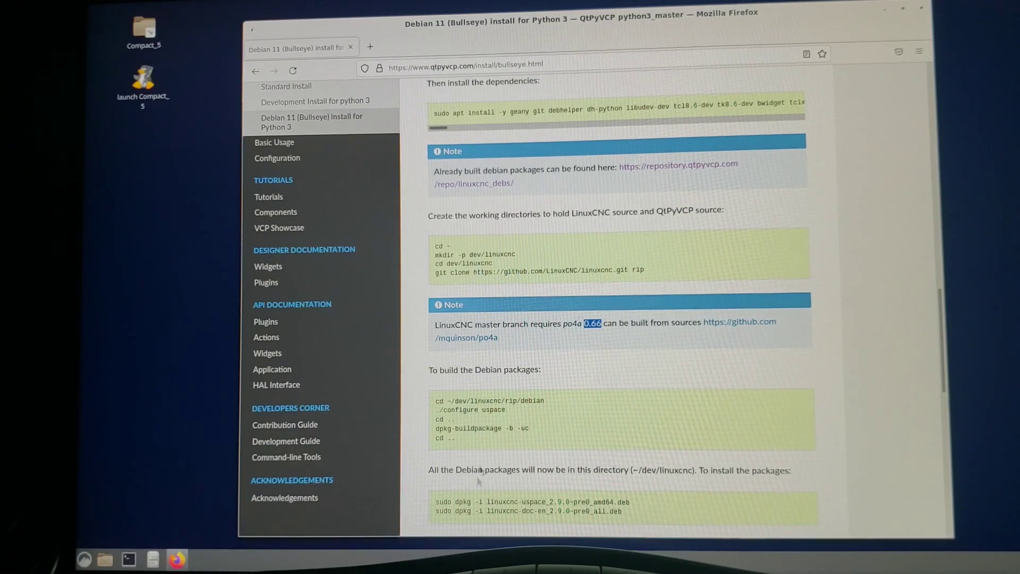
scroll("down", 3)
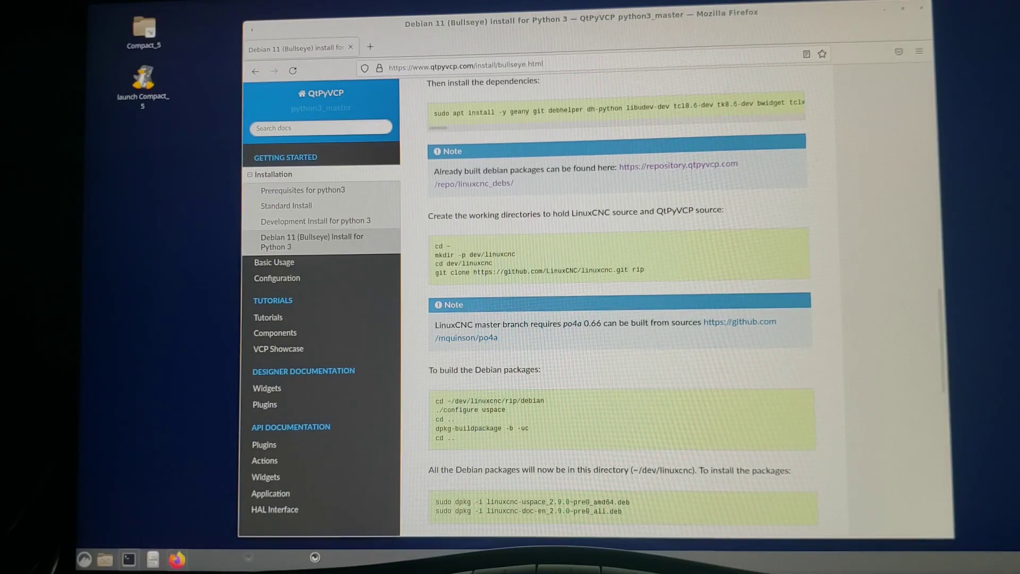
Step: Start a 'sudo apt-get install po4a' command in a terminal, then abandon it unrun
left_click(130, 557)
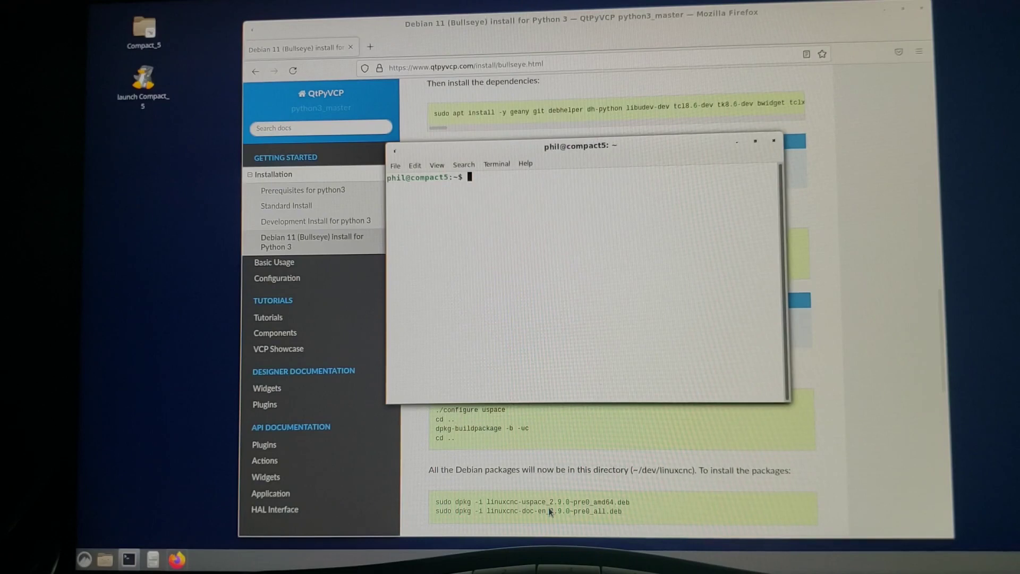
type("sudo apt-get install po4a")
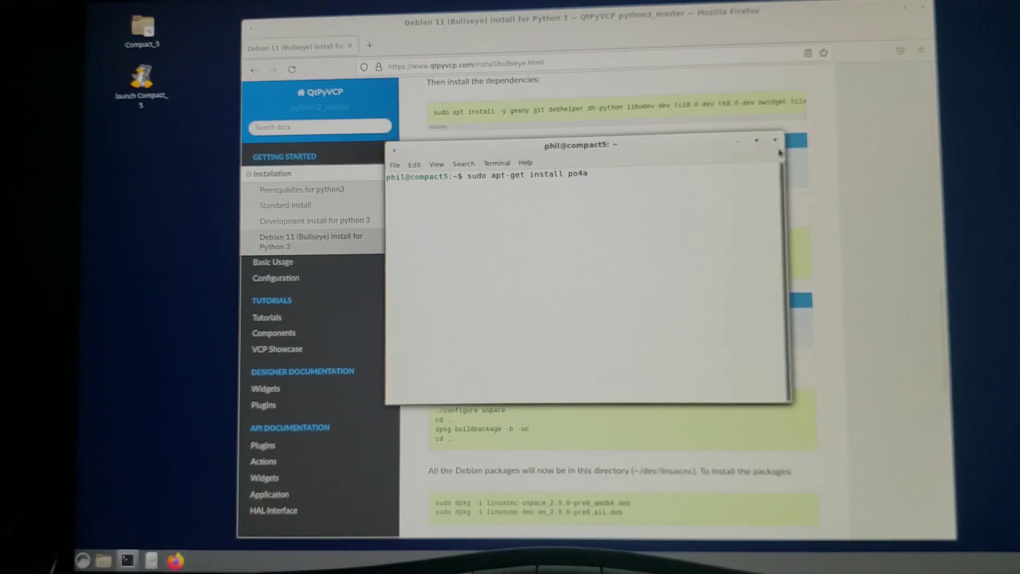
left_click(778, 143)
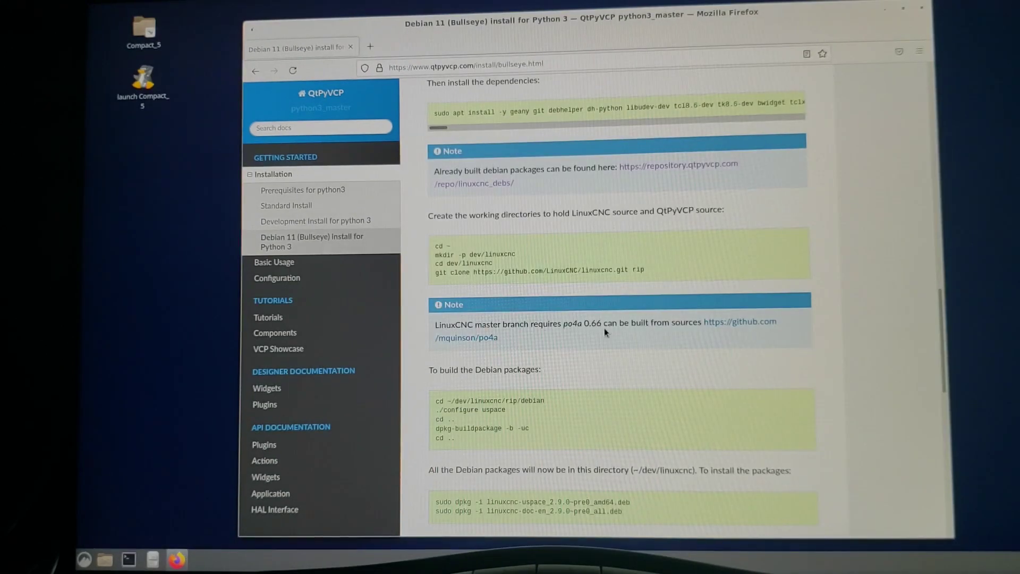
mouse_move(604, 361)
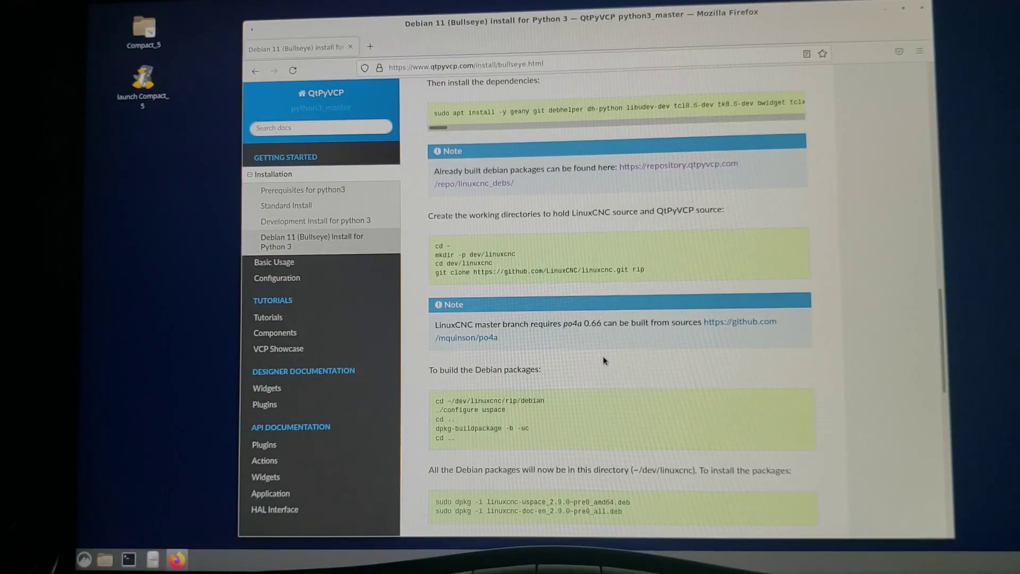
mouse_move(819, 73)
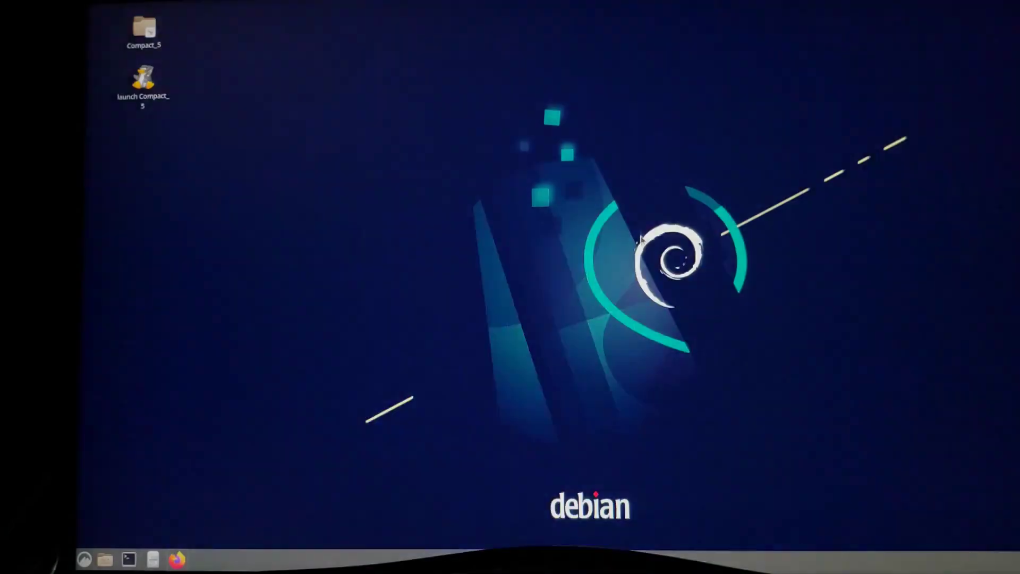
left_click(85, 557)
type("gdeb")
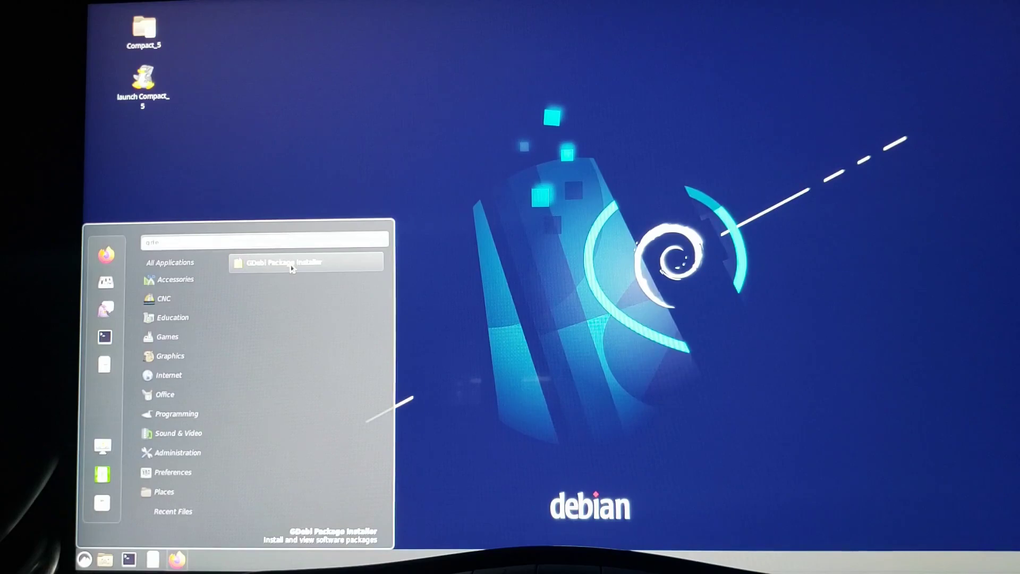
left_click(293, 263)
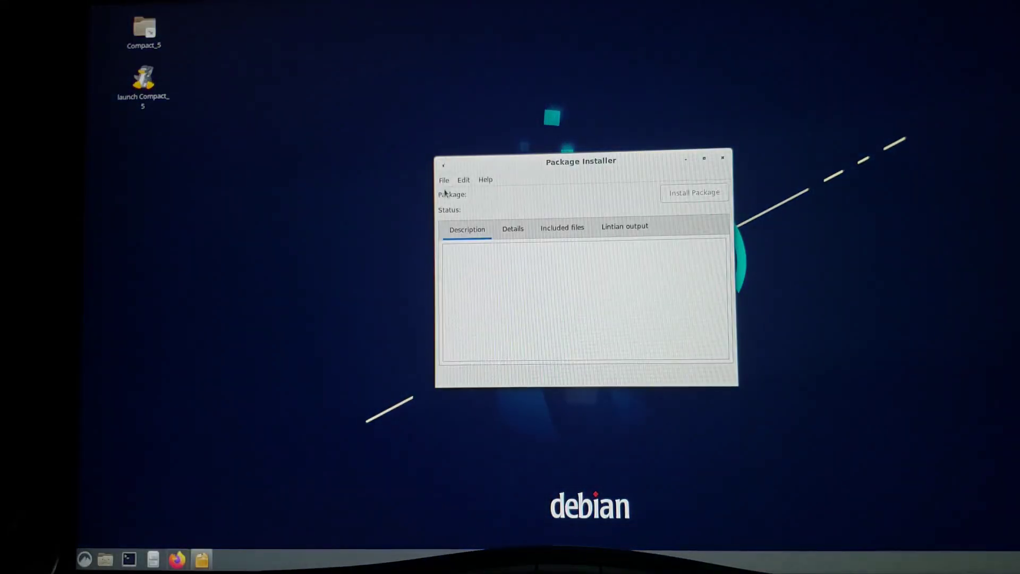
left_click(445, 179)
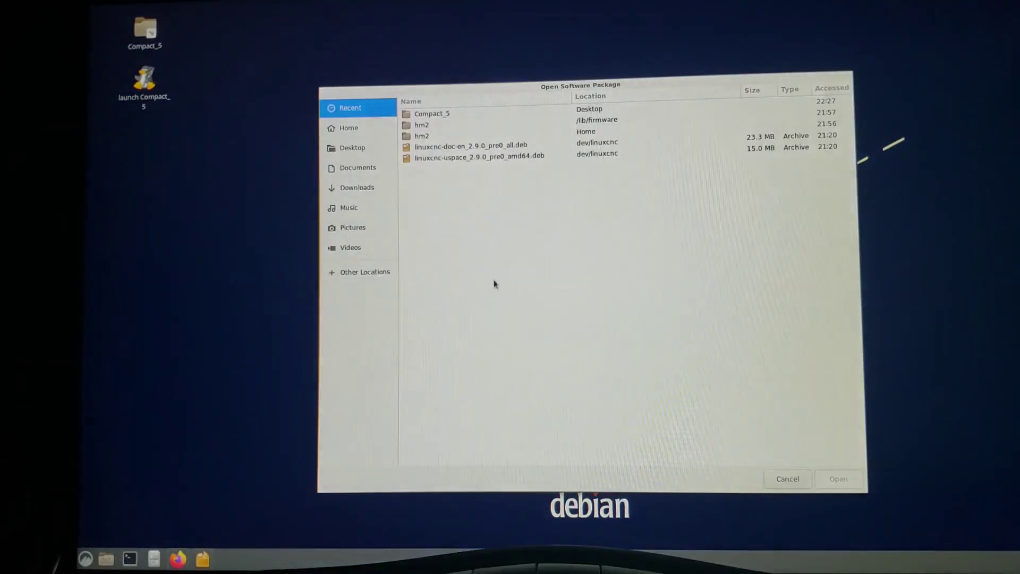
left_click(466, 145)
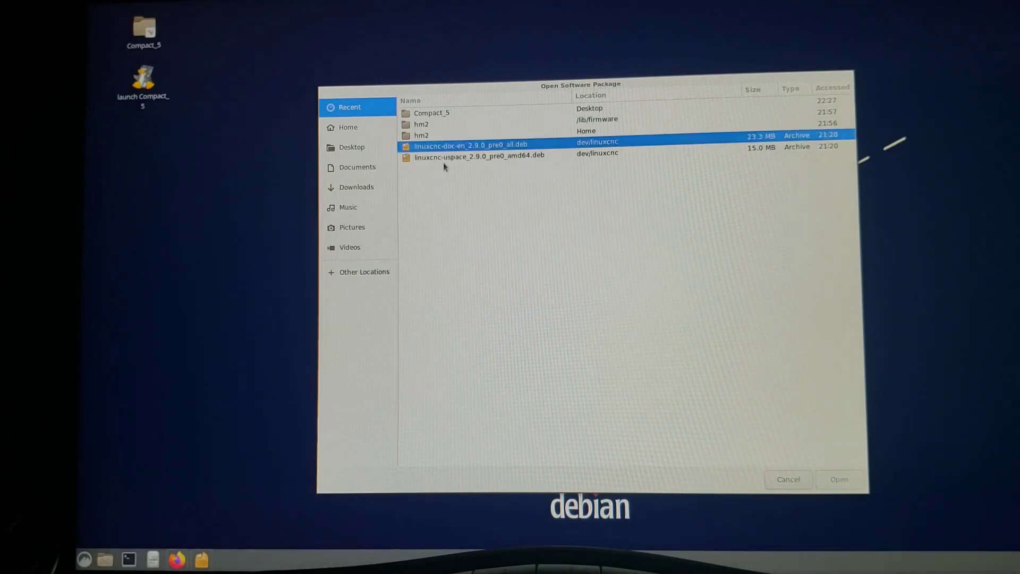
left_click(479, 155)
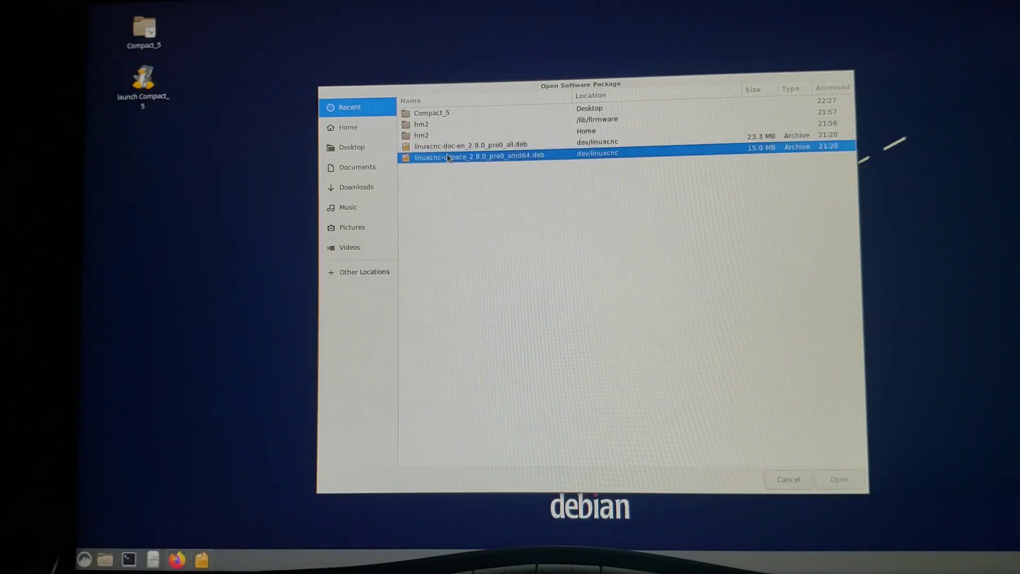
mouse_move(448, 180)
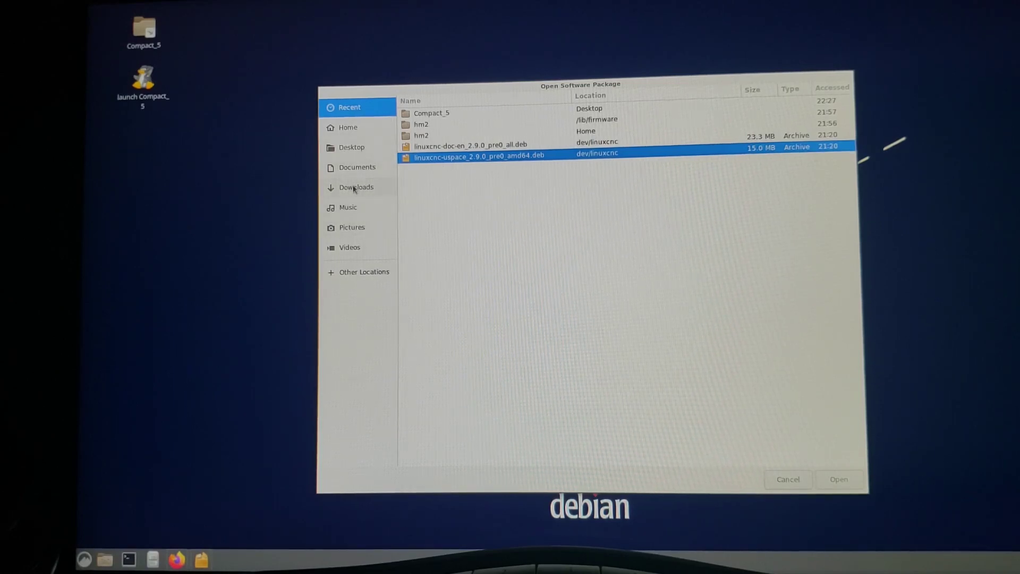
left_click(355, 187)
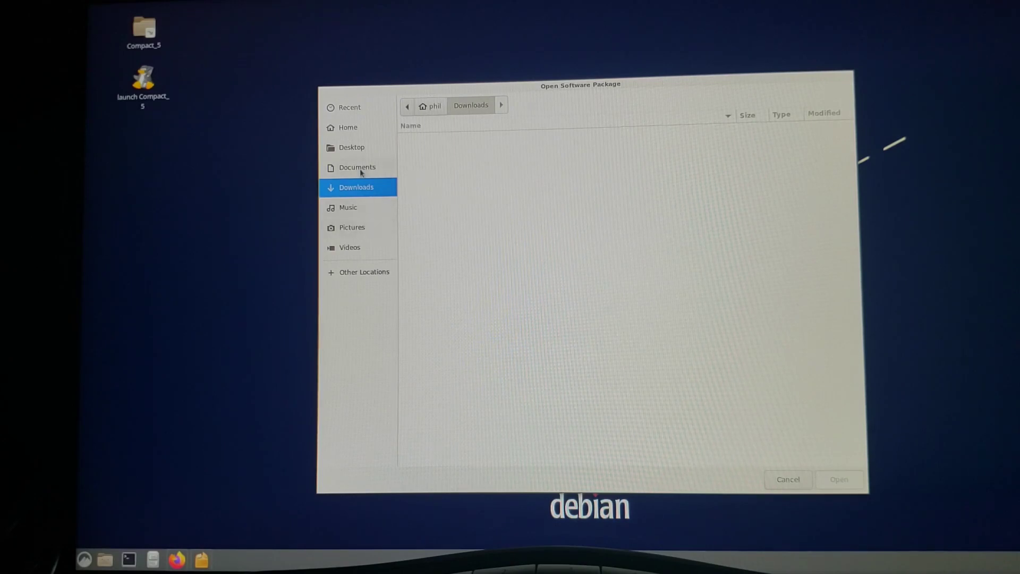
mouse_move(364, 155)
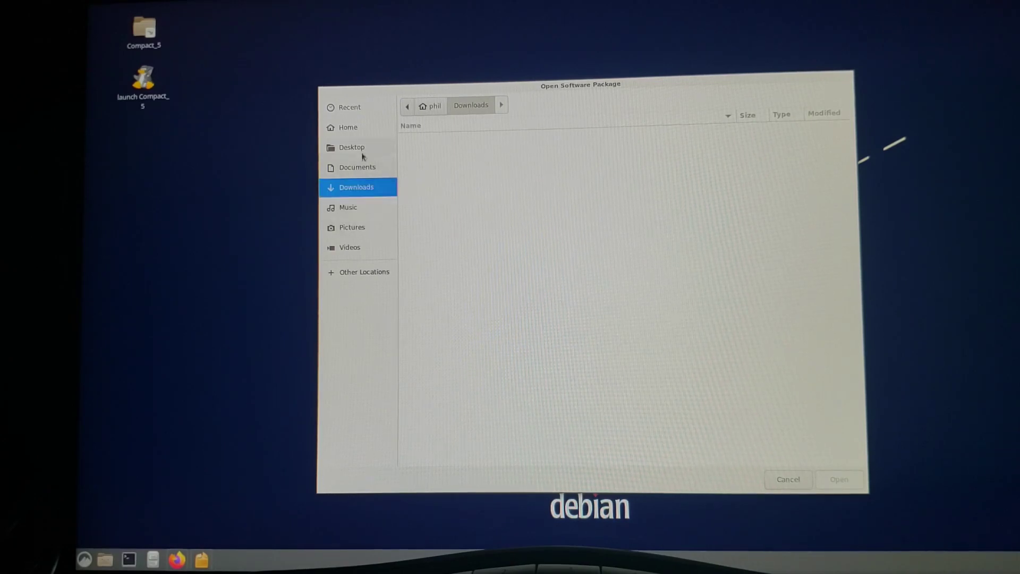
mouse_move(430, 153)
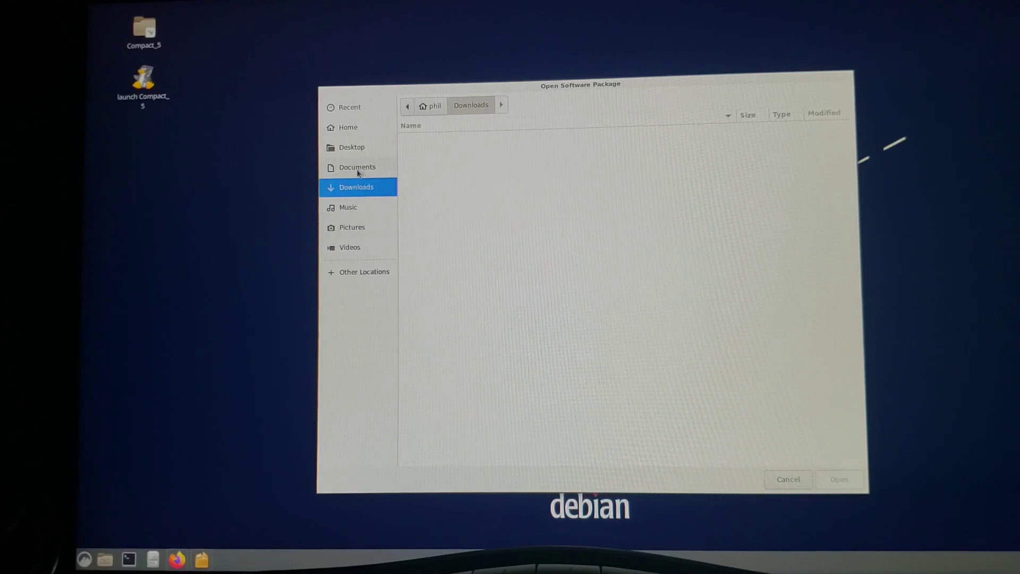
left_click(351, 147)
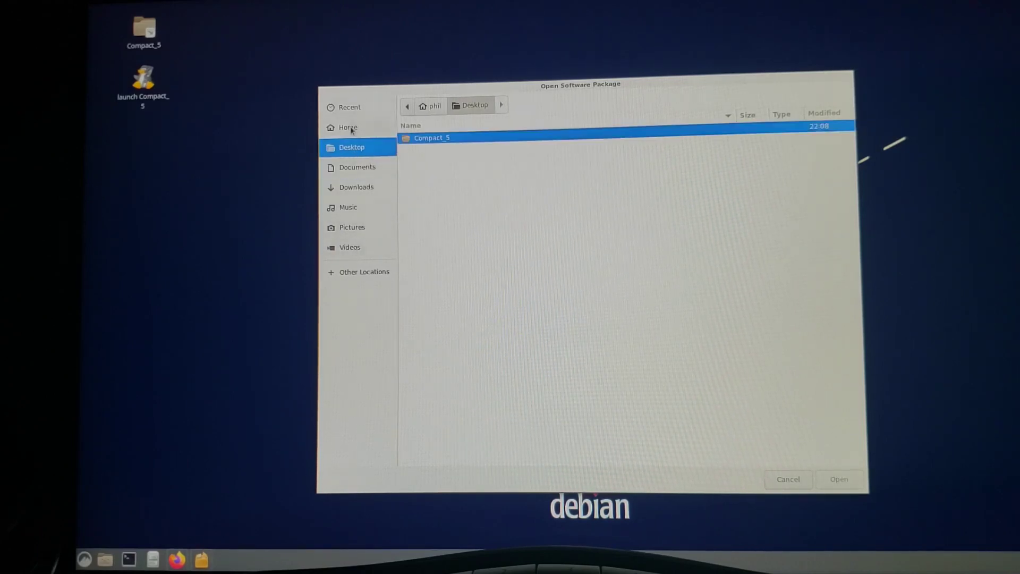
left_click(349, 128)
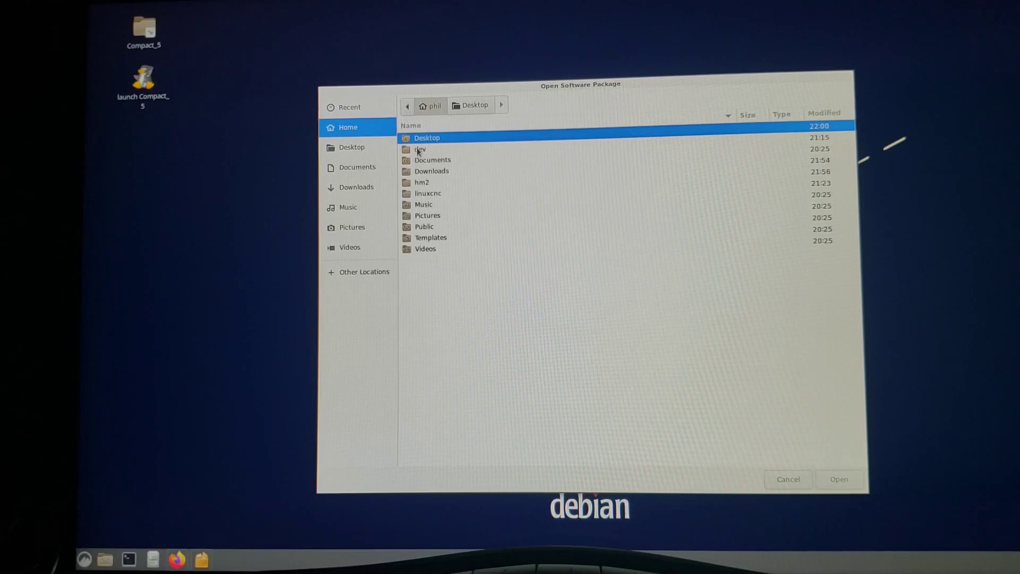
double_click(420, 149)
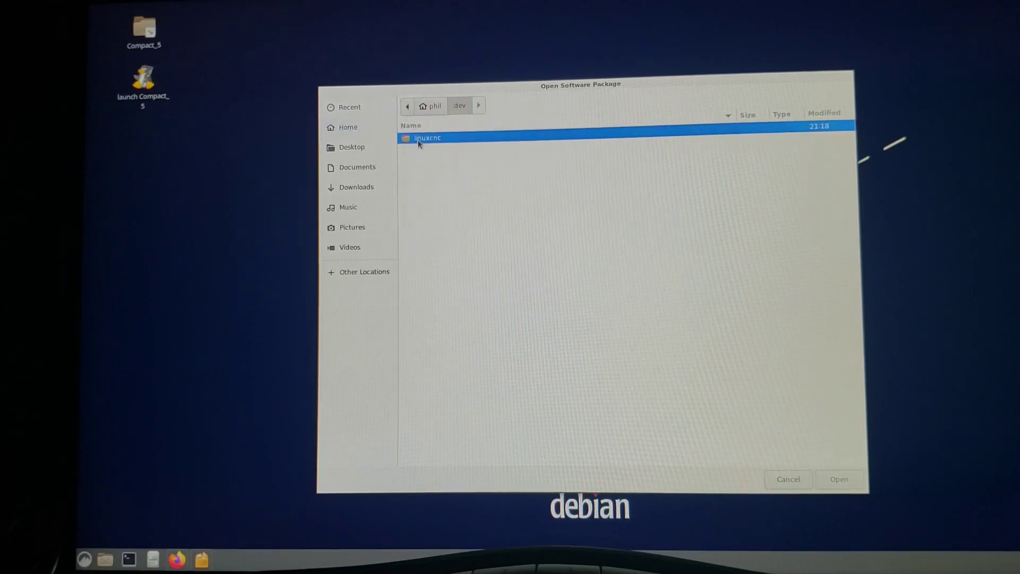
double_click(425, 138)
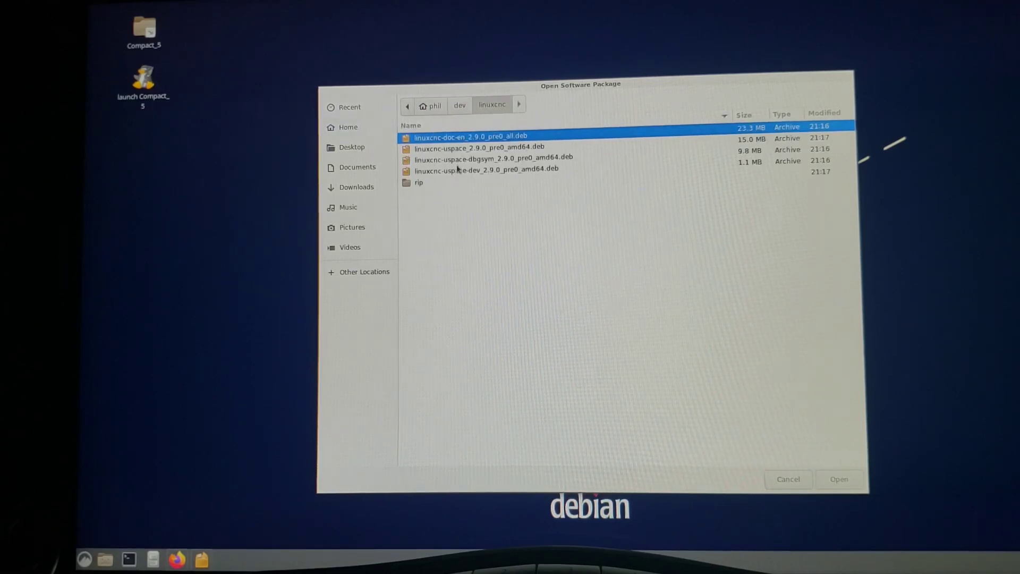
double_click(419, 183)
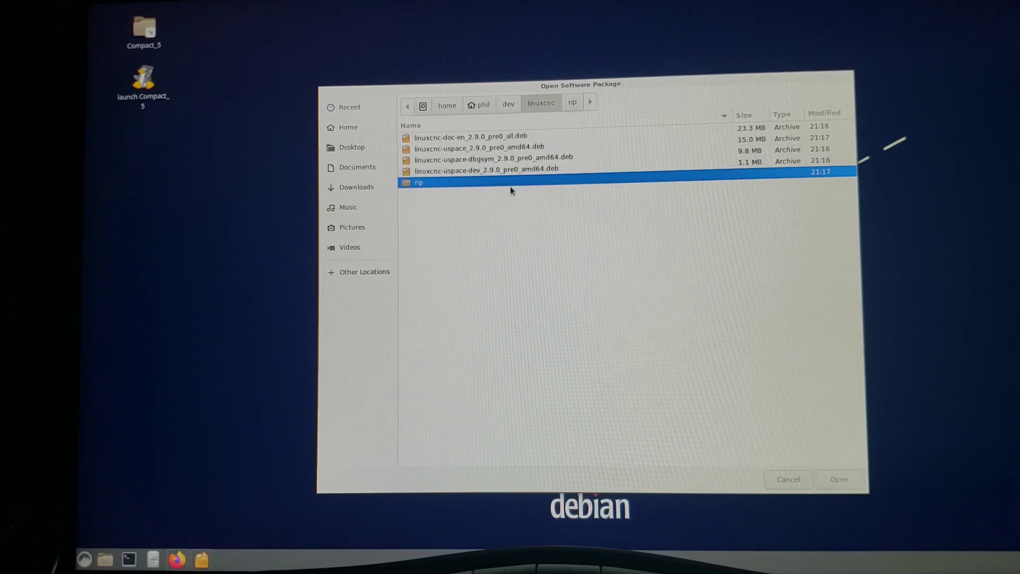
mouse_move(776, 235)
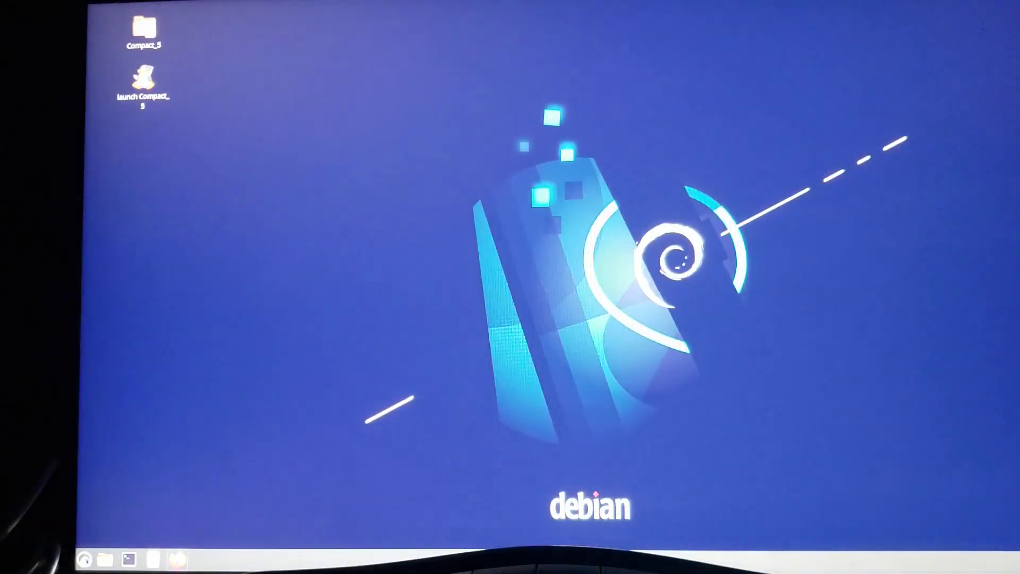
Step: Bind Wired connection 1 to device enp2s0 and give it manual IPv4 address 10.10.10.2/24
left_click(87, 559)
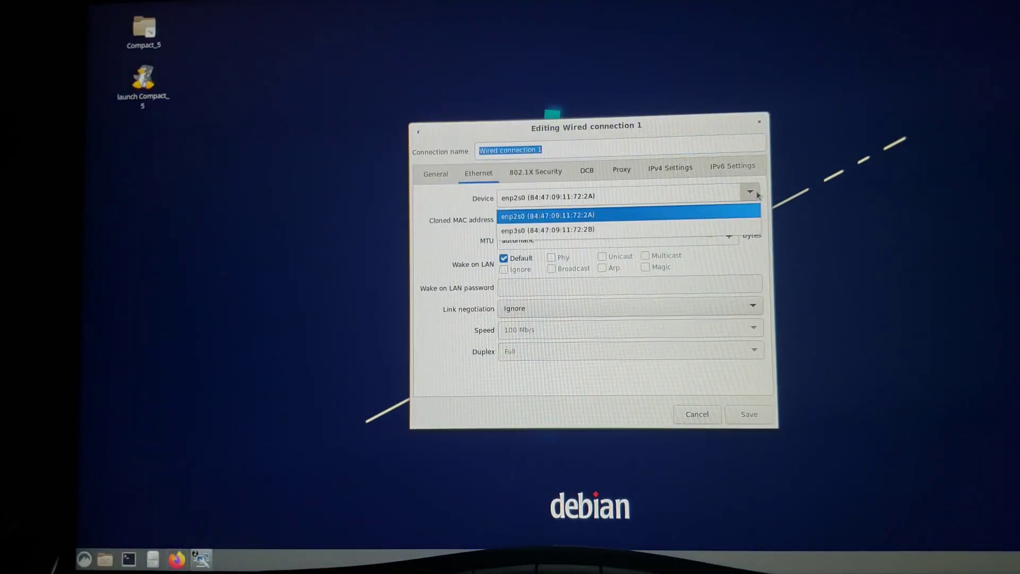
left_click(548, 214)
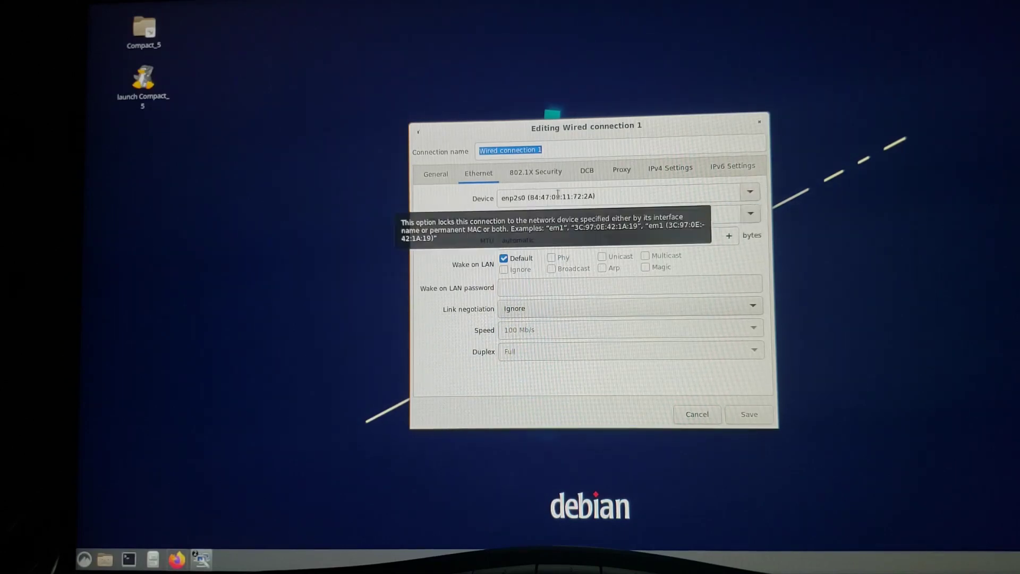
mouse_move(489, 208)
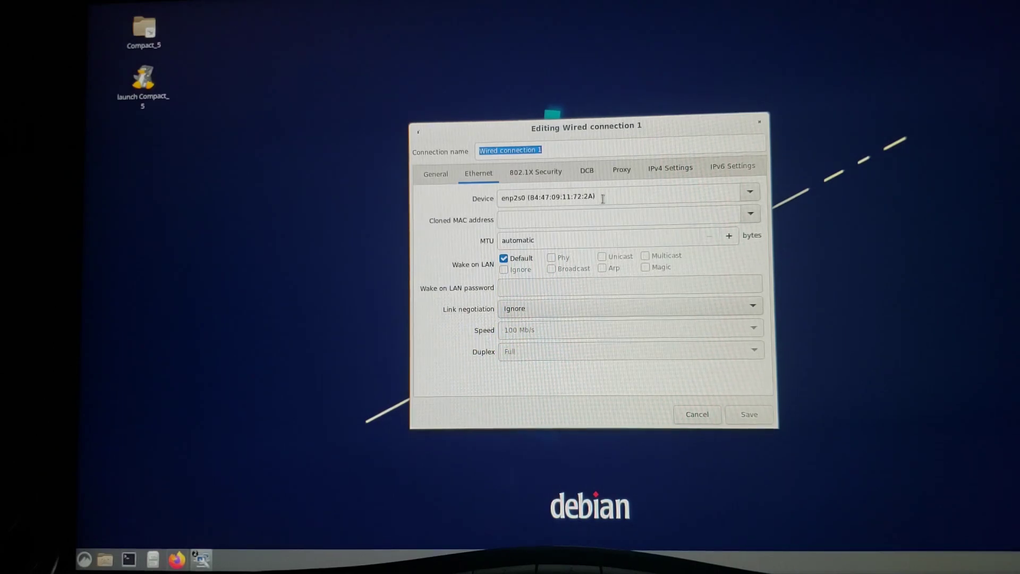
mouse_move(601, 198)
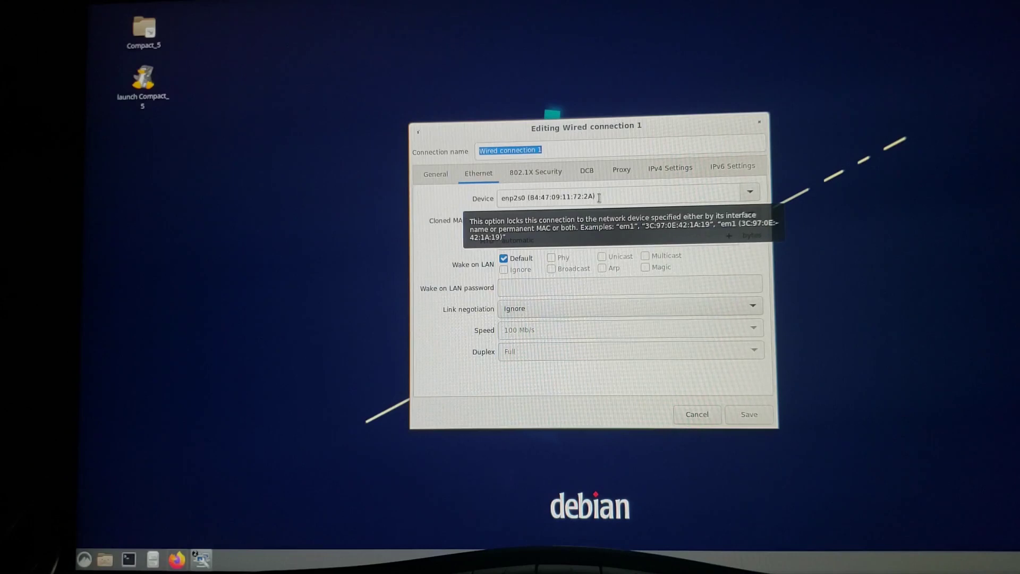
left_click(751, 192)
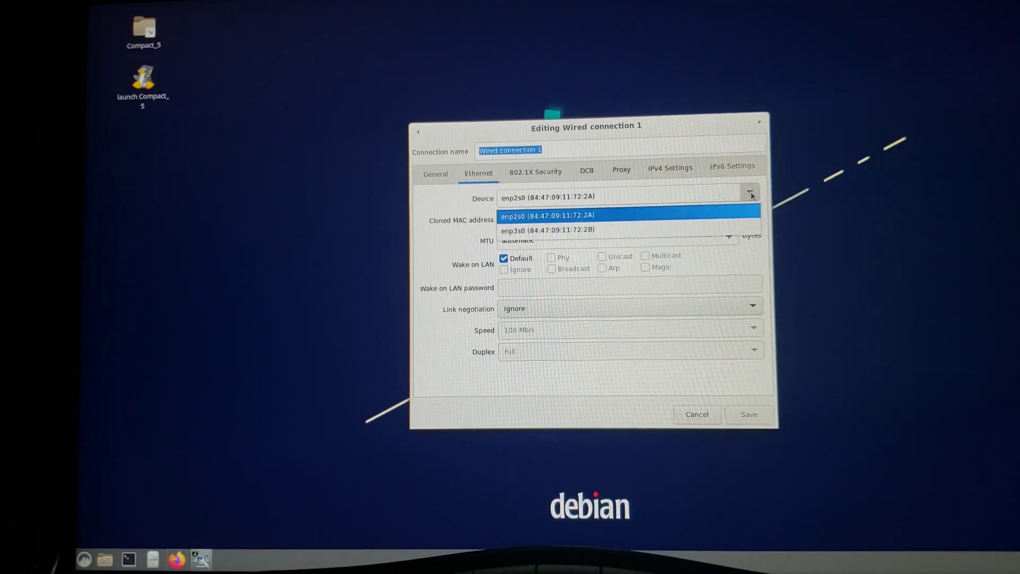
left_click(546, 214)
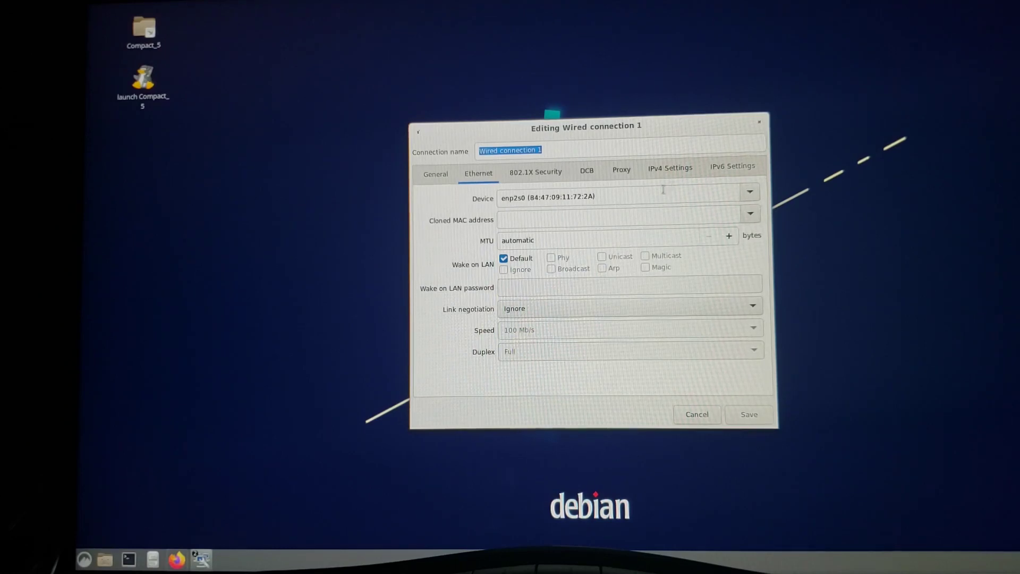
left_click(669, 166)
type("10.10.10.2")
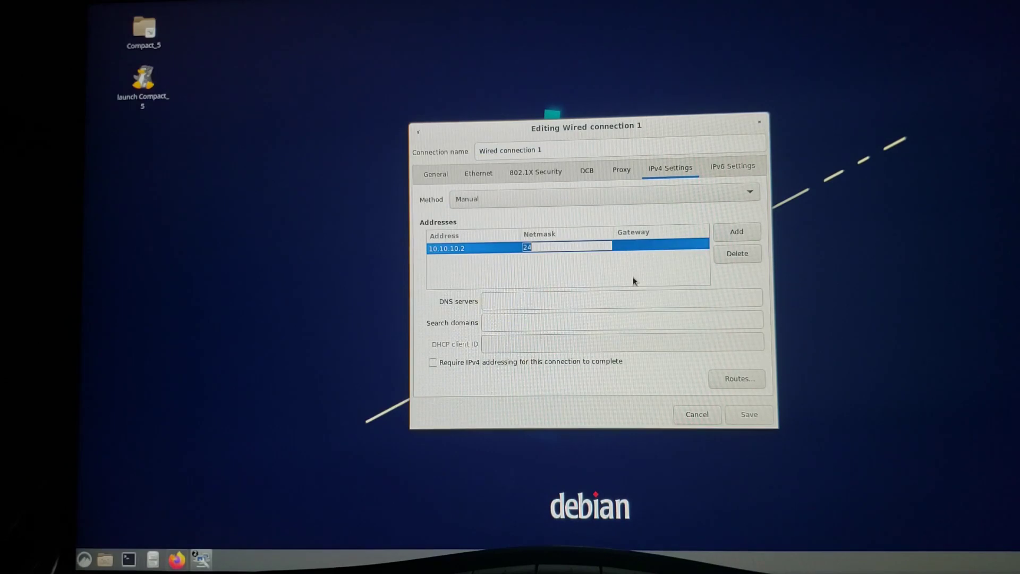
mouse_move(641, 314)
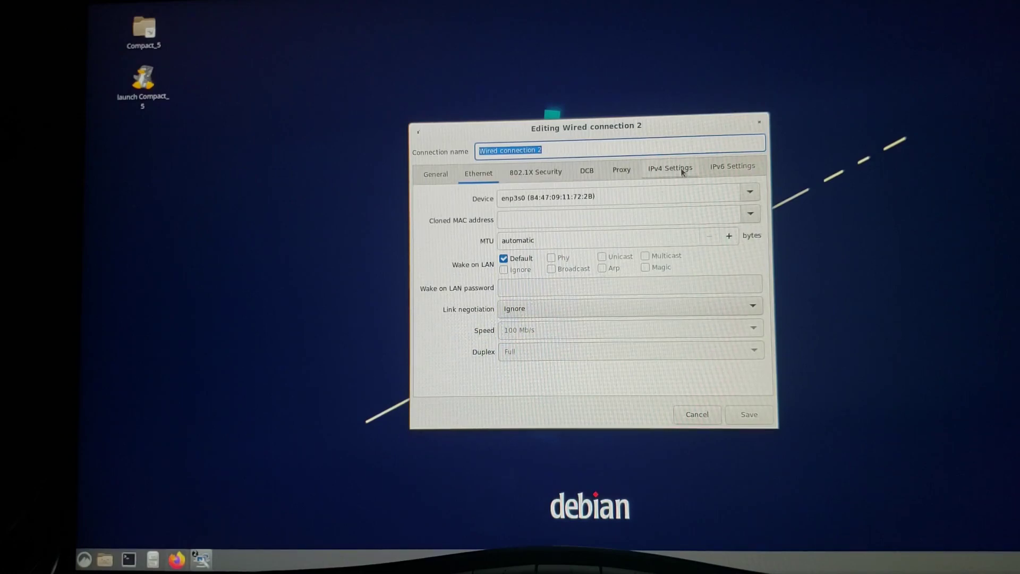
Step: Bring up the IPv4 settings of Wired connection 2
left_click(669, 168)
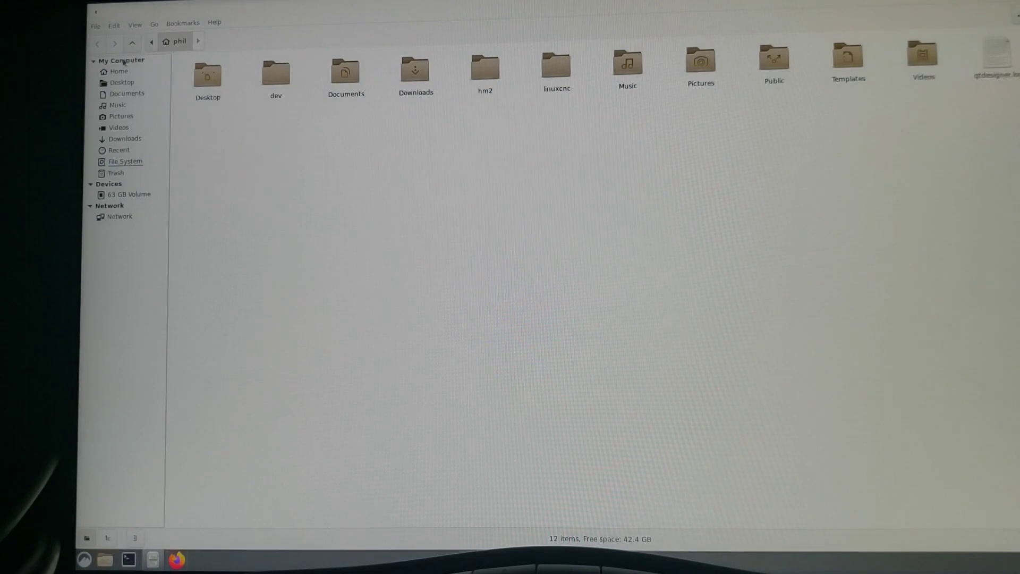
mouse_move(123, 164)
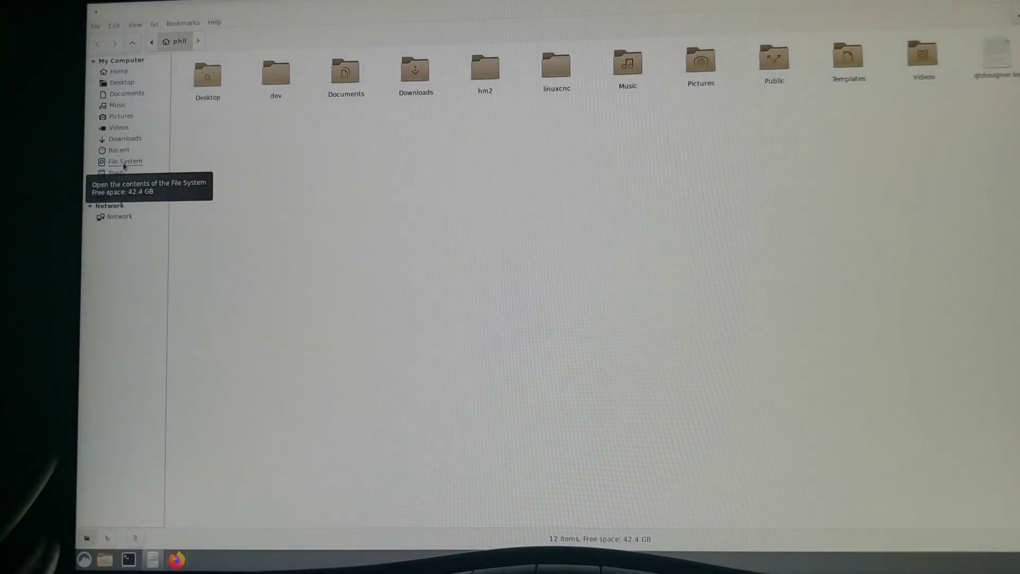
Step: Browse to /etc/NetworkManager and load NetworkManager.conf in gedit
left_click(125, 161)
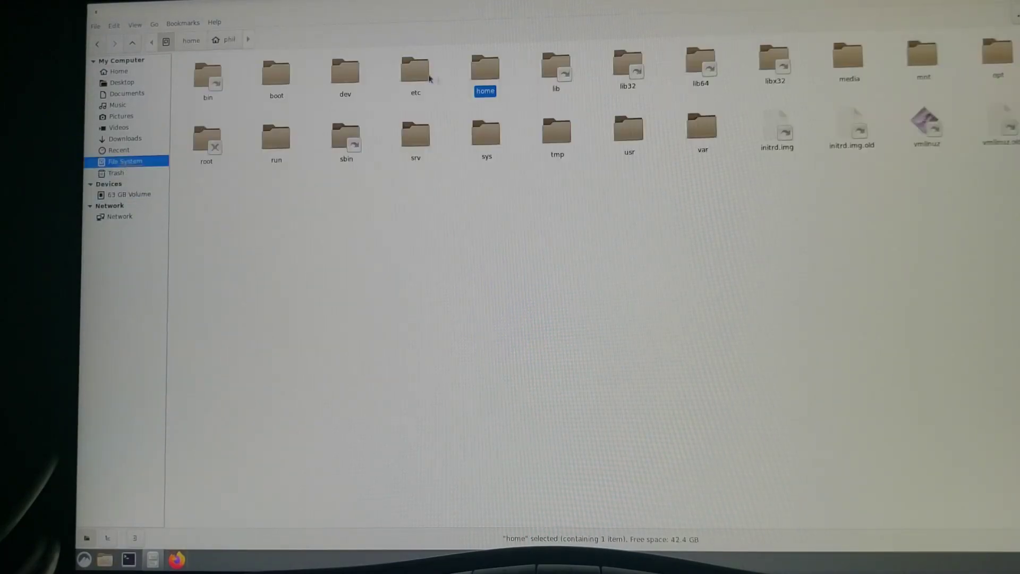
double_click(414, 66)
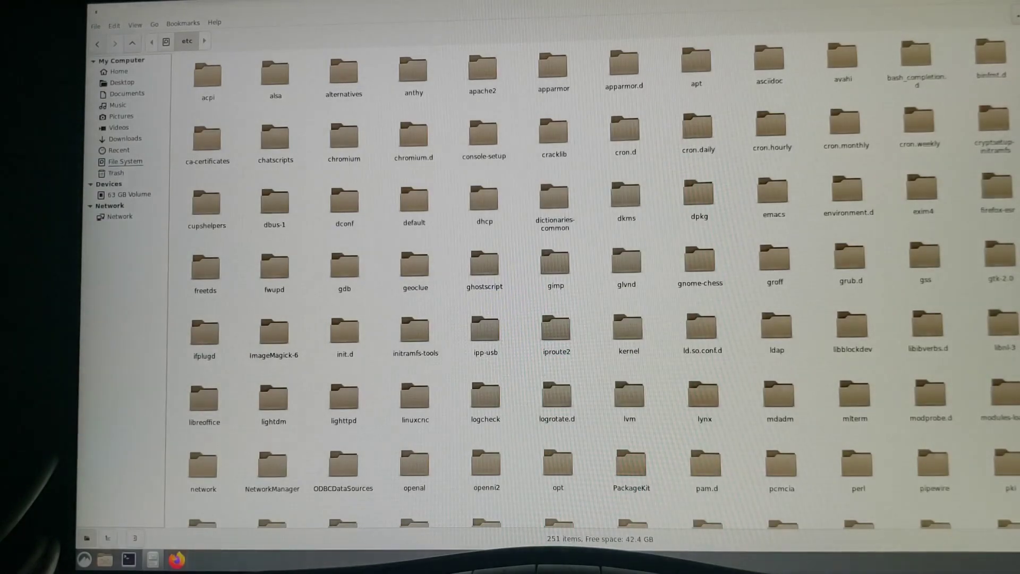
scroll("down", 3)
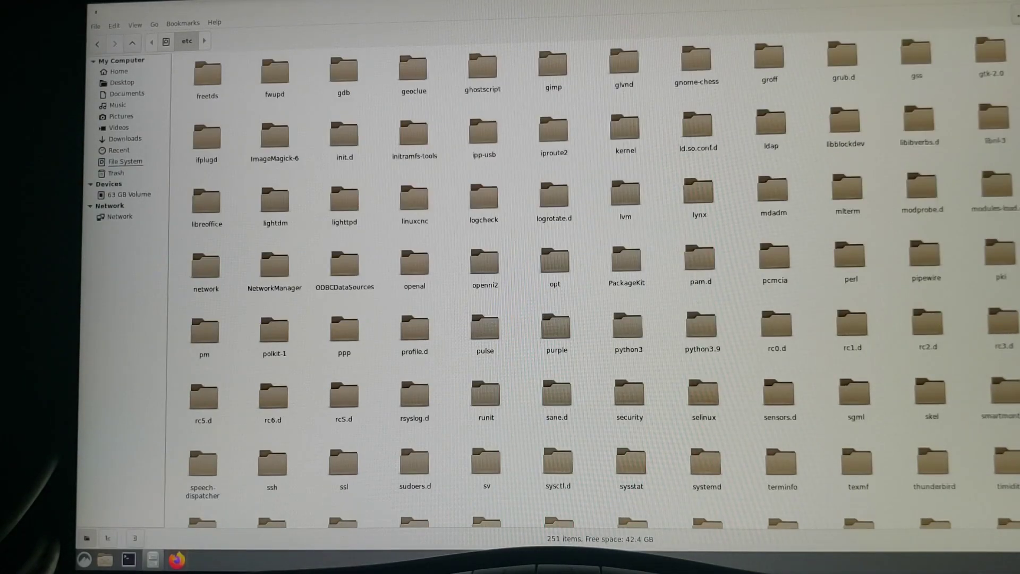
double_click(274, 265)
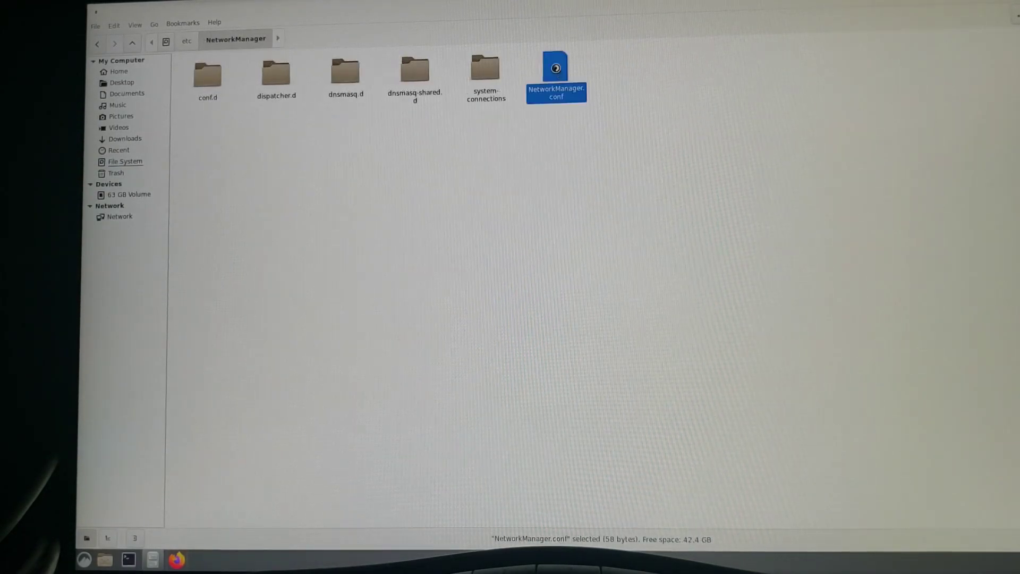
double_click(556, 68)
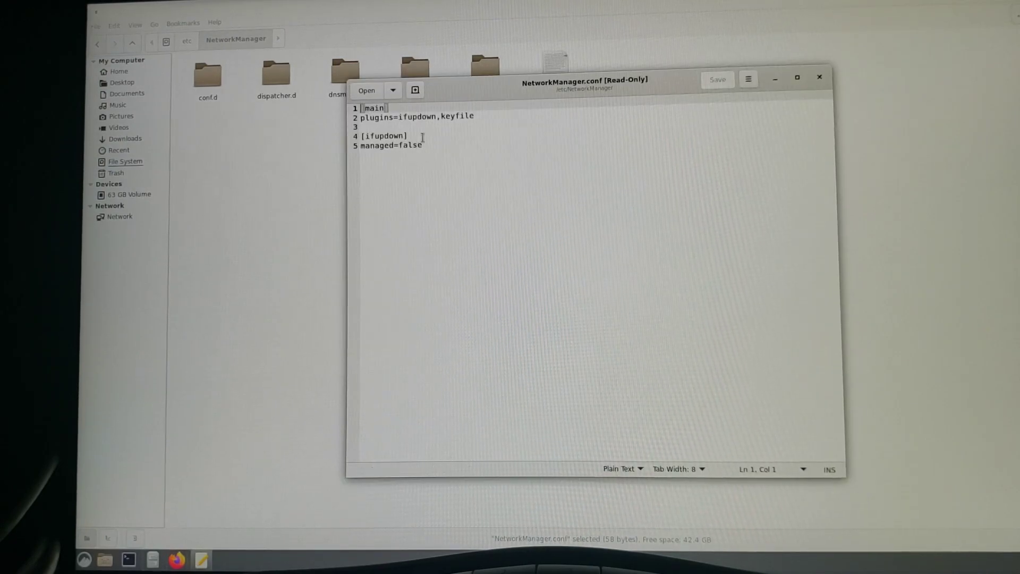
Step: Confirm managed=false on line 5, then close the read-only file
double_click(410, 145)
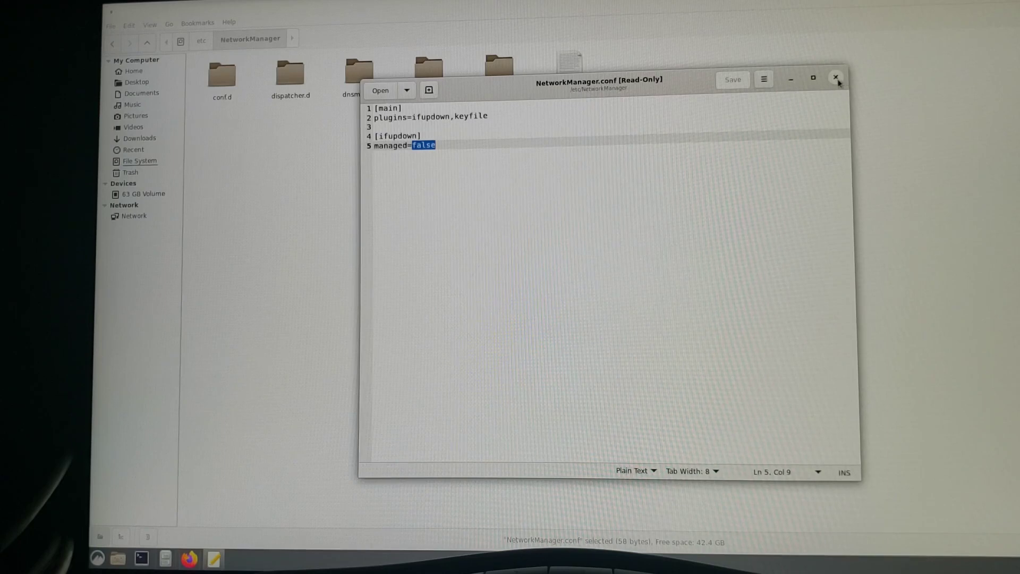
left_click(837, 79)
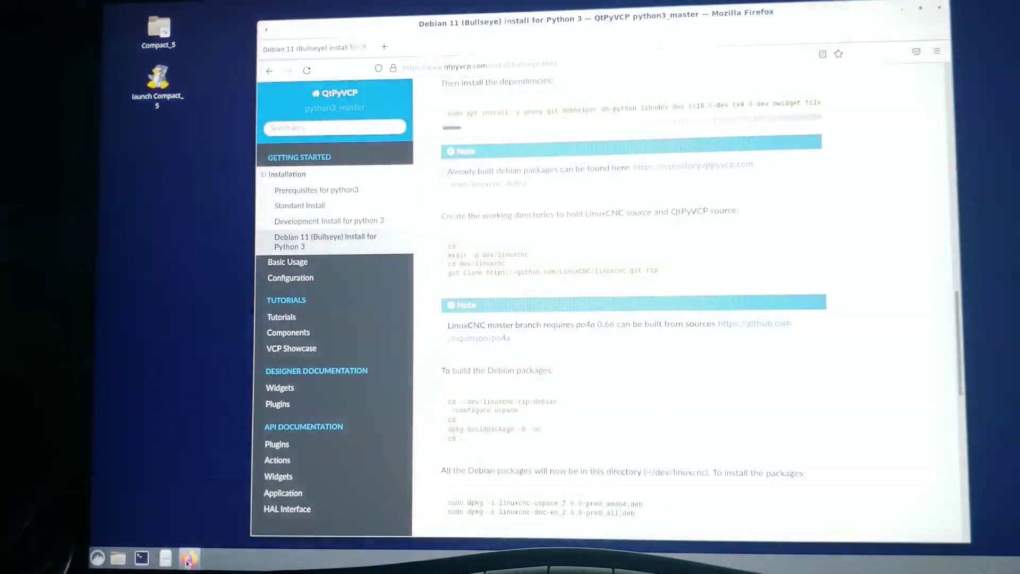
Step: Visit mesanet.com in a new tab and go to the Anything I/O FPGA Cards page
left_click(383, 47)
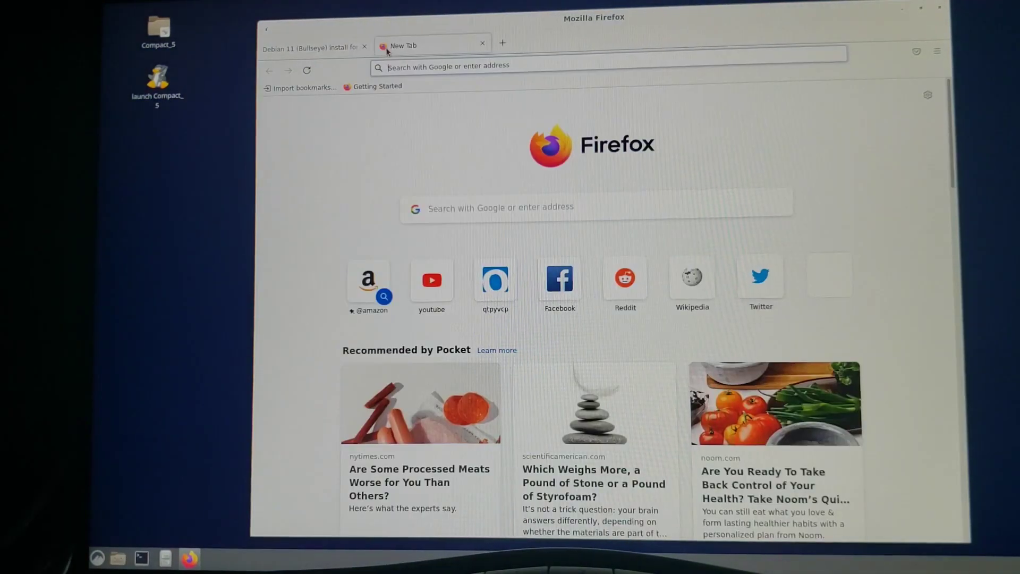
type("mesanet.")
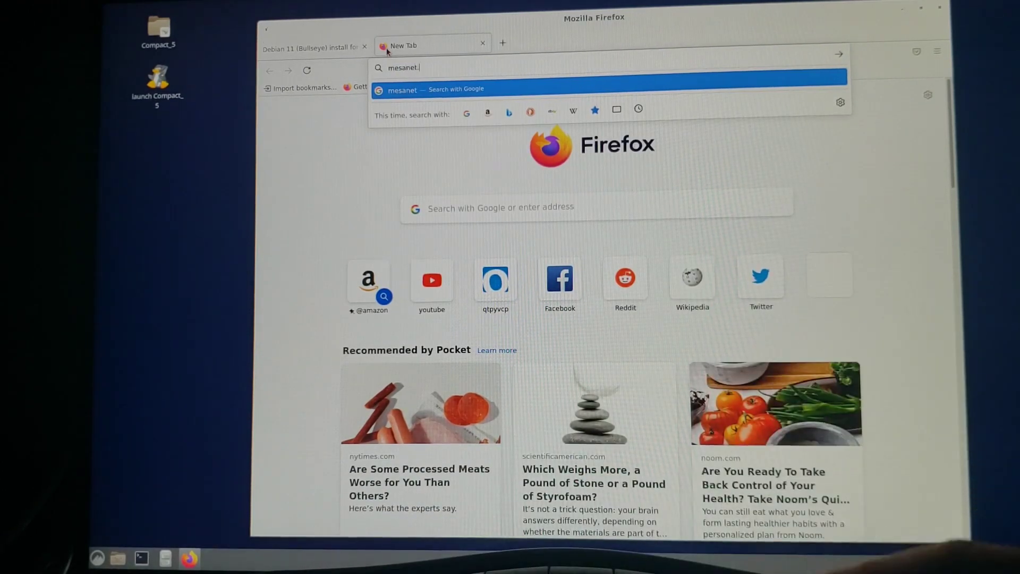
type("com")
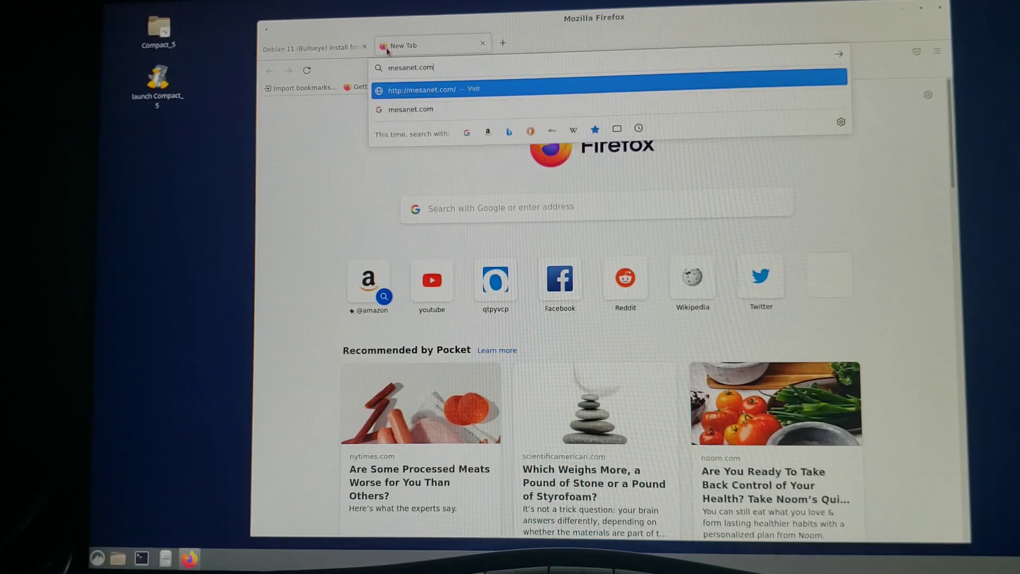
key("Return")
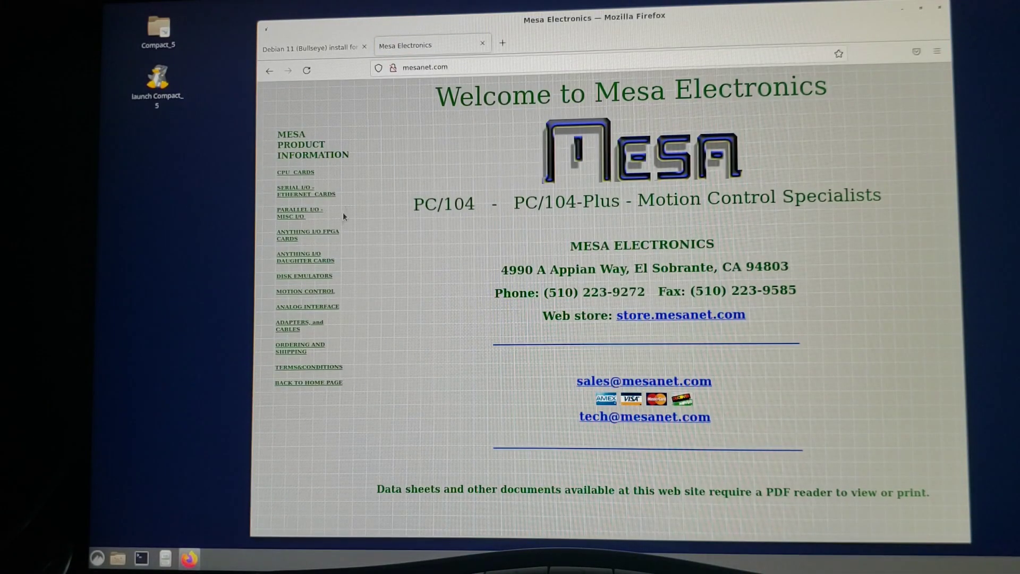
left_click(307, 235)
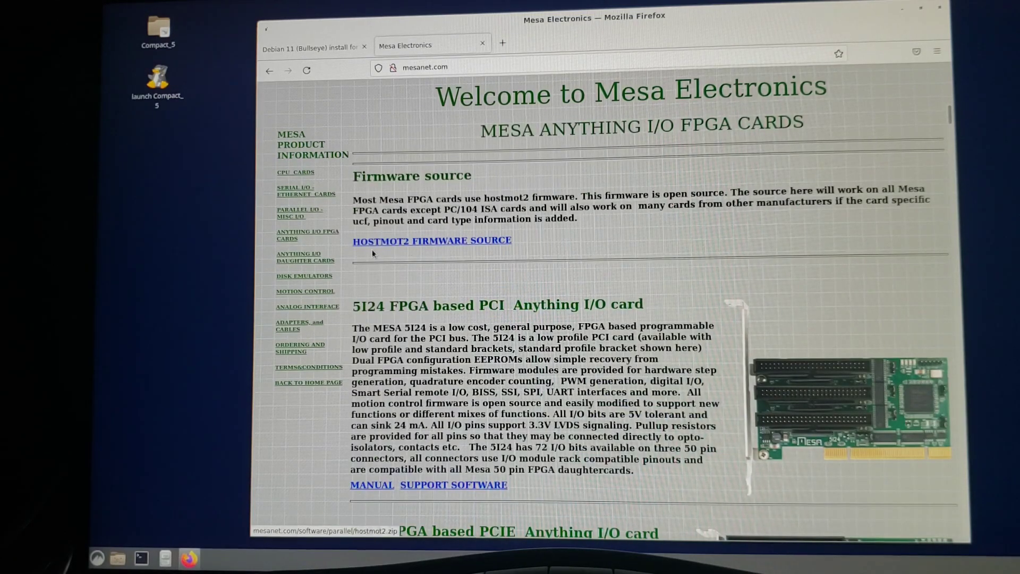
Step: Download the HOSTMOT2 firmware source zip and have it opened in Archive Manager
left_click(432, 240)
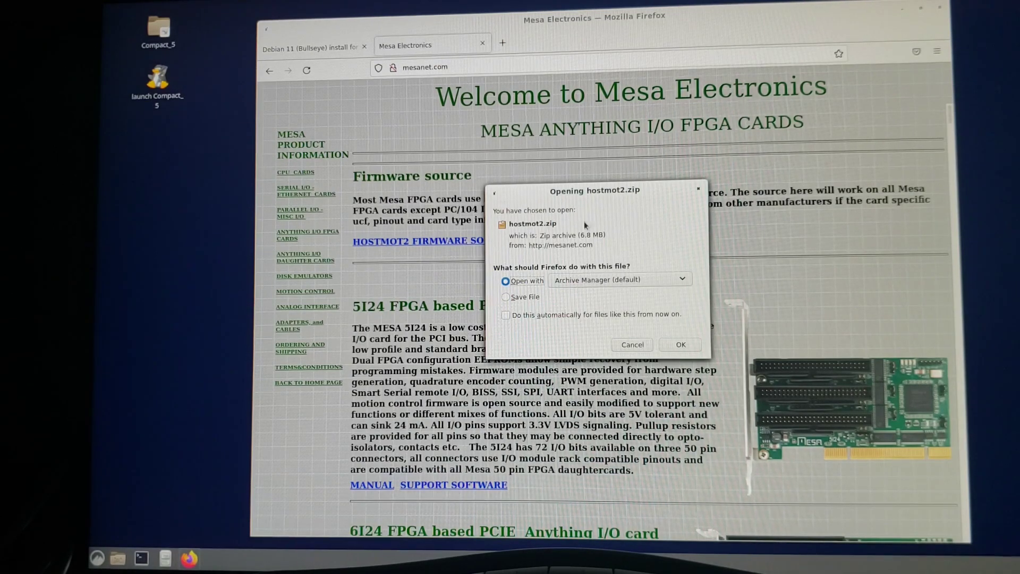
left_click(632, 345)
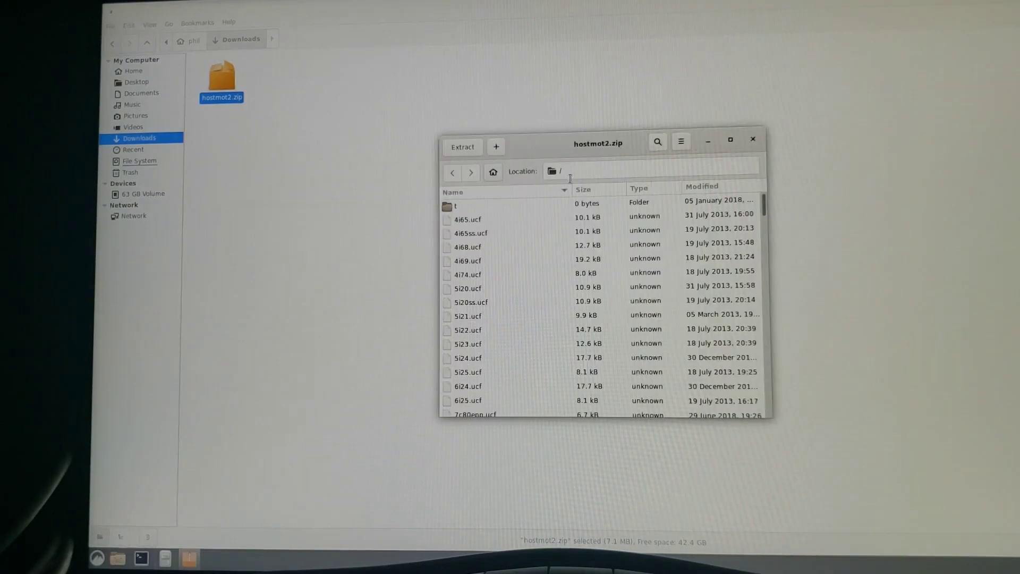
Step: Extract hostmot2.zip into the hm2 folder in the home directory
left_click(462, 146)
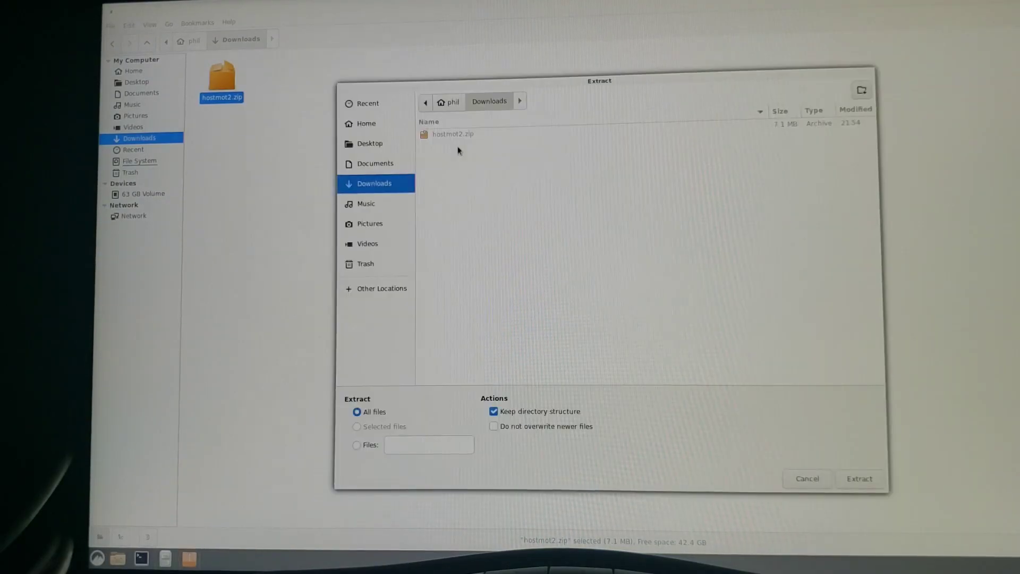
left_click(366, 123)
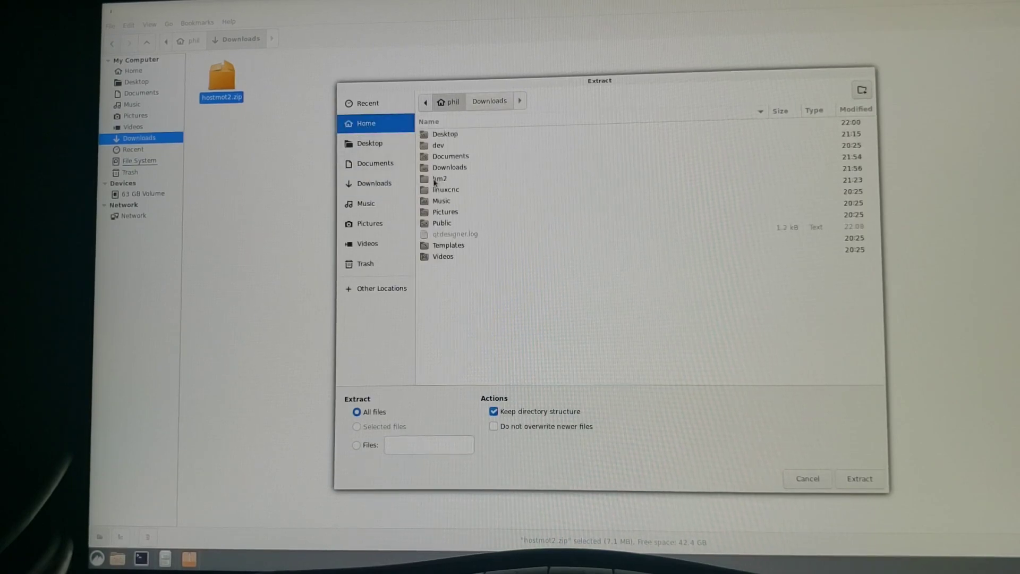
left_click(440, 178)
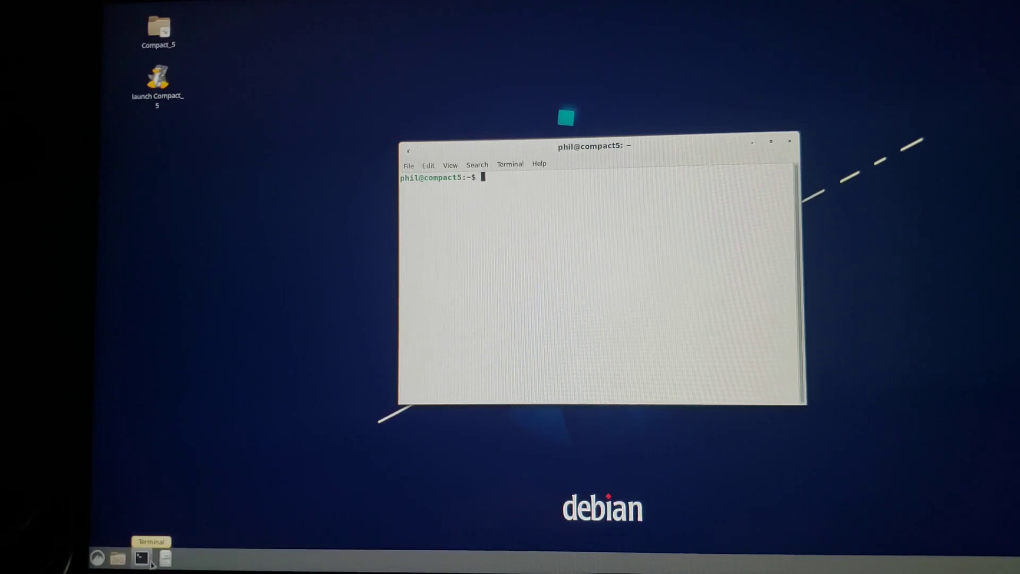
Step: Run 'sudo thunar' and enter the password to get a root file manager
type("sudo apt-get install t")
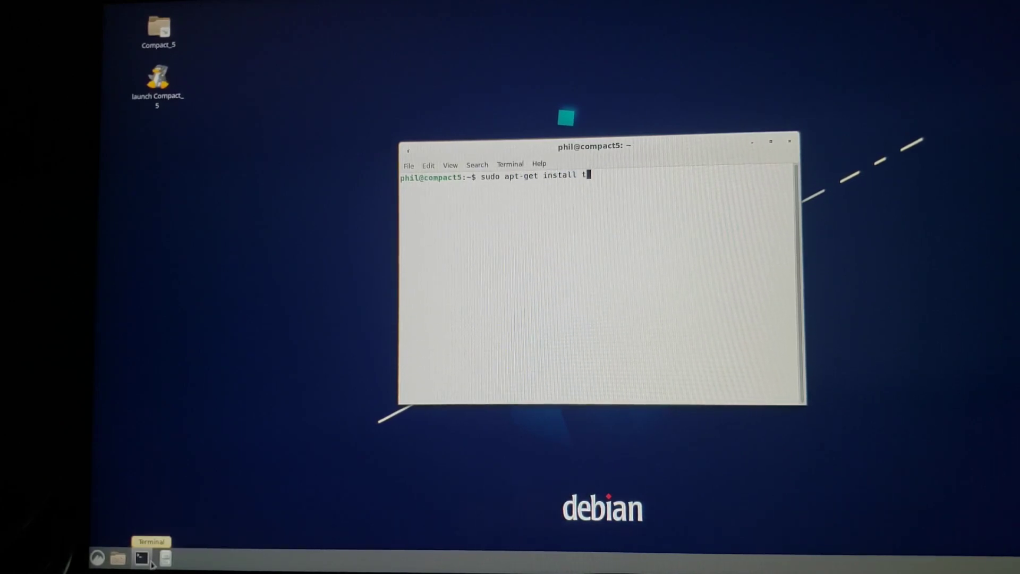
type("hunar")
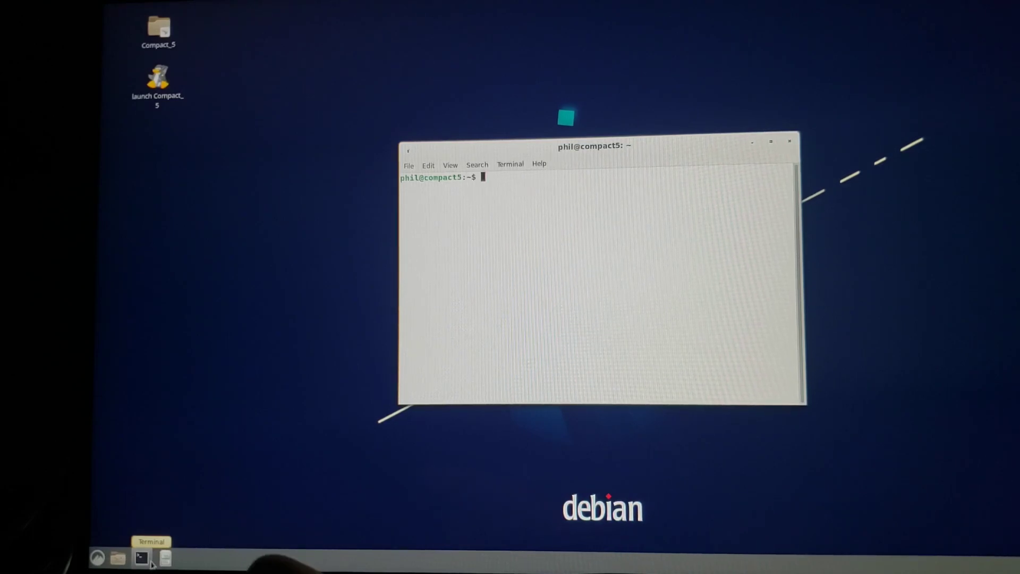
type("sudo")
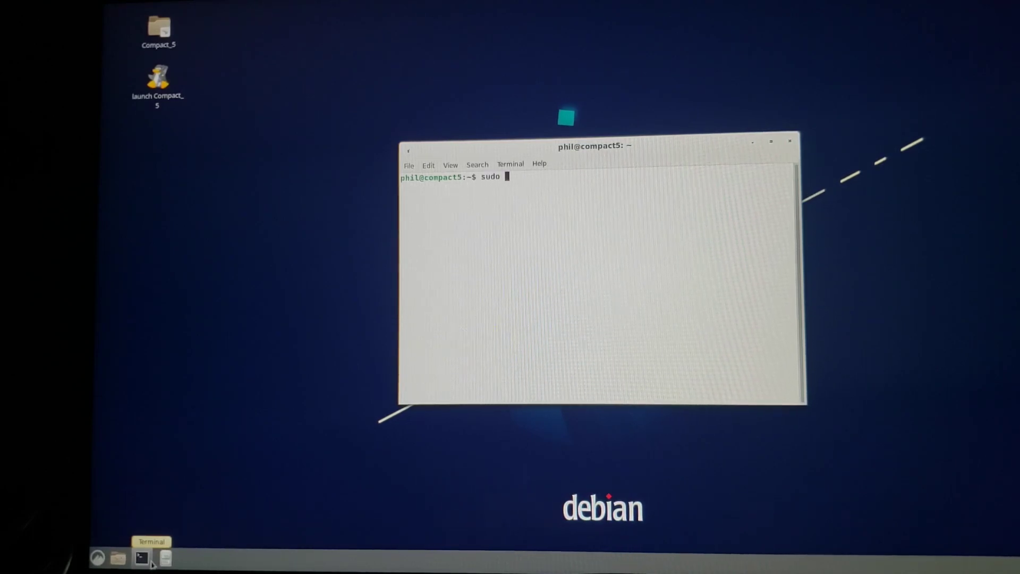
type("thunar")
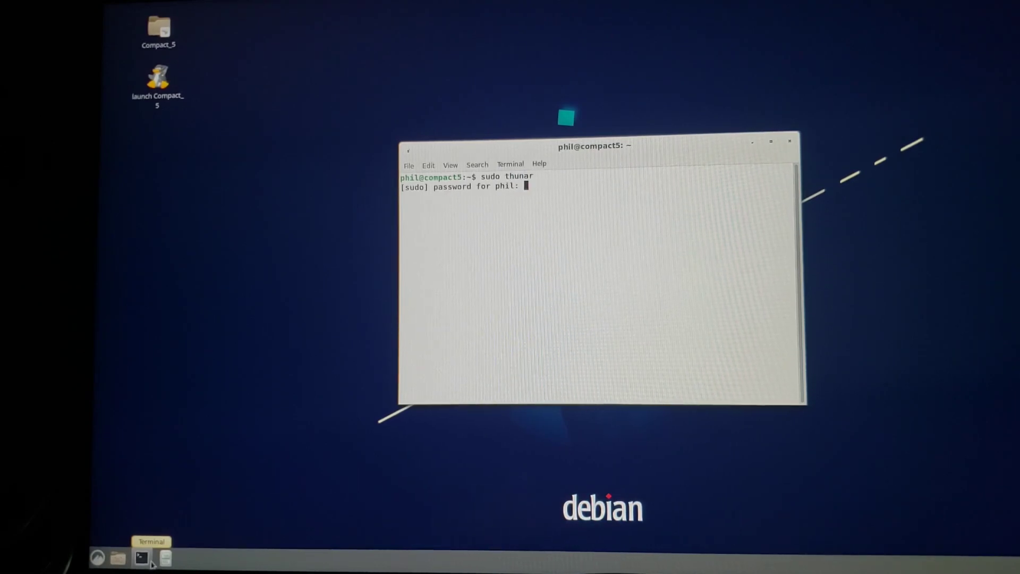
key("Return")
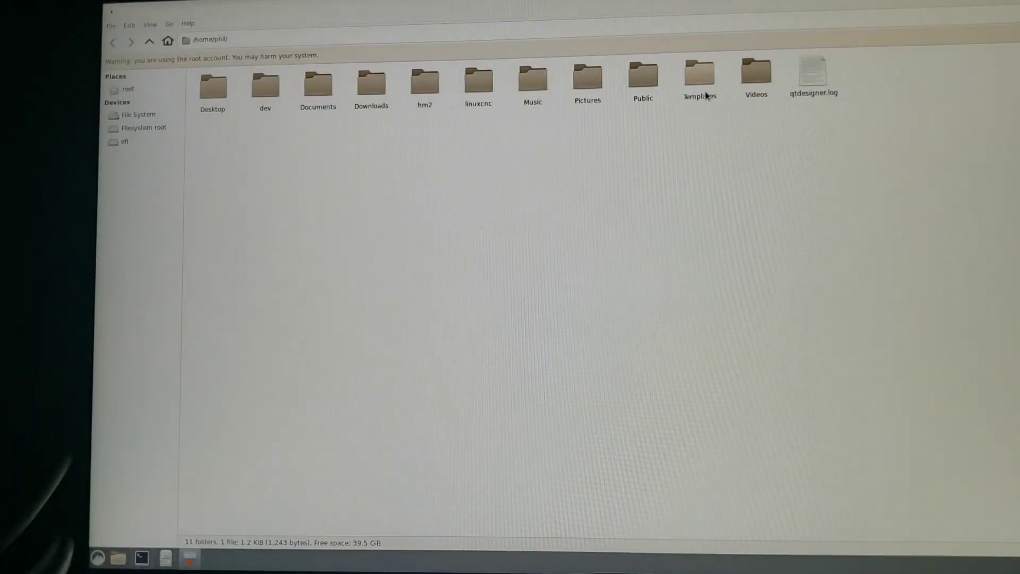
mouse_move(147, 119)
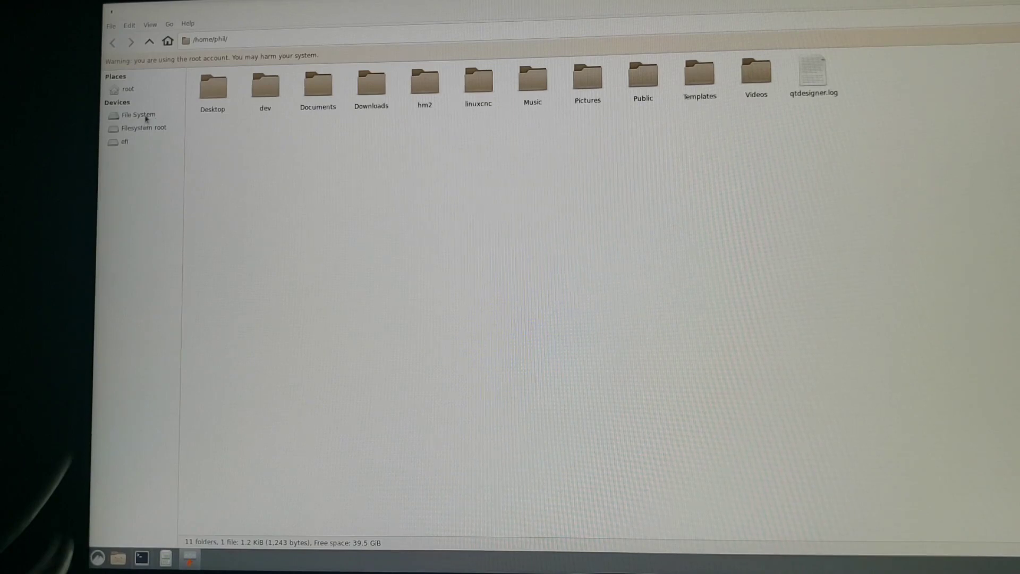
mouse_move(541, 238)
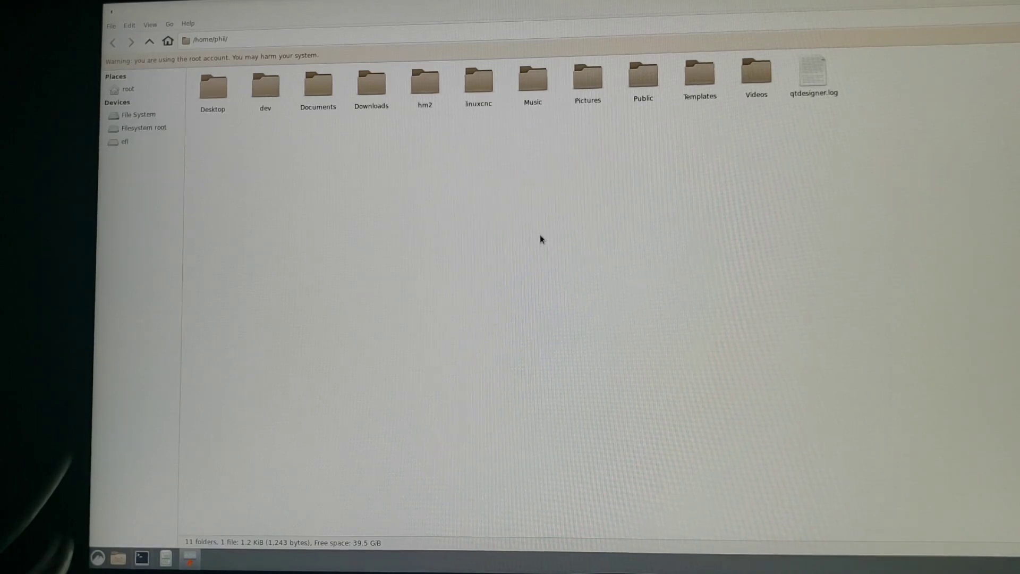
Step: Cut the hm2 folder from home and browse into /lib/firmware to paste it
right_click(423, 83)
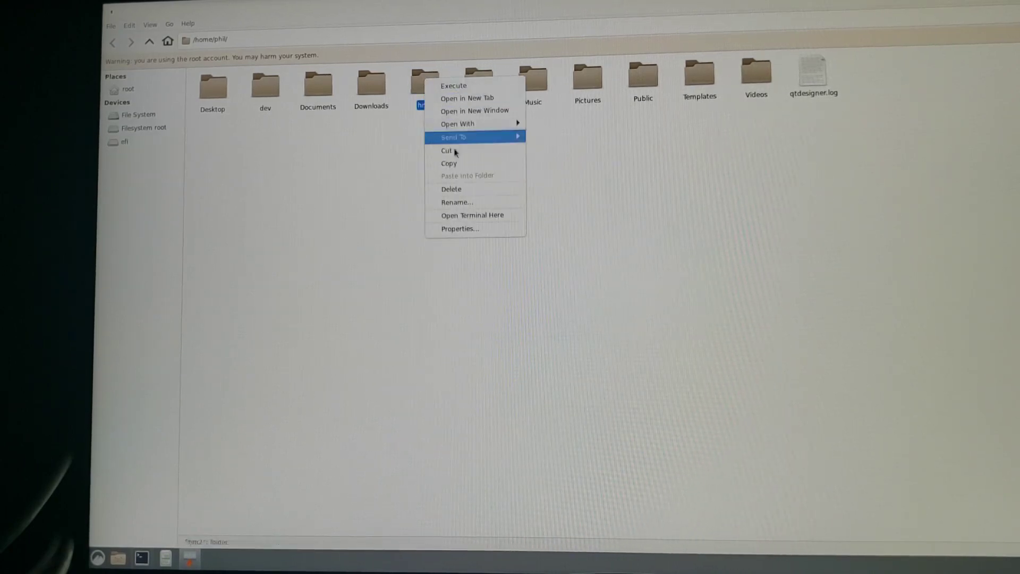
left_click(139, 114)
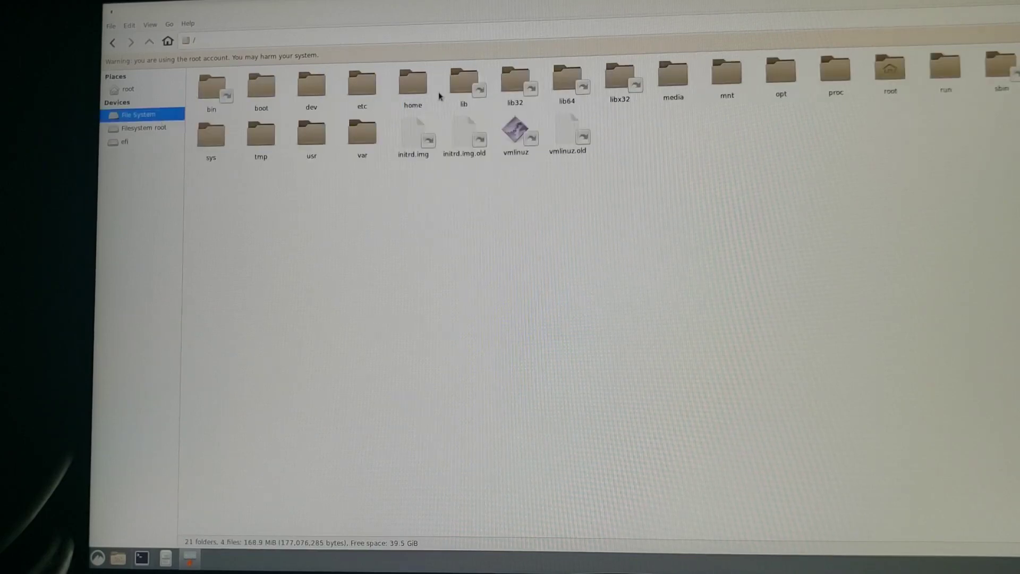
double_click(463, 81)
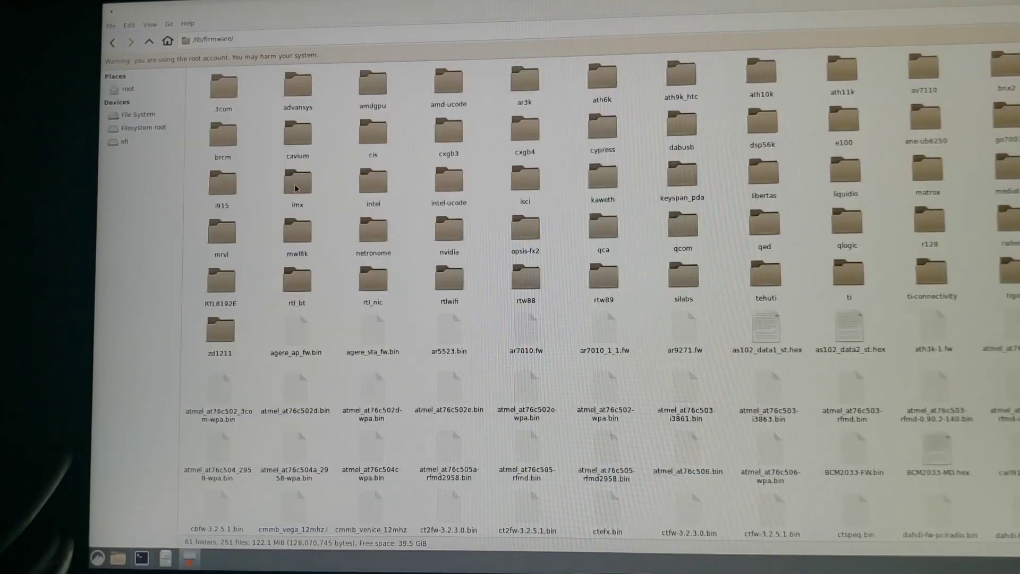
mouse_move(712, 175)
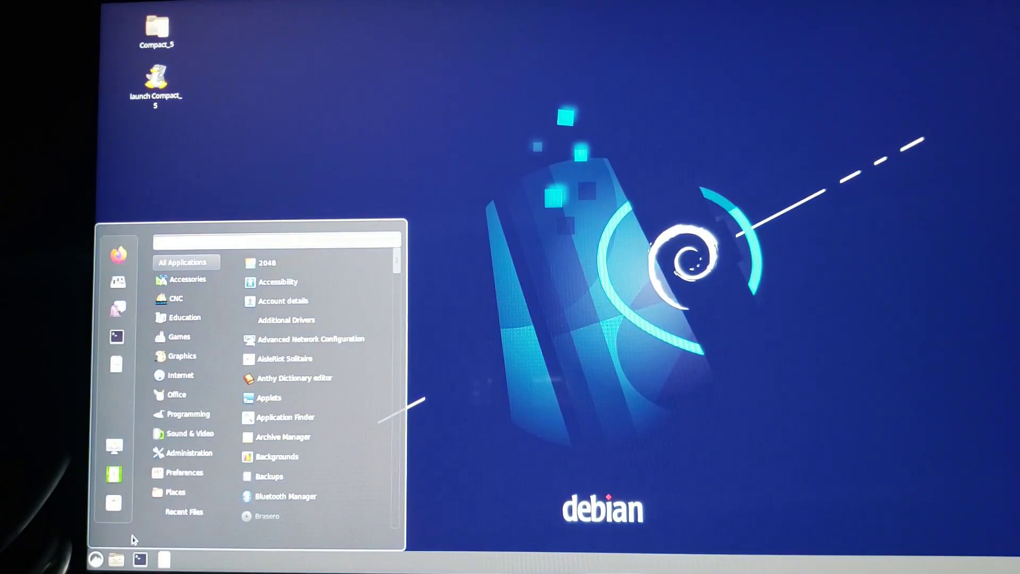
Step: Show the Recent Files list from the Cinnamon applications menu
left_click(182, 512)
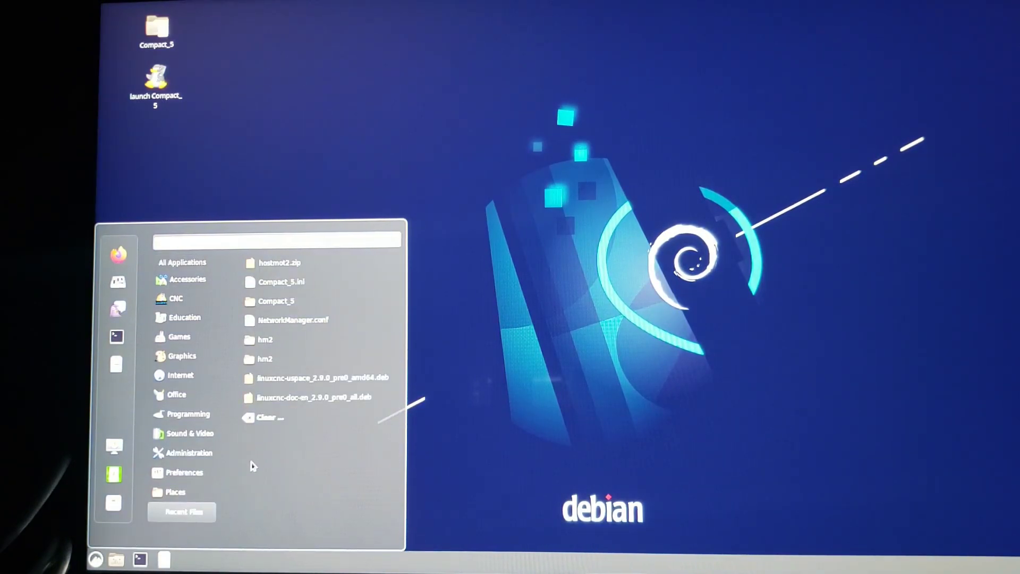
mouse_move(635, 353)
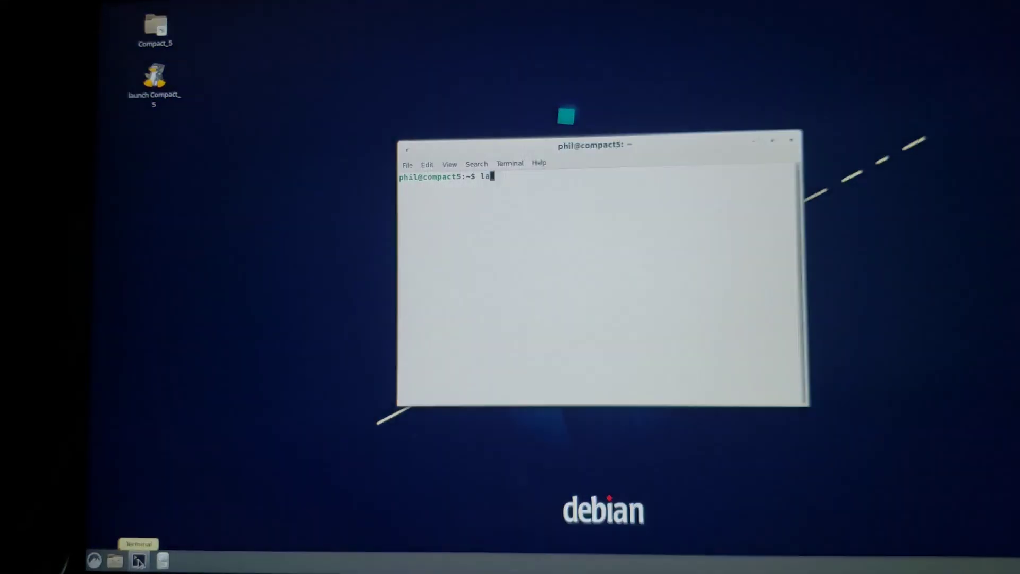
Step: Run 'latency-histogram --nobase' and watch the servo thread jitter histogram
type("latency-histogram --nobase")
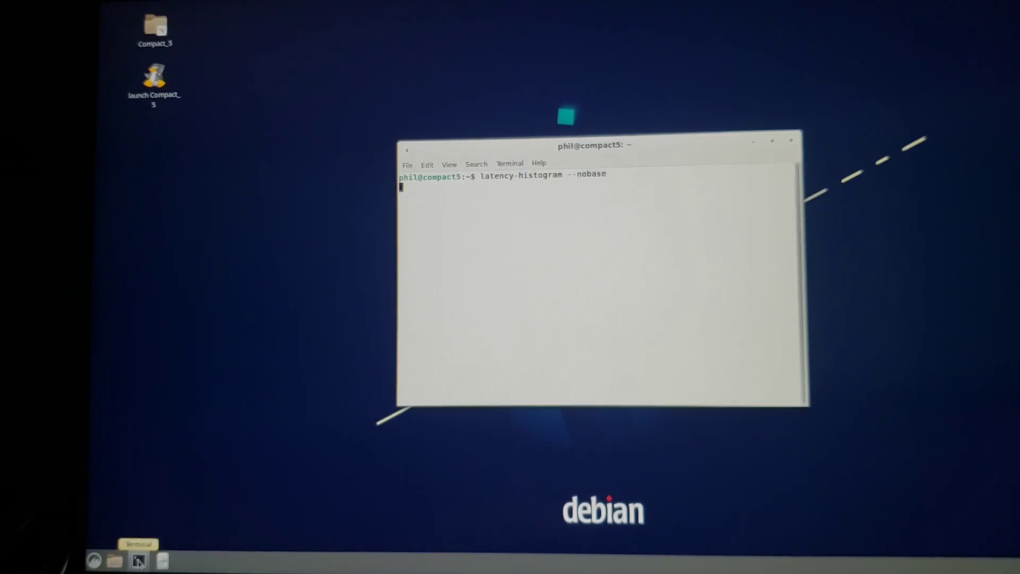
key("Return")
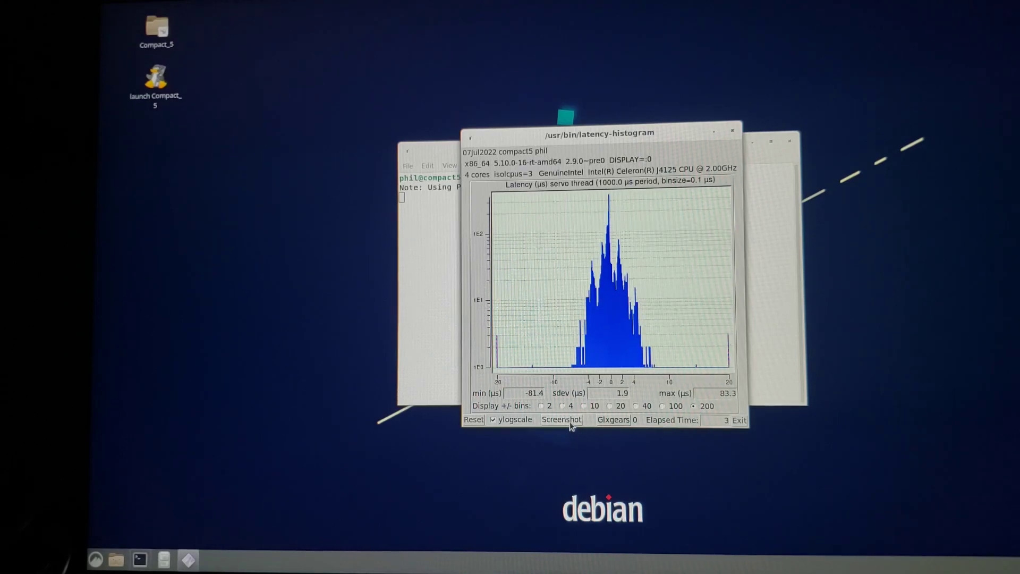
left_click(613, 420)
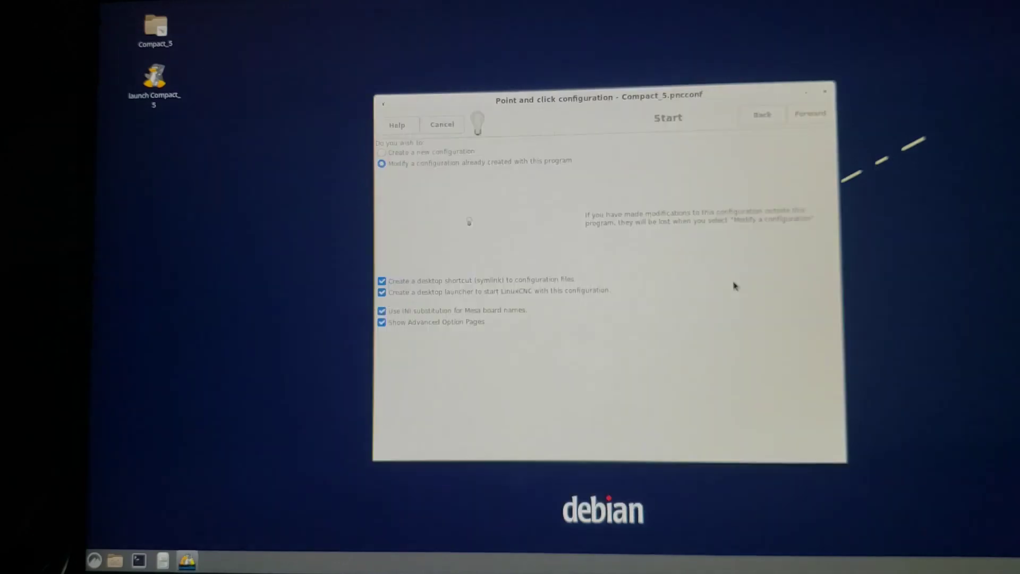
Step: Advance Compact_5 to Base Information and begin editing its Actual Servo Period
left_click(810, 114)
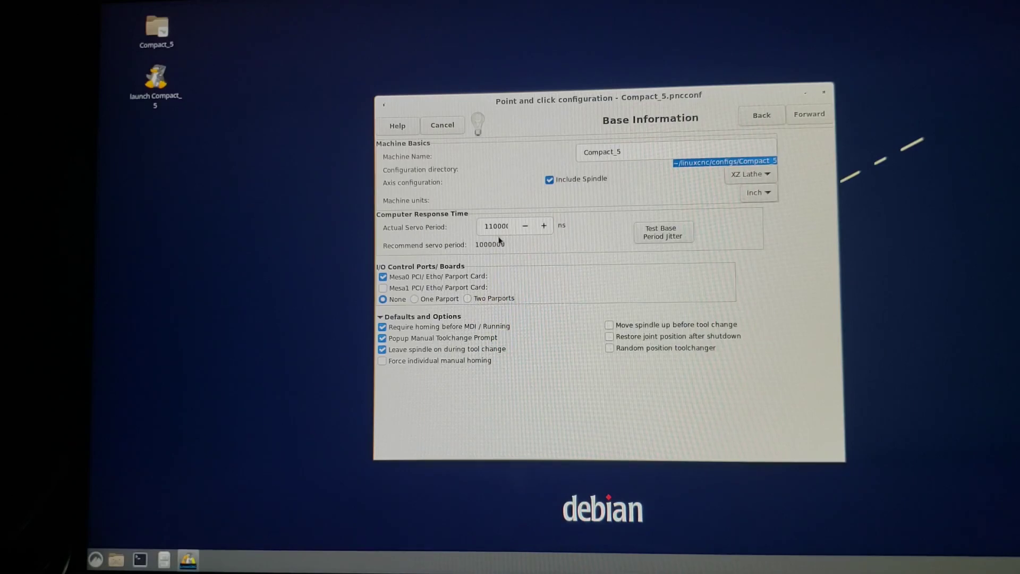
left_click(495, 225)
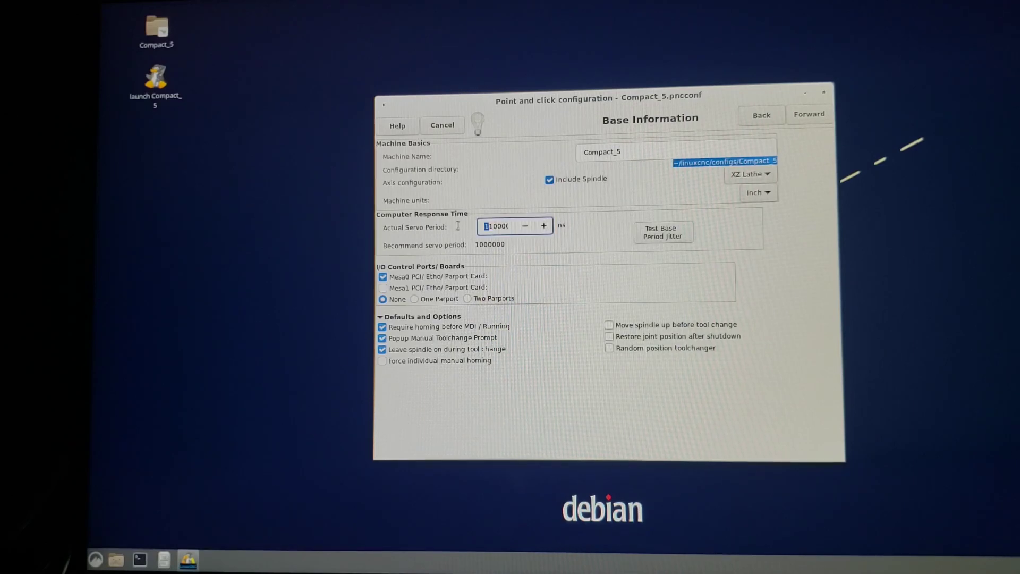